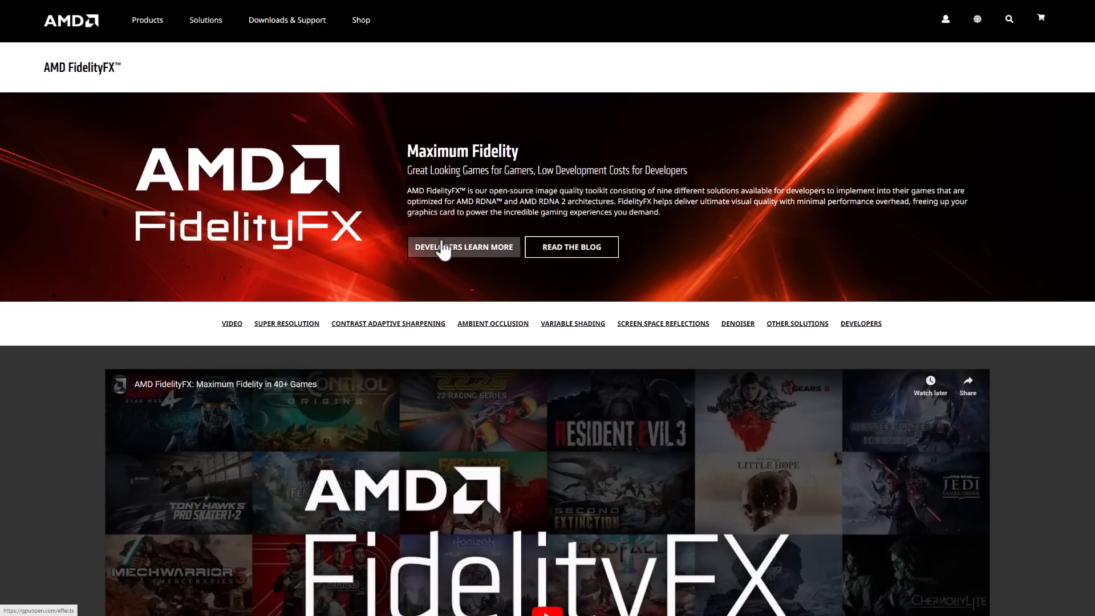
pyautogui.moveTo(572, 272)
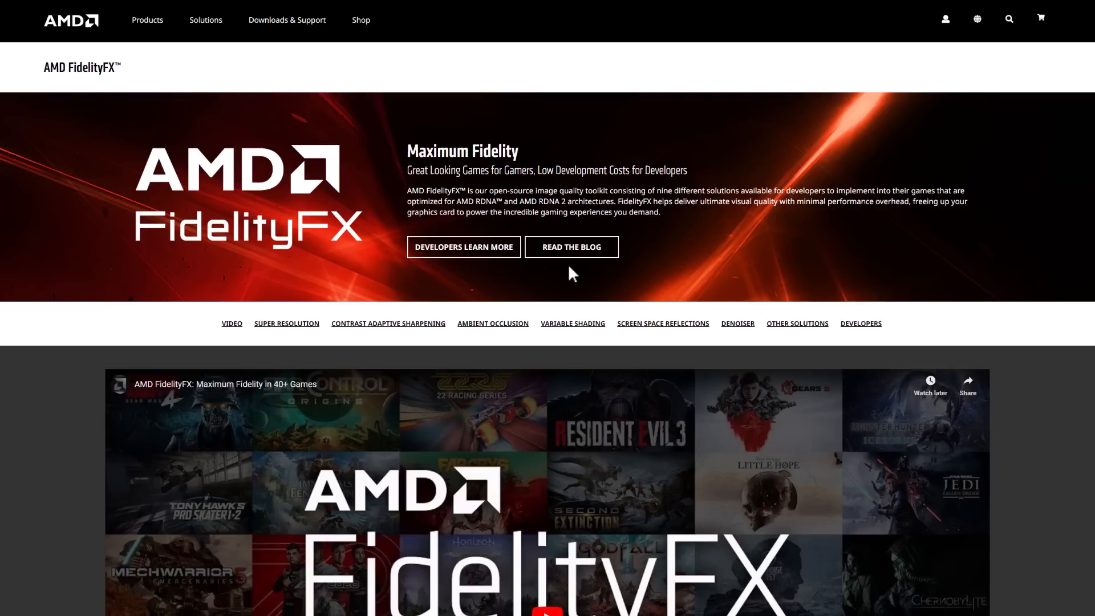
pyautogui.moveTo(603, 290)
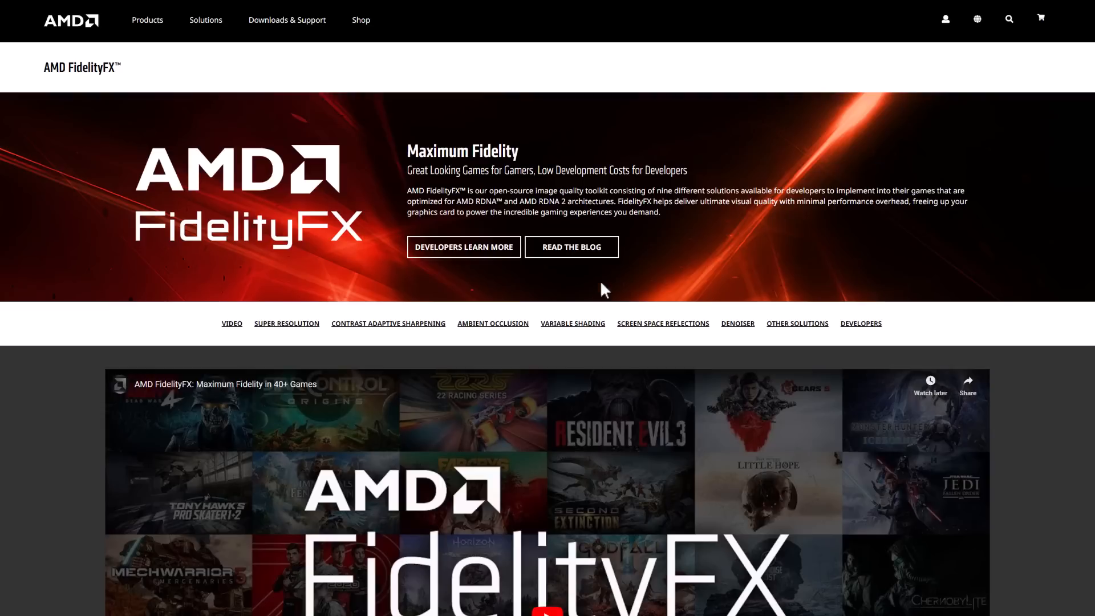
# Scroll past the hero banner to the embedded 40+ Supported Games YouTube video.
pyautogui.scroll(-3)
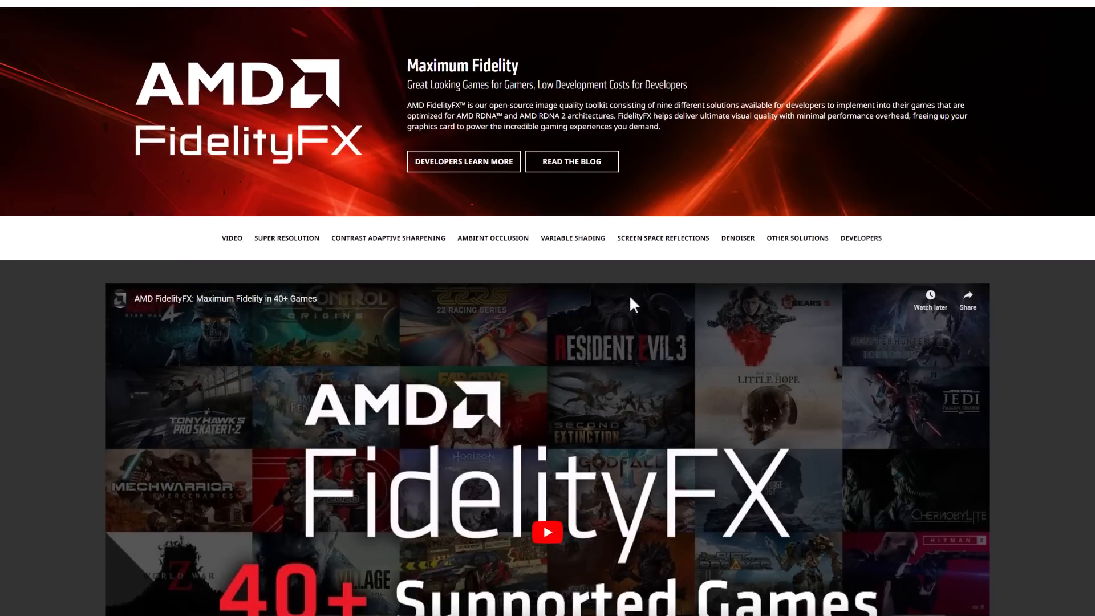
pyautogui.scroll(-3)
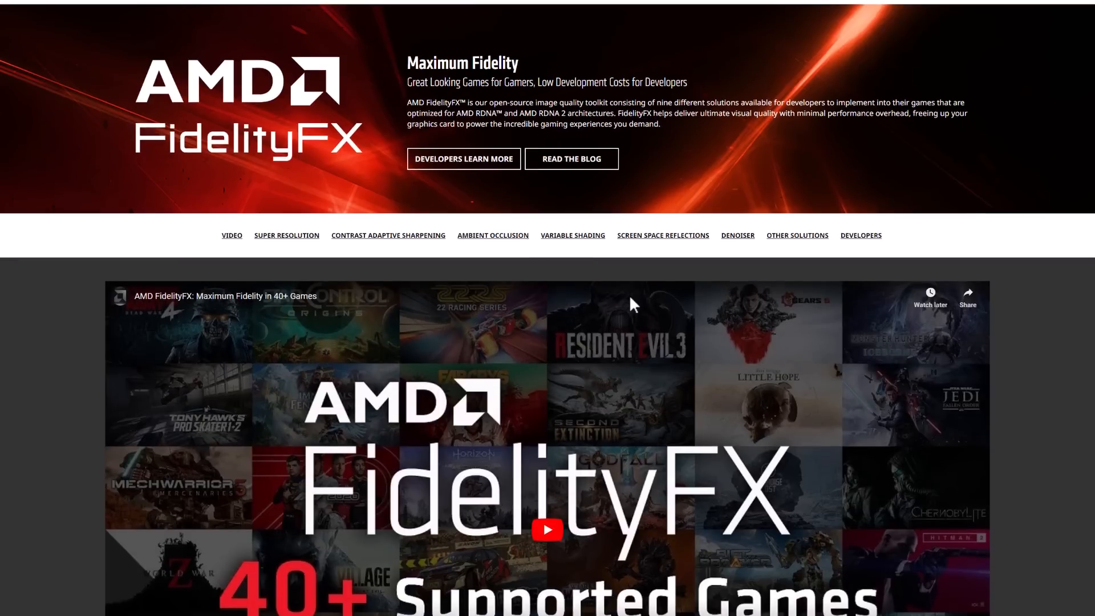
pyautogui.scroll(-3)
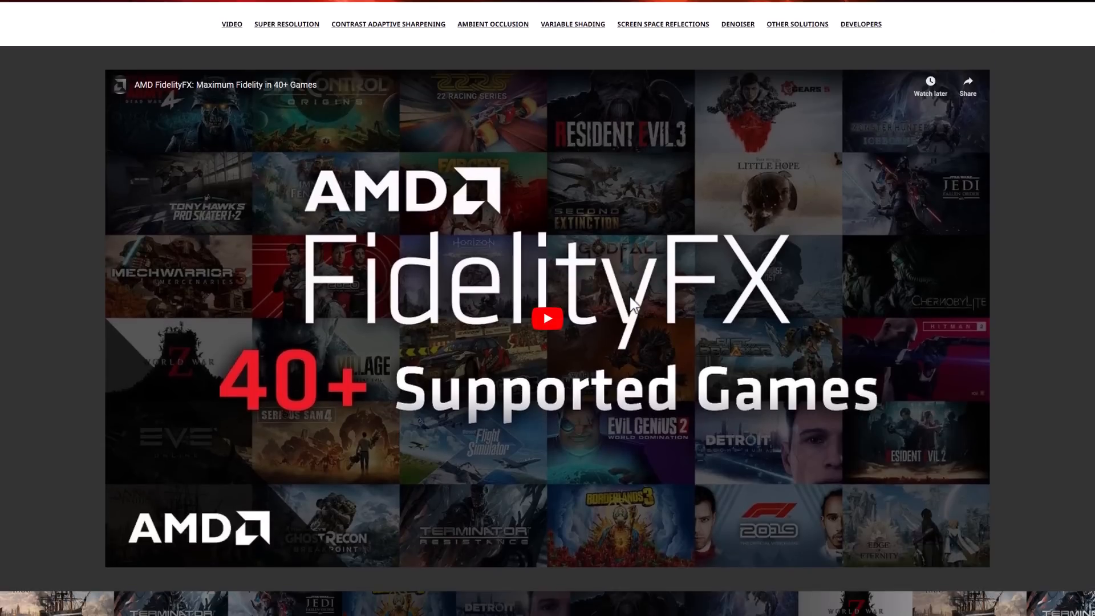
pyautogui.moveTo(135, 156)
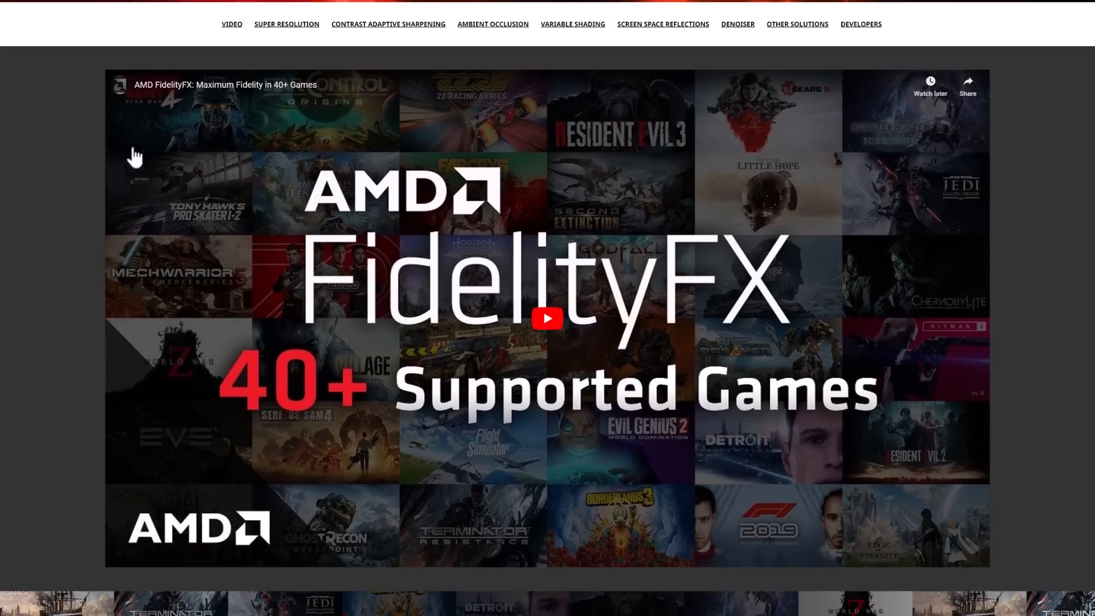
pyautogui.moveTo(664, 191)
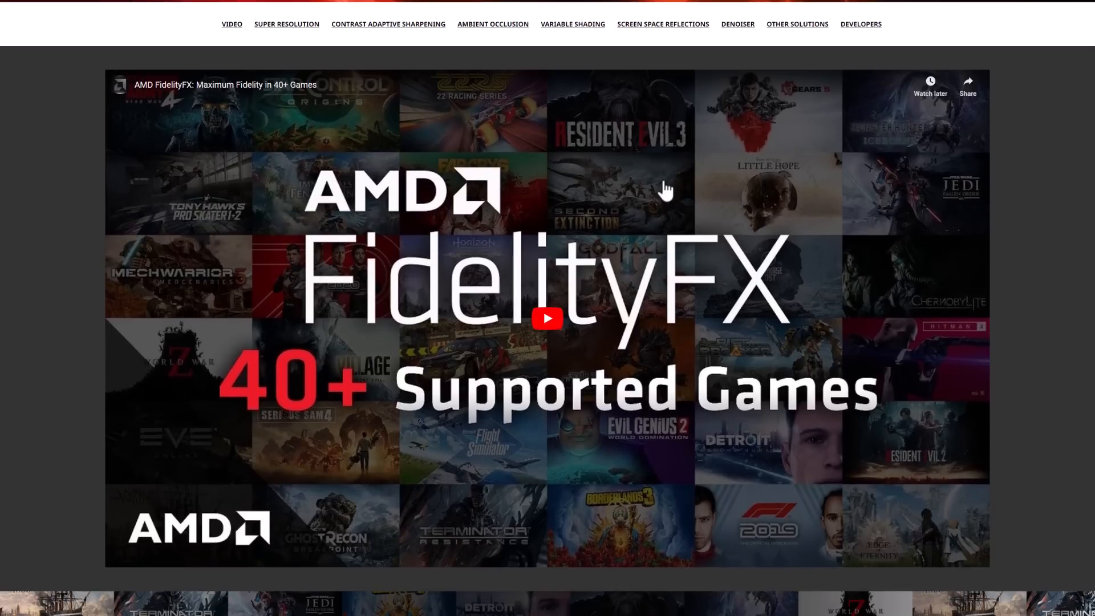
pyautogui.moveTo(768, 243)
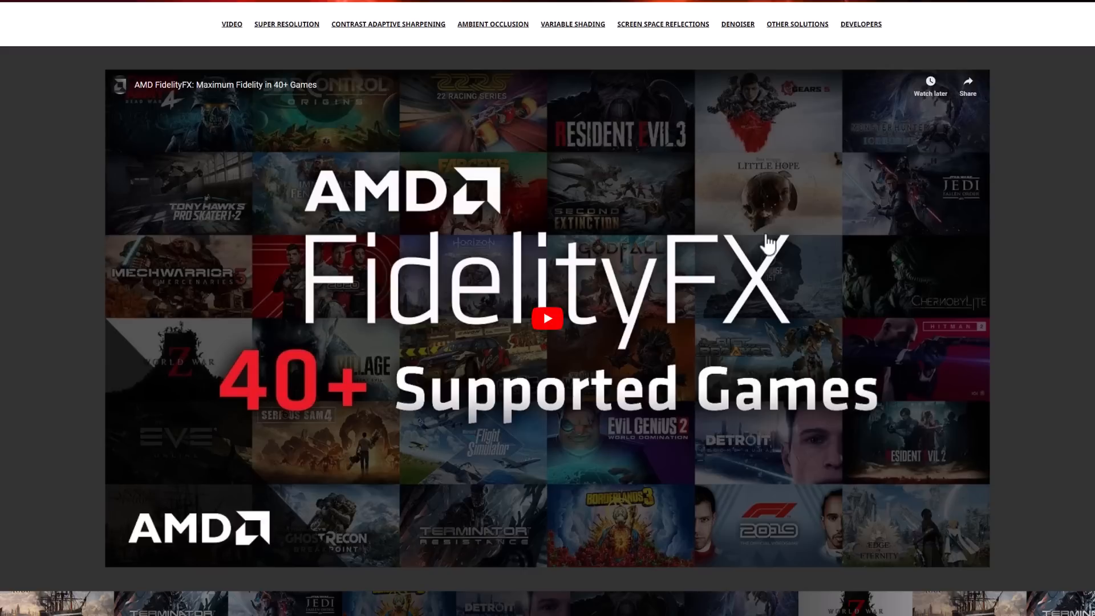
pyautogui.moveTo(165, 476)
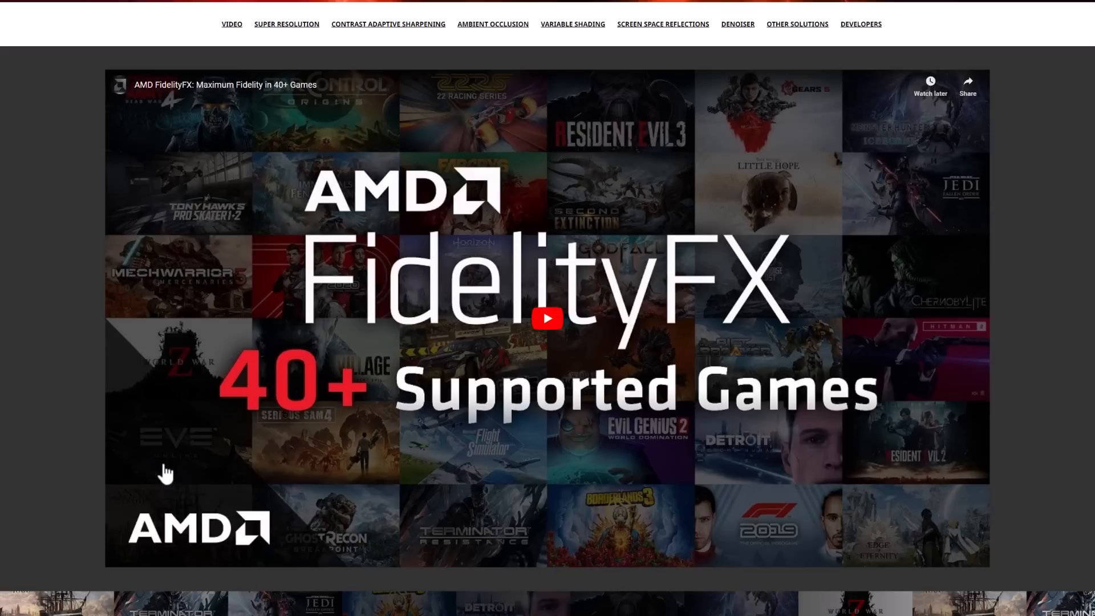
pyautogui.moveTo(744, 566)
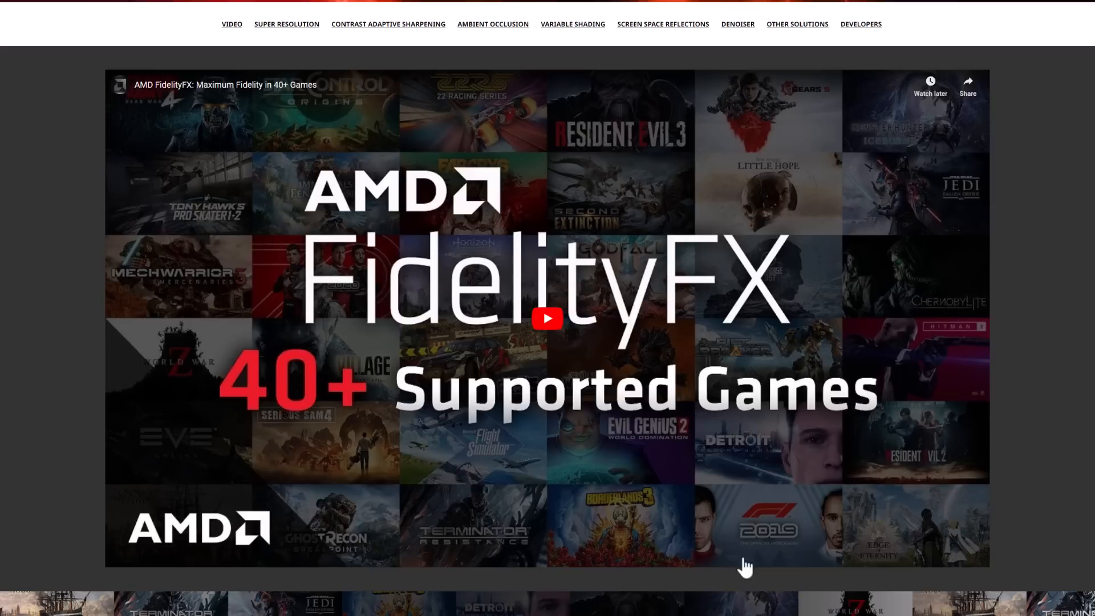
pyautogui.moveTo(928, 234)
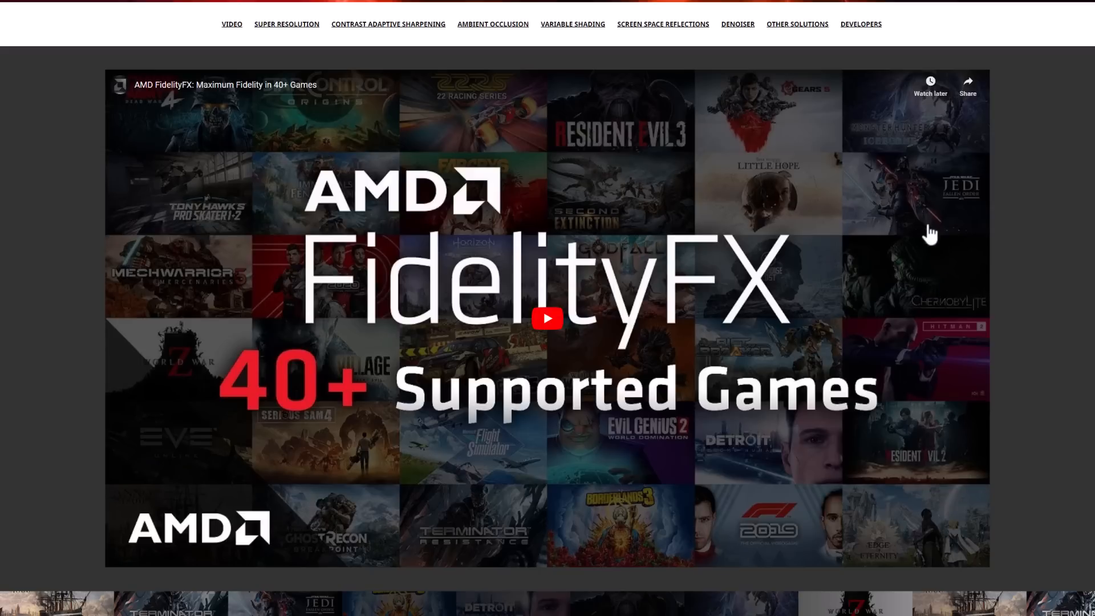
# Scroll through Super Resolution, CAS, SSR and Denoiser to the HDR Mapper, Downsampler and Parallel Sort cards.
pyautogui.scroll(-3)
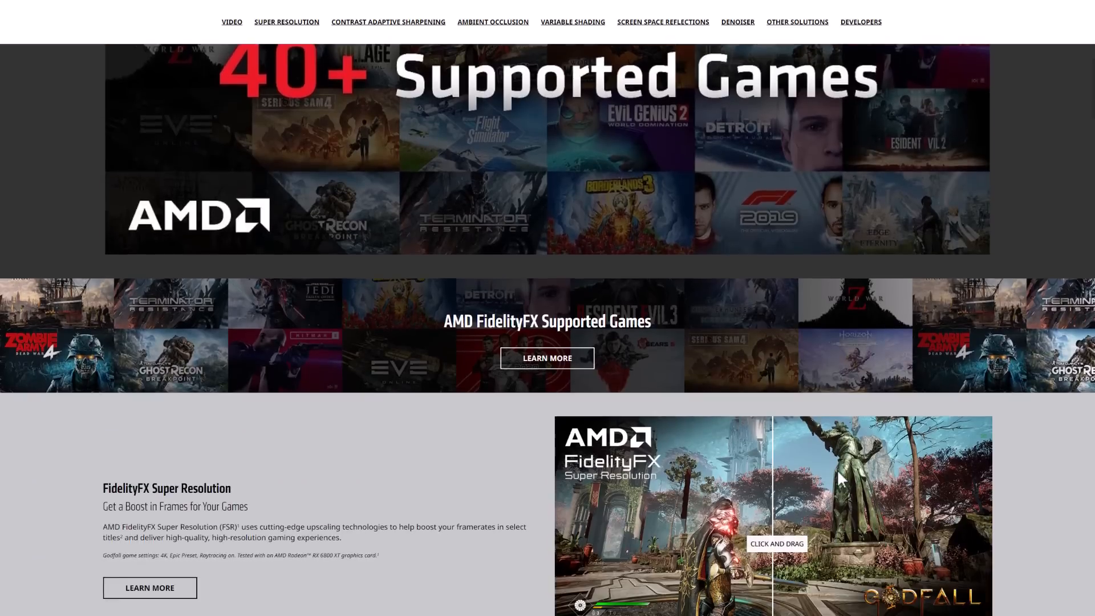
pyautogui.scroll(-3)
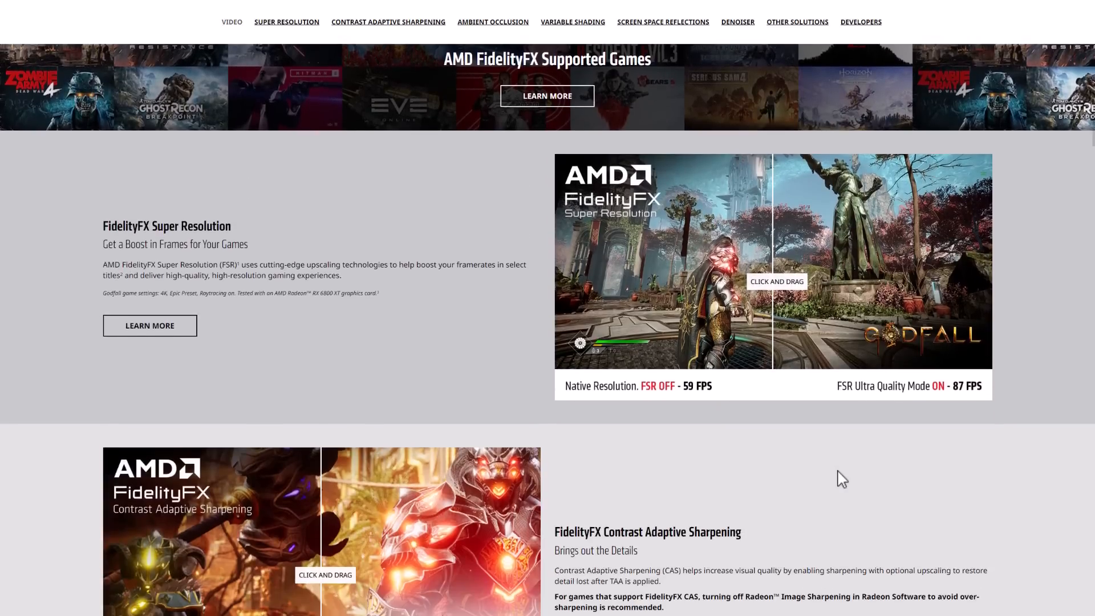
pyautogui.scroll(-3)
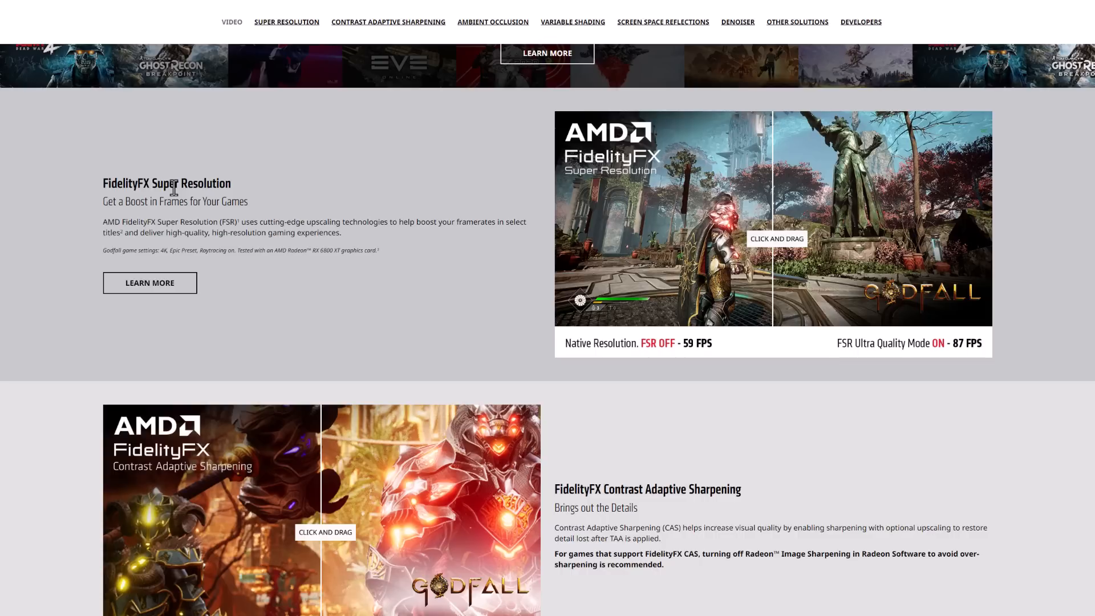
pyautogui.scroll(-3)
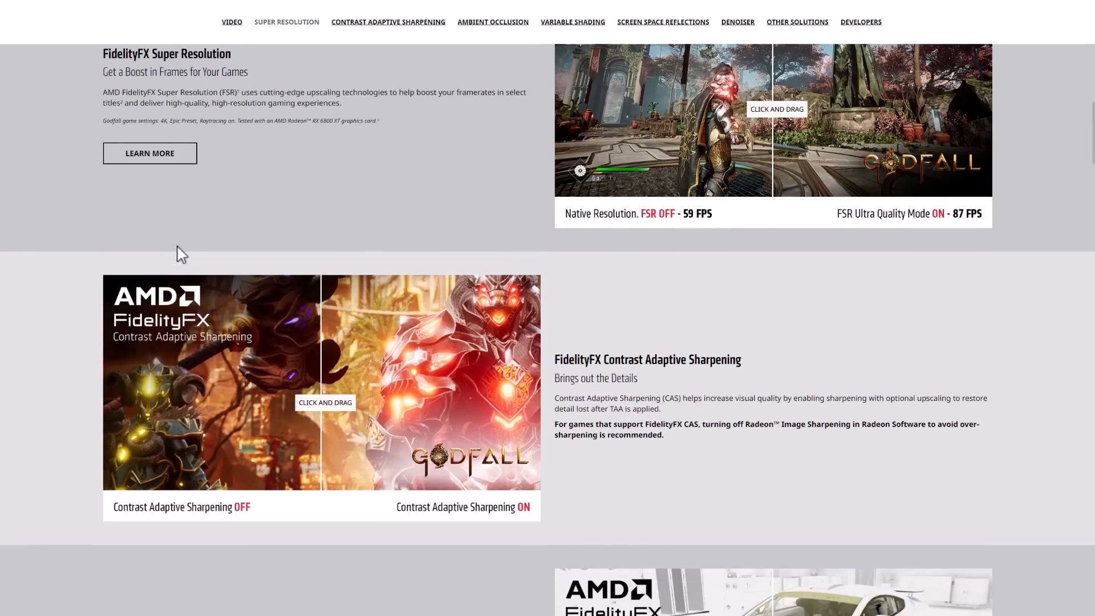
pyautogui.scroll(-3)
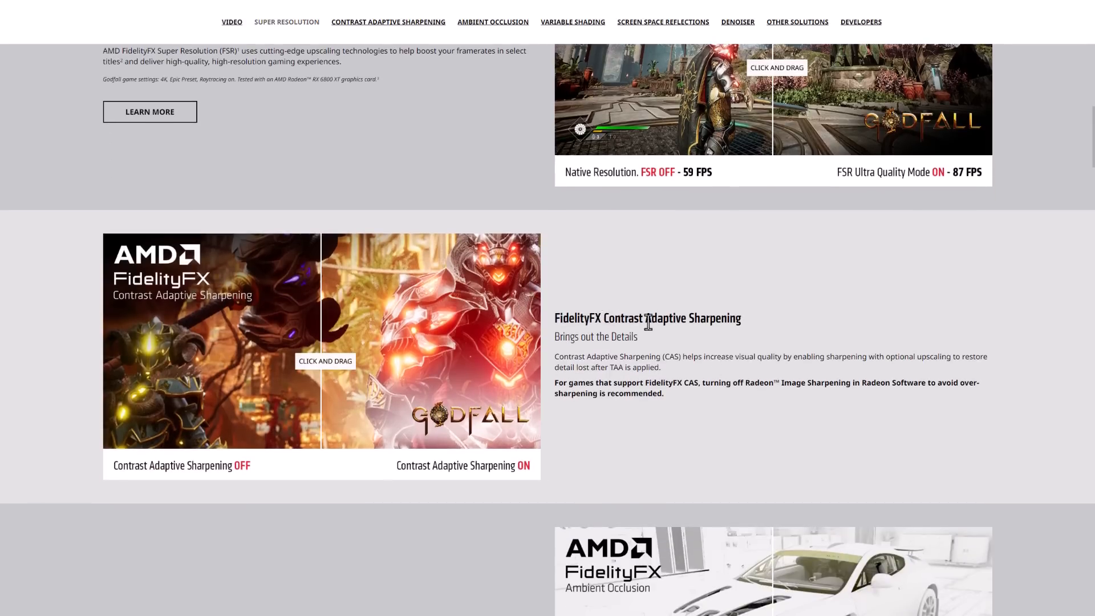
pyautogui.scroll(-3)
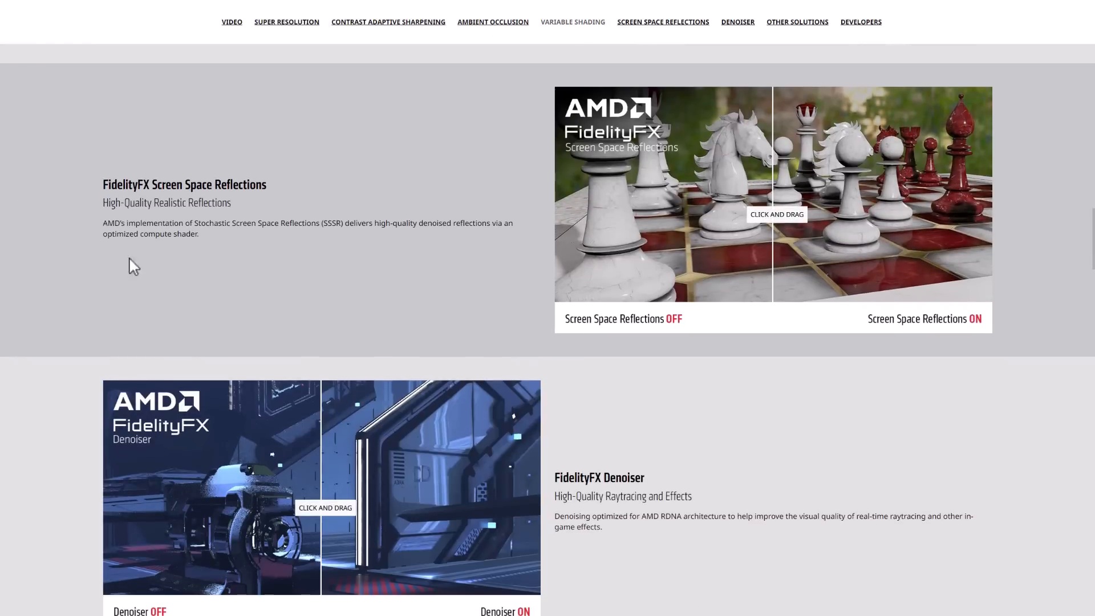
pyautogui.scroll(-3)
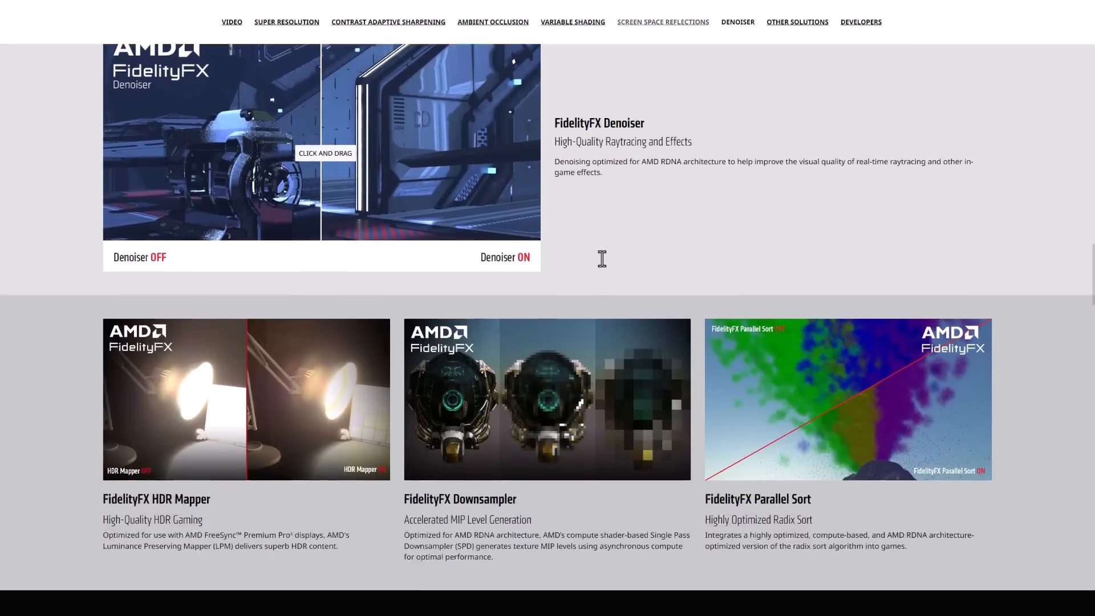
# Scroll through the developer logo wall down to the FidelityFX for Developers quote.
pyautogui.scroll(-3)
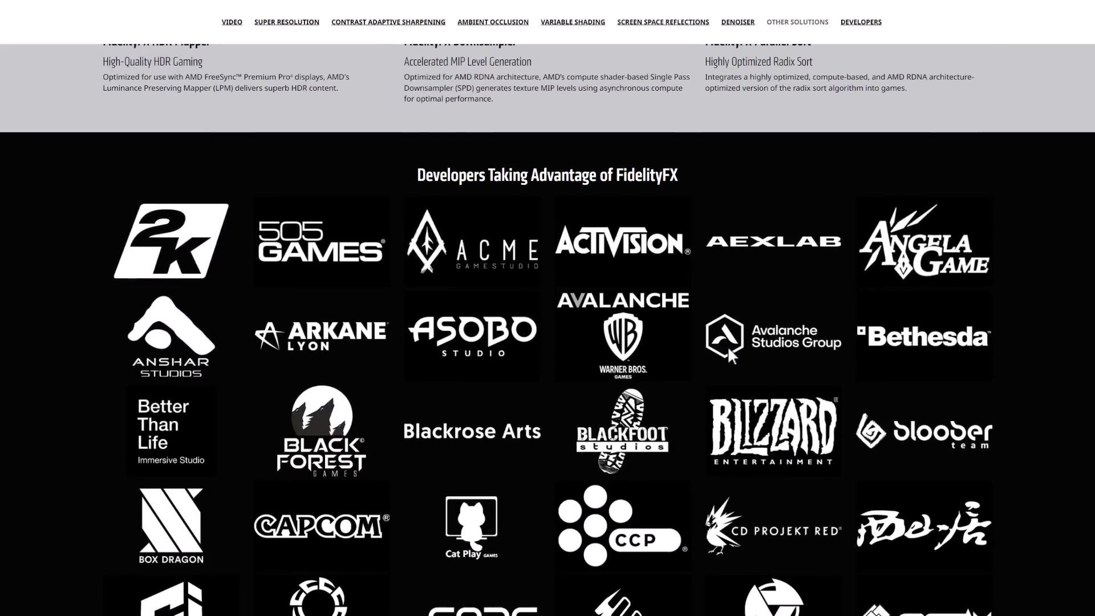
pyautogui.scroll(-3)
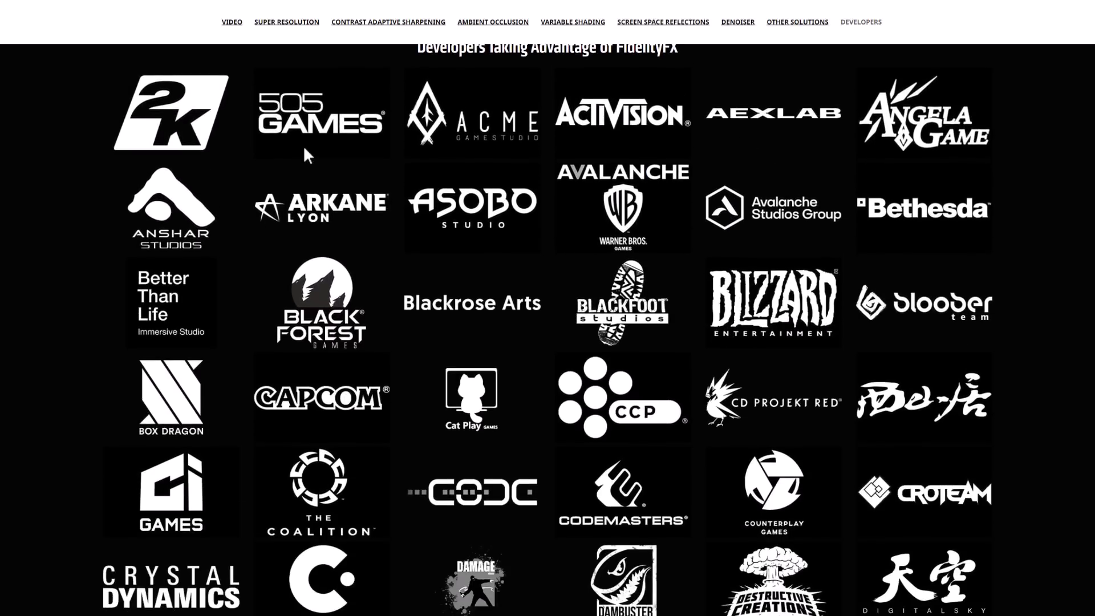
pyautogui.moveTo(832, 313)
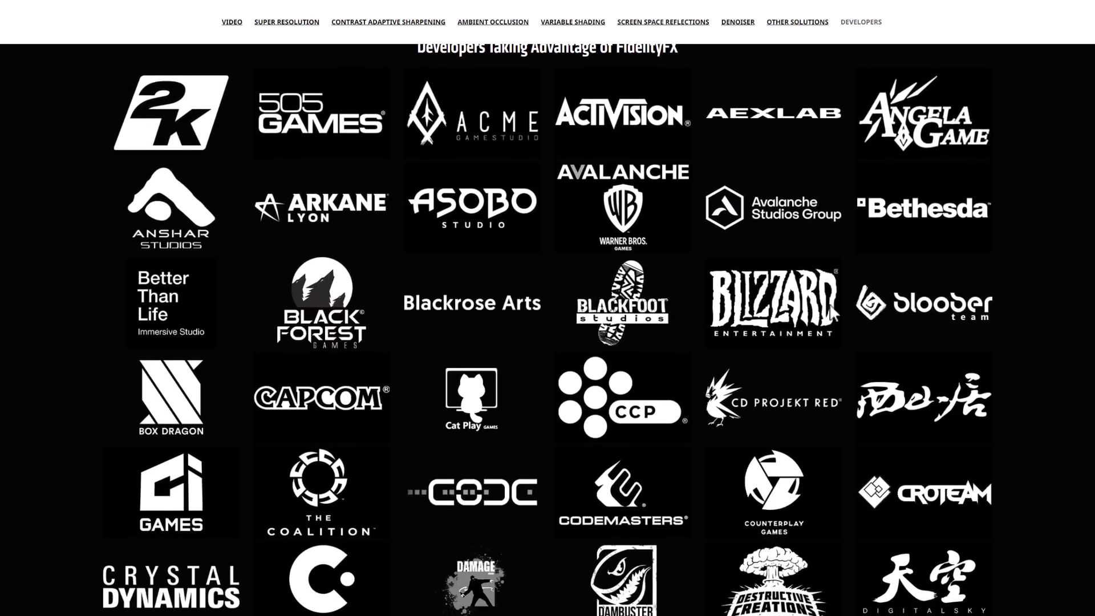
pyautogui.scroll(-3)
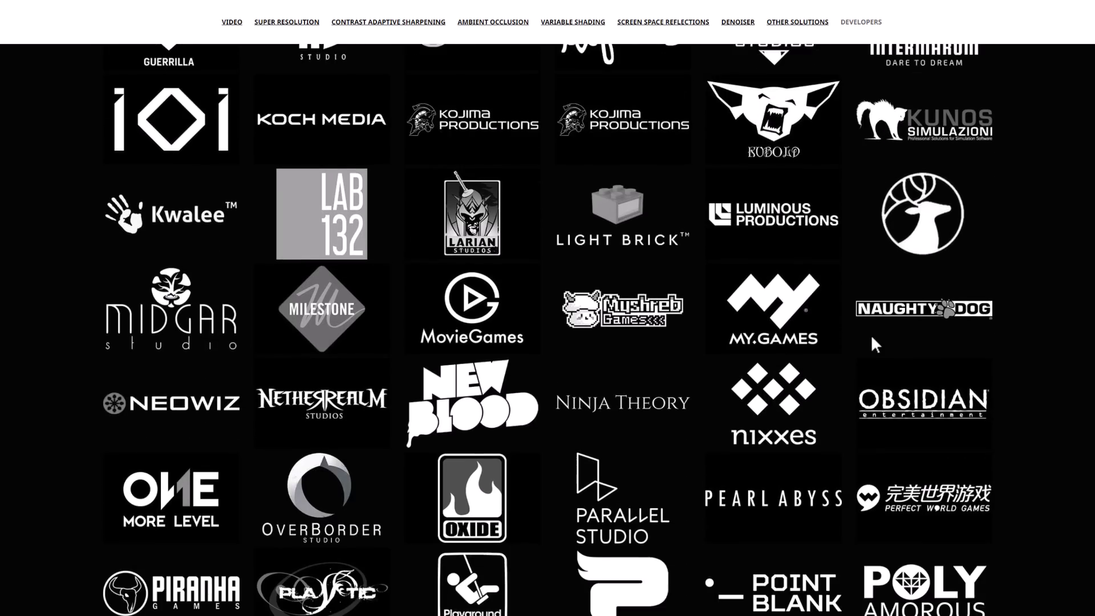
pyautogui.scroll(-3)
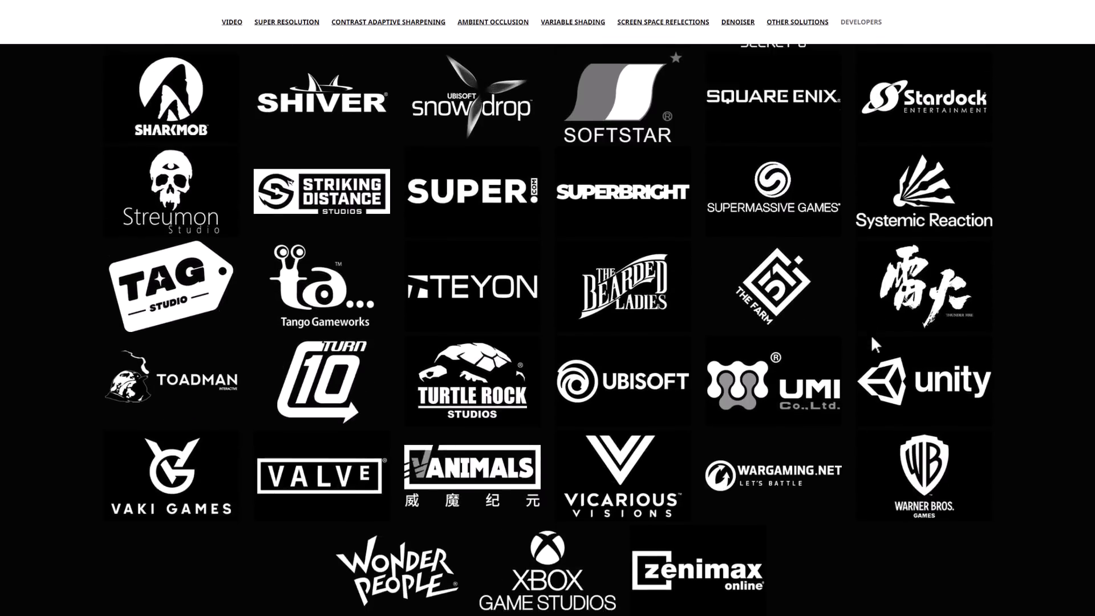
pyautogui.scroll(-3)
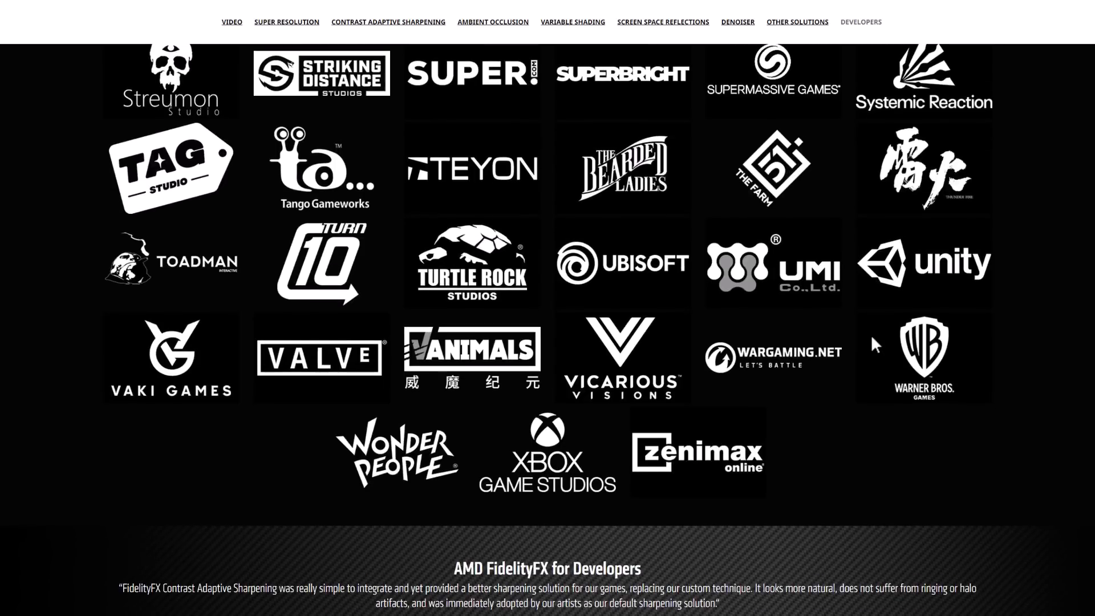
pyautogui.scroll(-3)
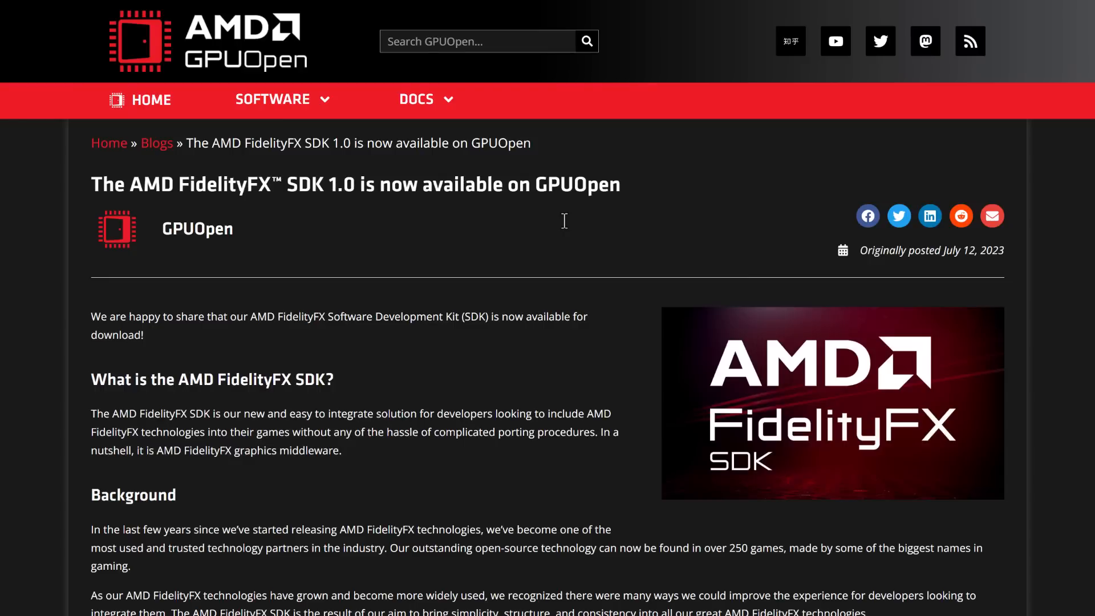
# Scroll the SDK 1.0 blog post past the feature list to the FidelityFX Blur 1.0 section.
pyautogui.scroll(-3)
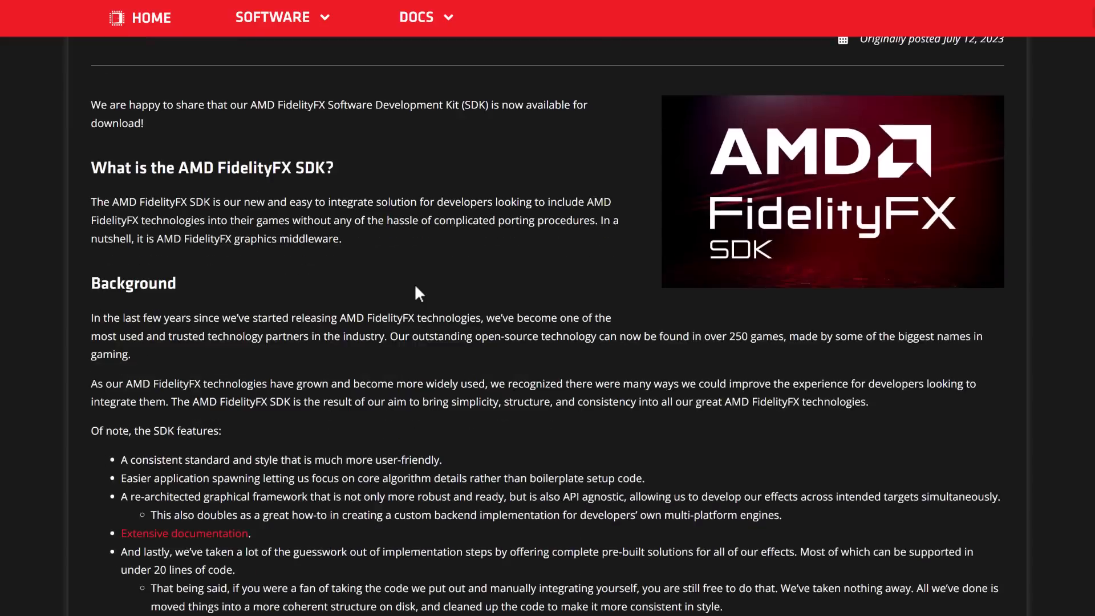
pyautogui.scroll(-3)
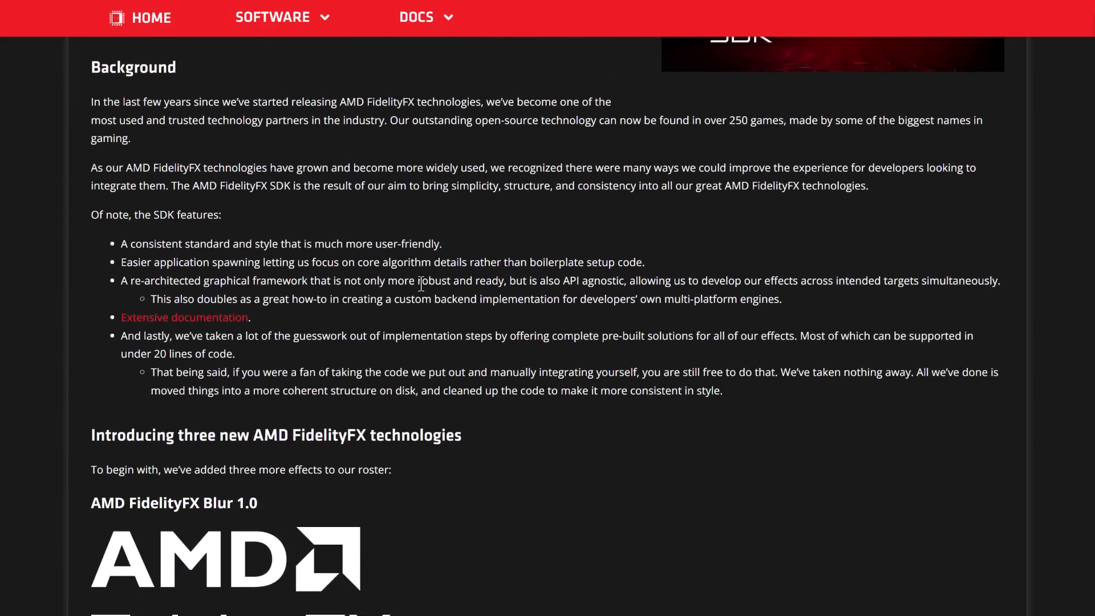
pyautogui.scroll(-3)
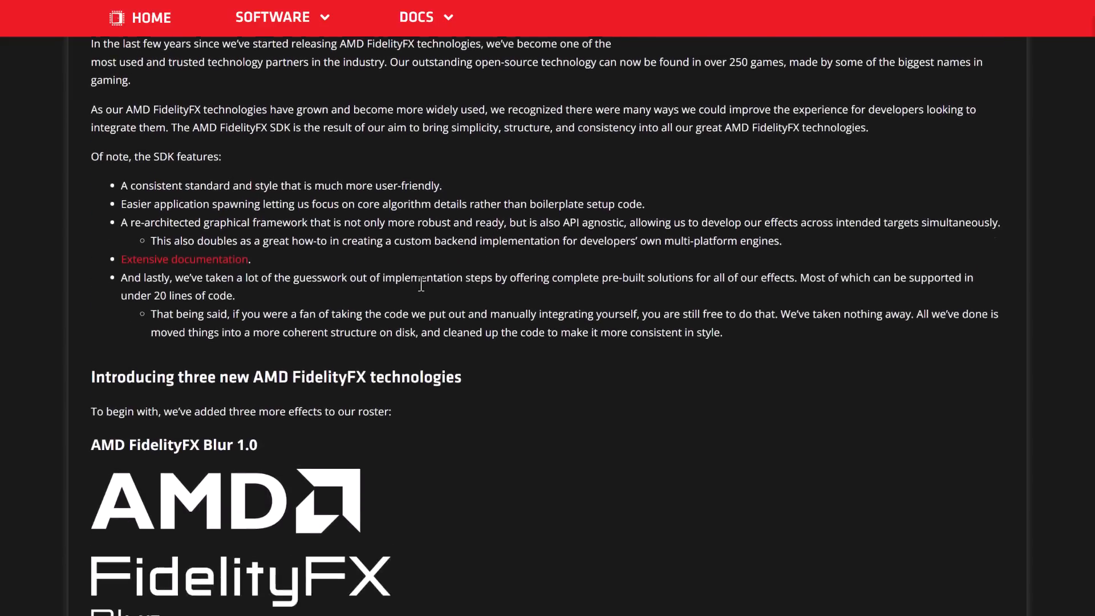
pyautogui.scroll(-3)
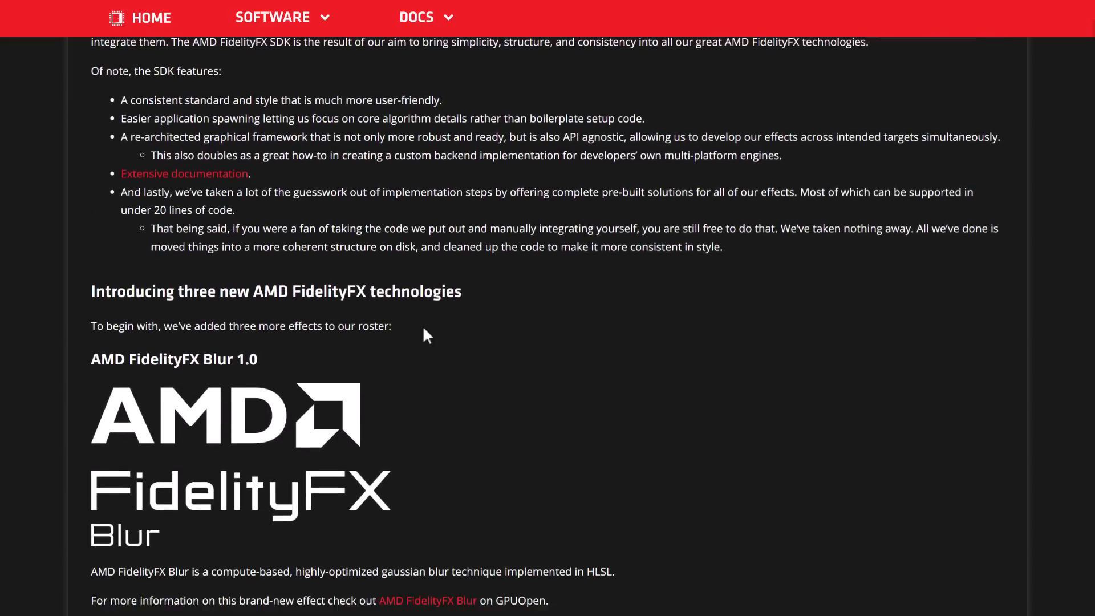
pyautogui.scroll(-3)
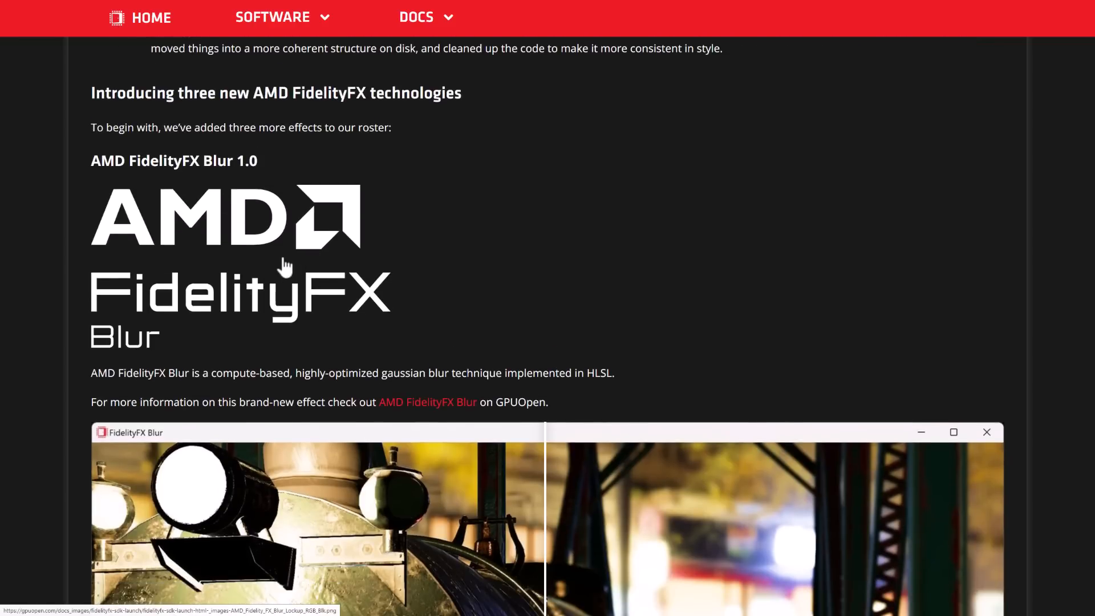
# Drag the Blur locomotive comparison slider back and forth, leaving it near the left edge.
pyautogui.scroll(-3)
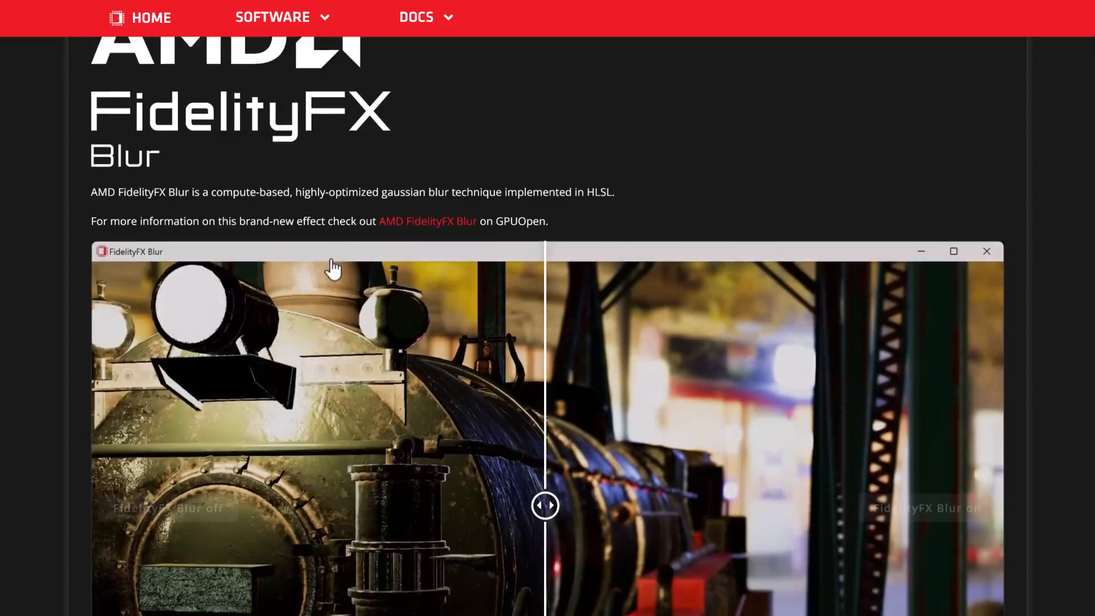
pyautogui.scroll(-3)
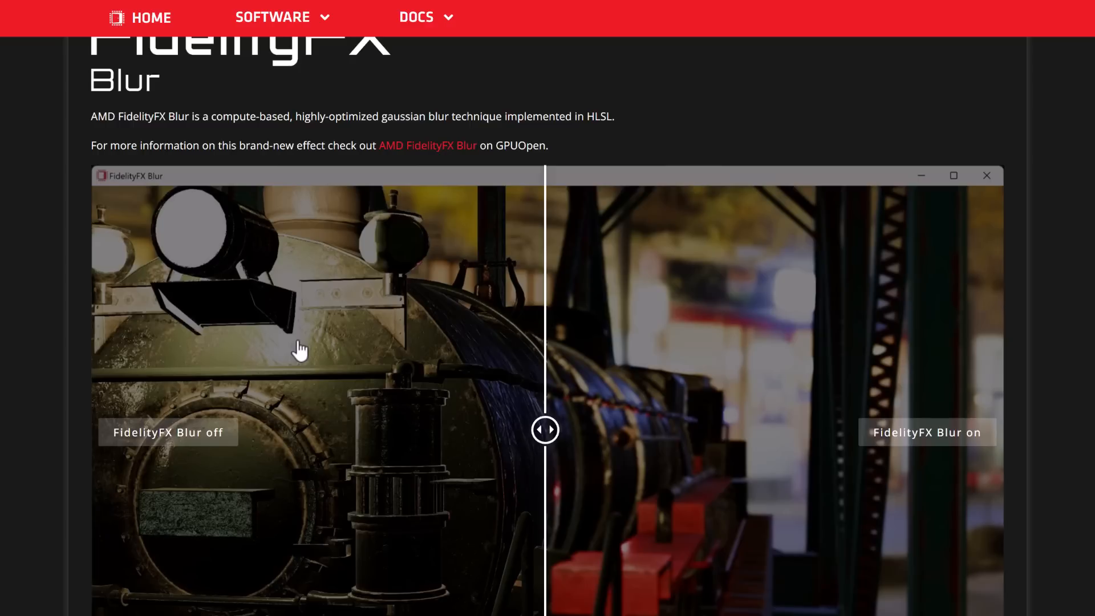
pyautogui.moveTo(347, 458)
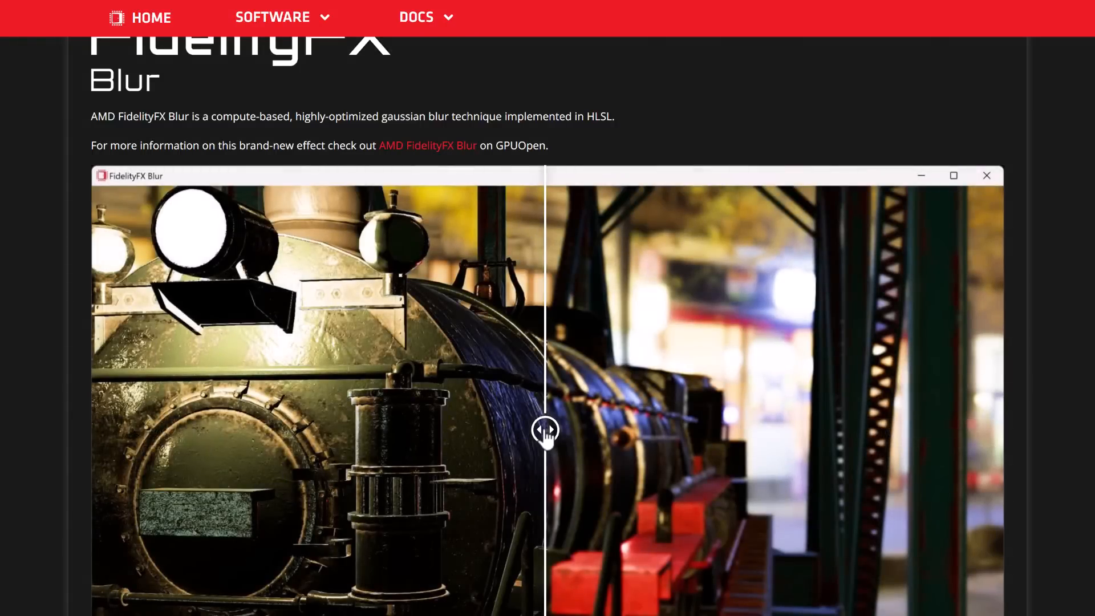
pyautogui.moveTo(545, 430); pyautogui.dragTo(823, 430)
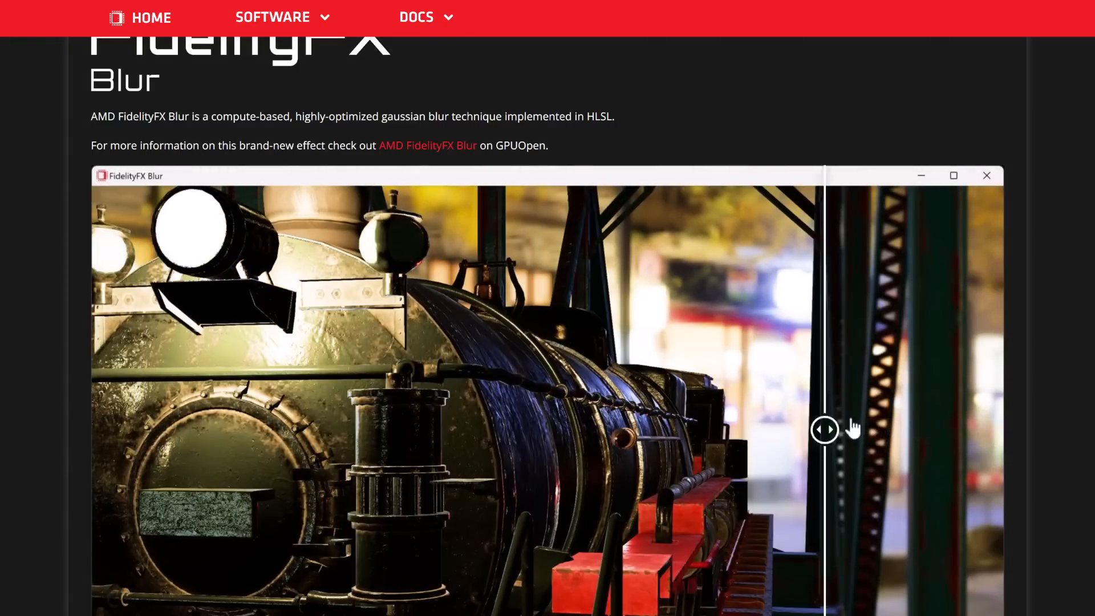
pyautogui.moveTo(824, 429); pyautogui.dragTo(157, 429)
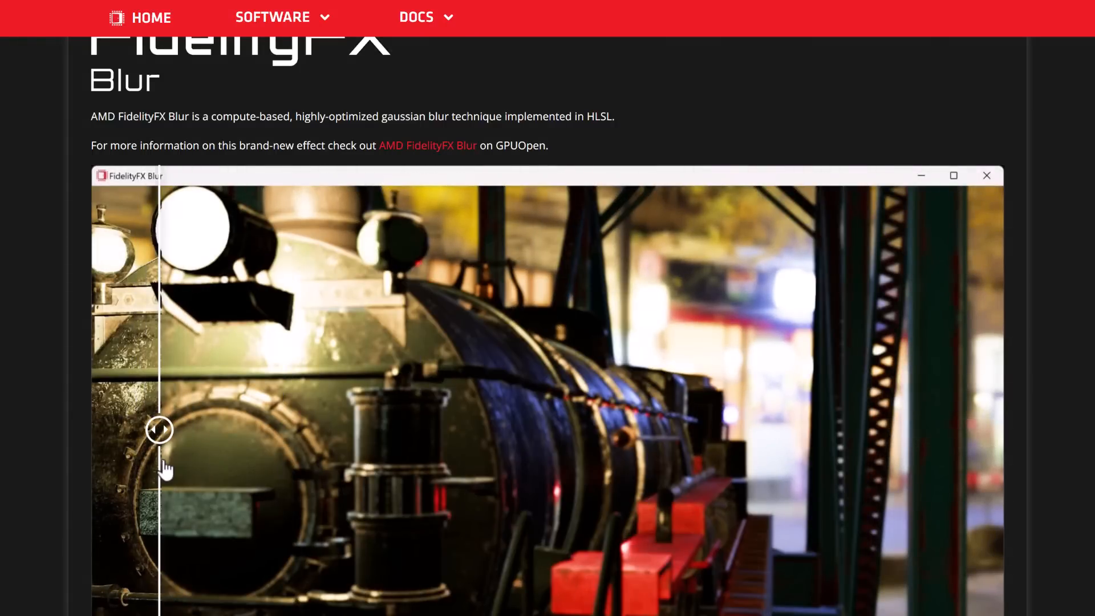
pyautogui.moveTo(160, 428); pyautogui.dragTo(338, 429)
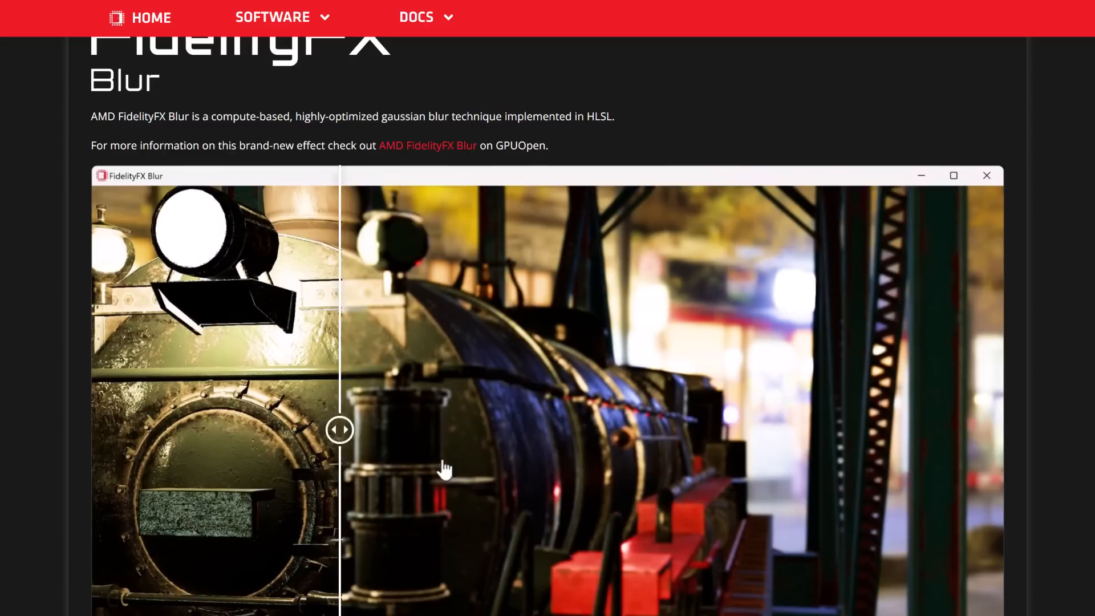
pyautogui.moveTo(340, 430); pyautogui.dragTo(279, 430)
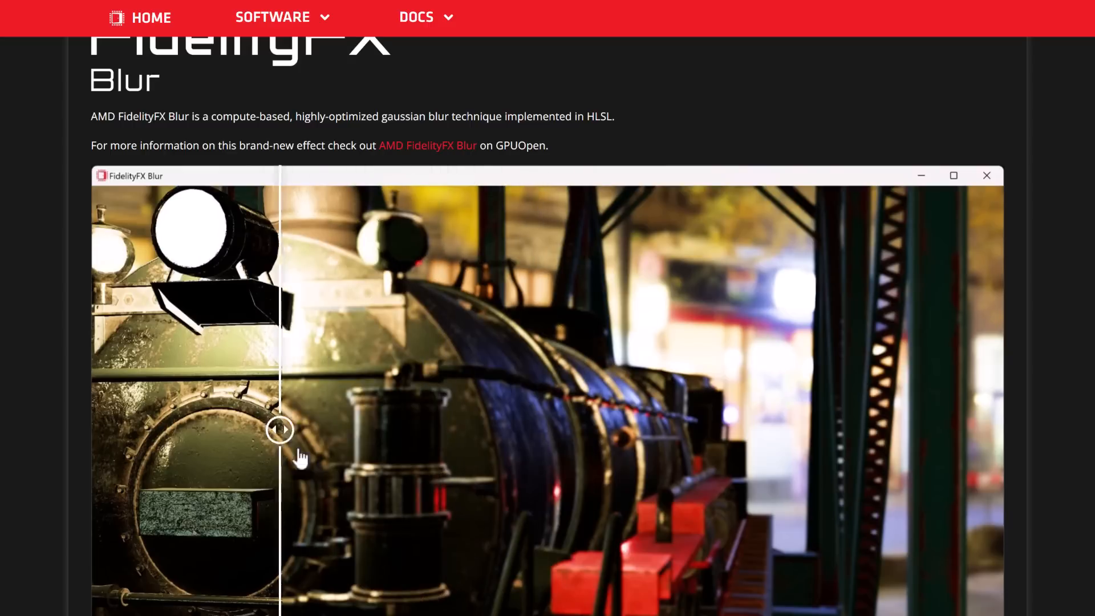
# Drag the Depth of Field 1.0 comparison across the paint cans, ending just right of centre.
pyautogui.scroll(-3)
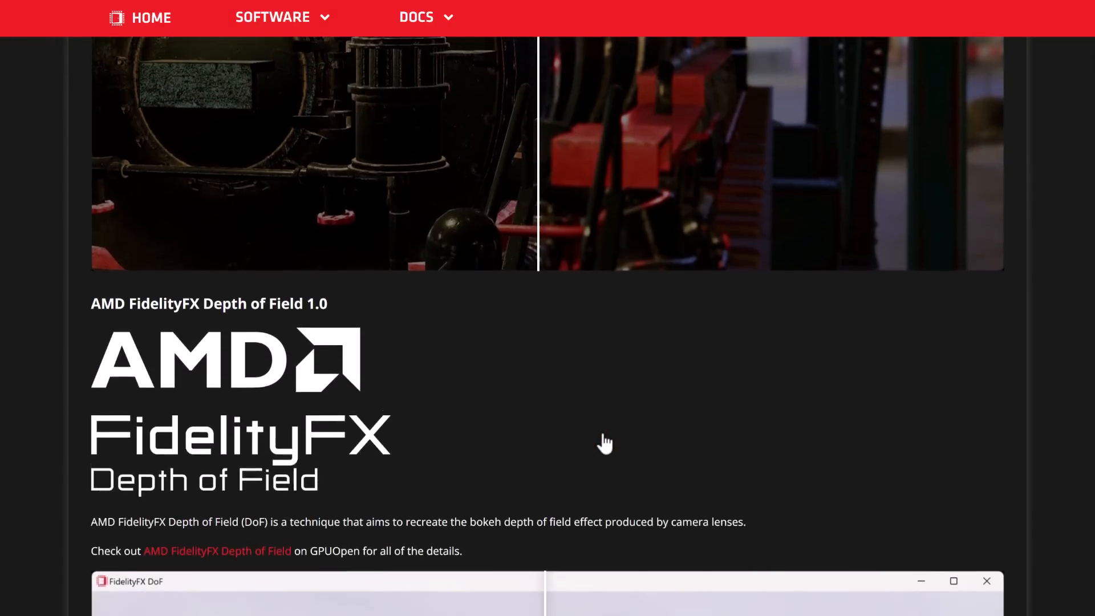
pyautogui.scroll(-3)
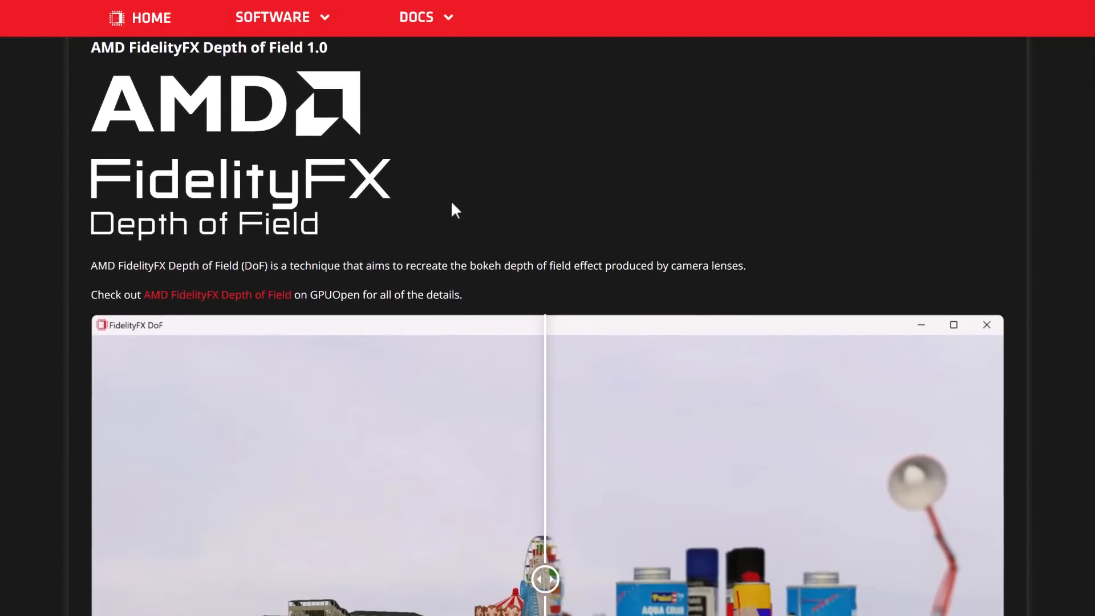
pyautogui.scroll(-3)
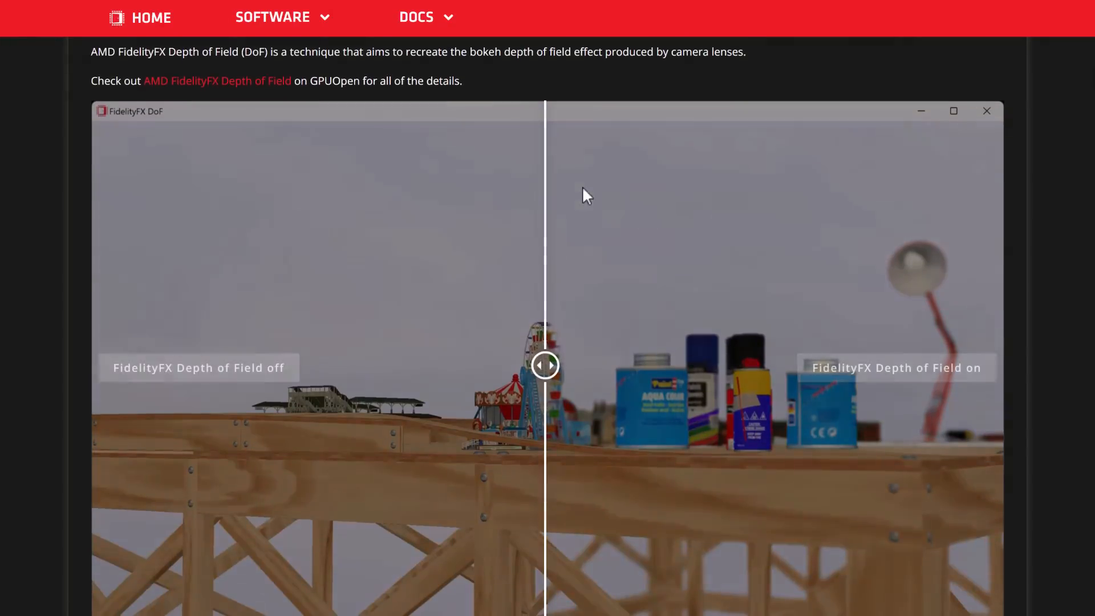
pyautogui.moveTo(545, 365); pyautogui.dragTo(908, 365)
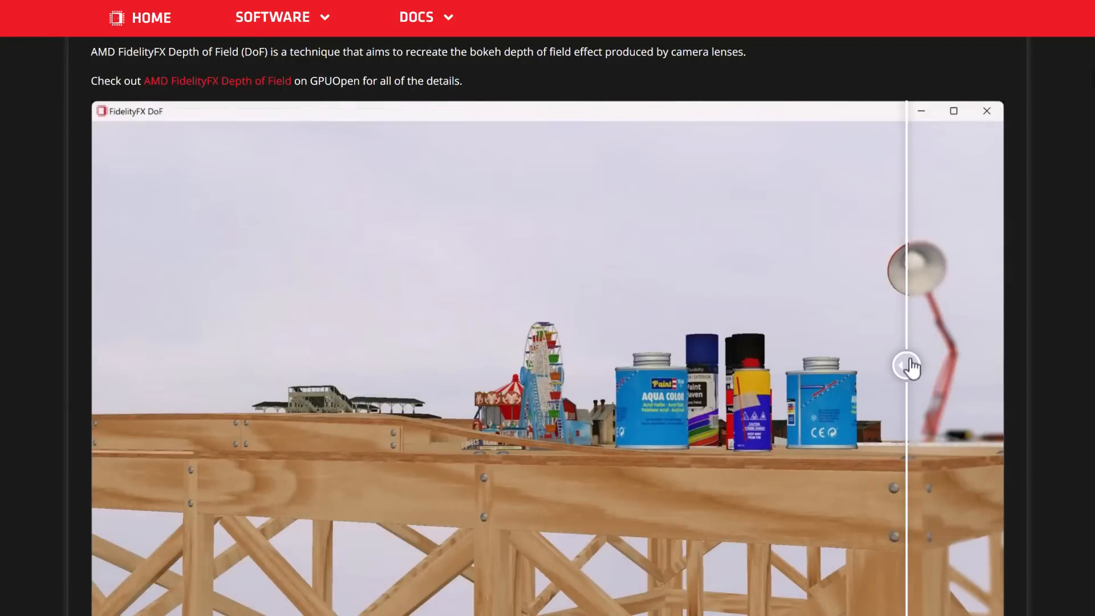
pyautogui.moveTo(908, 365); pyautogui.dragTo(649, 365)
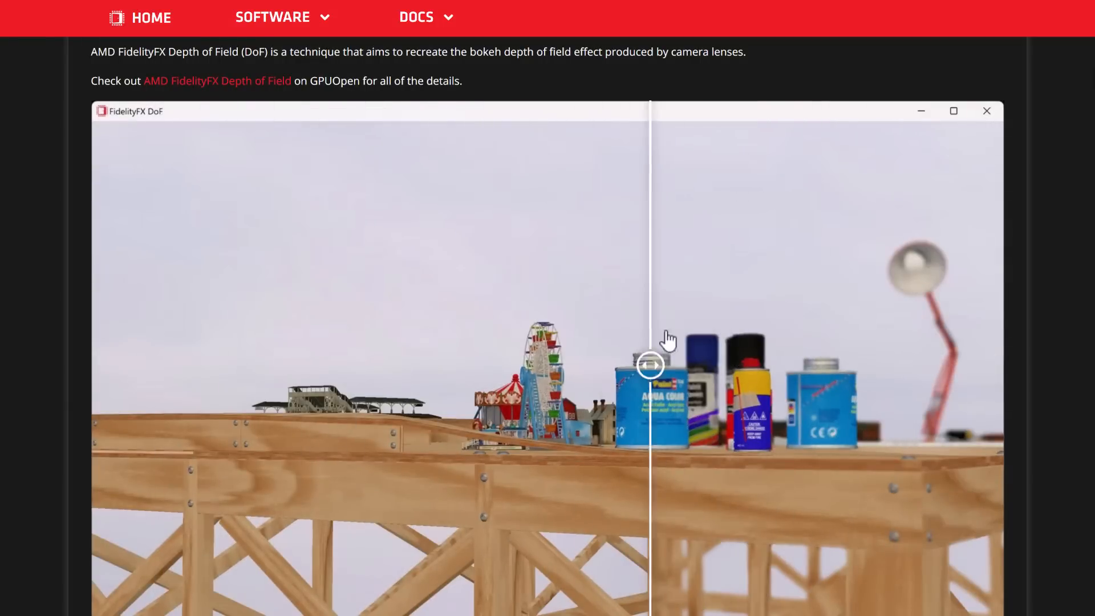
pyautogui.moveTo(649, 365); pyautogui.dragTo(665, 355)
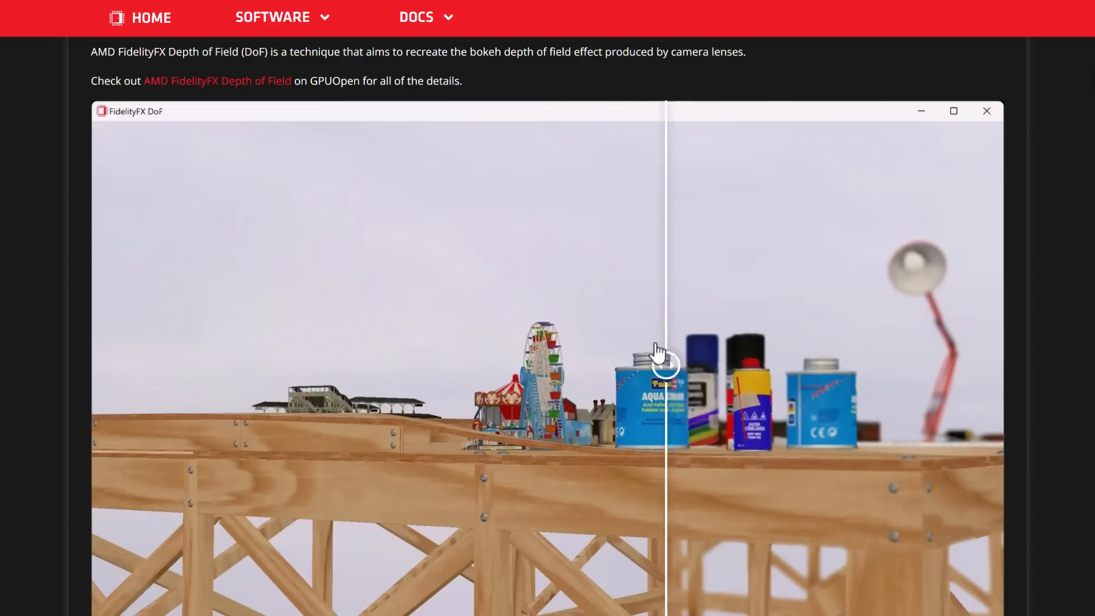
pyautogui.moveTo(664, 363); pyautogui.dragTo(677, 365)
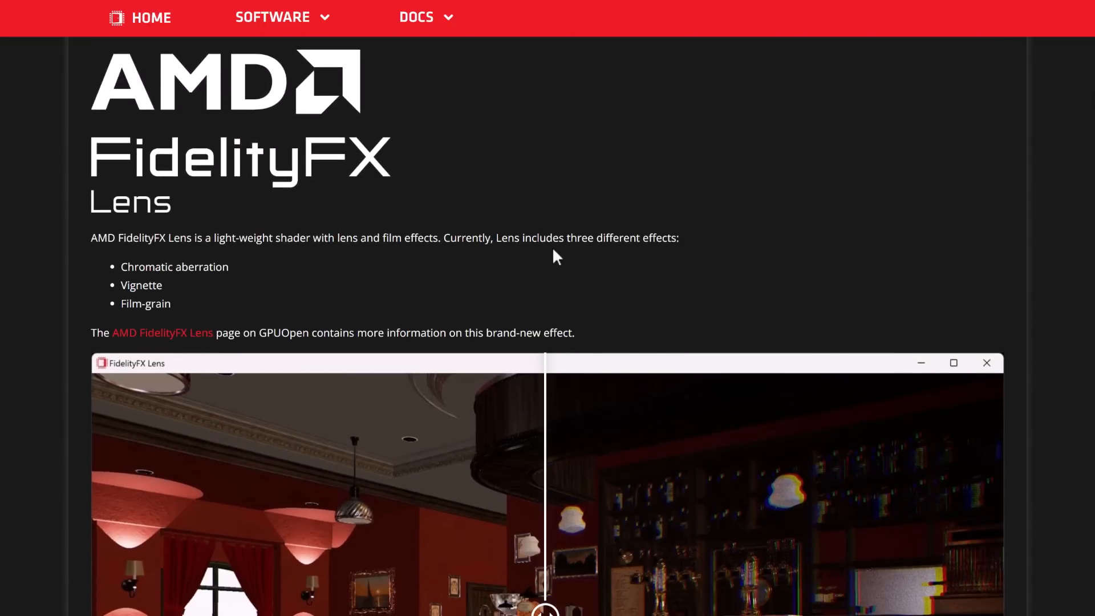
# Drag the Lens restaurant-bar comparison back and forth, ending split near the counter.
pyautogui.scroll(-3)
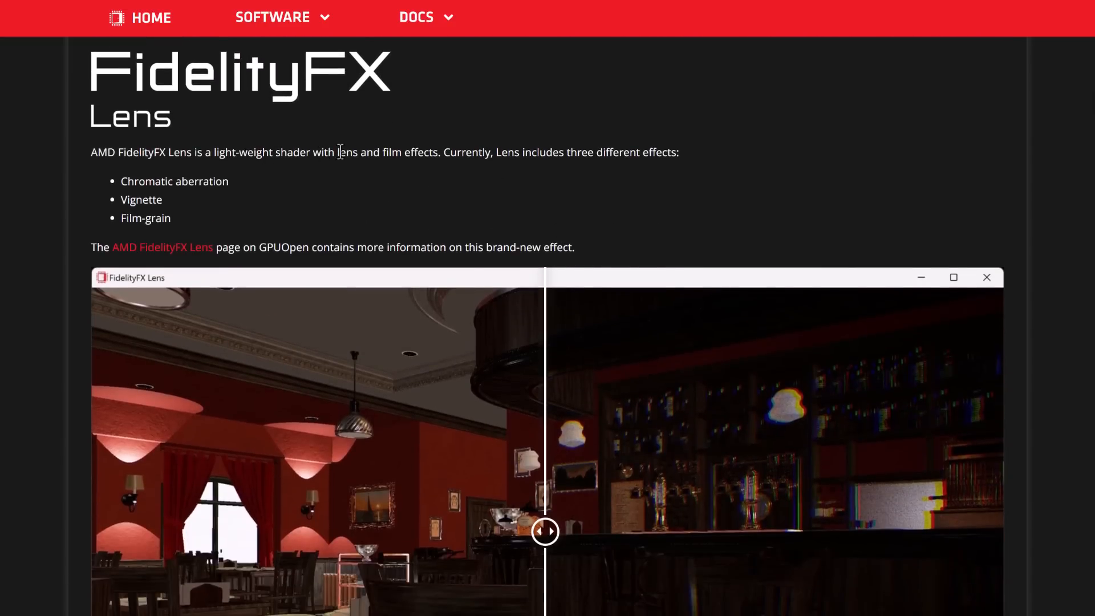
pyautogui.scroll(-3)
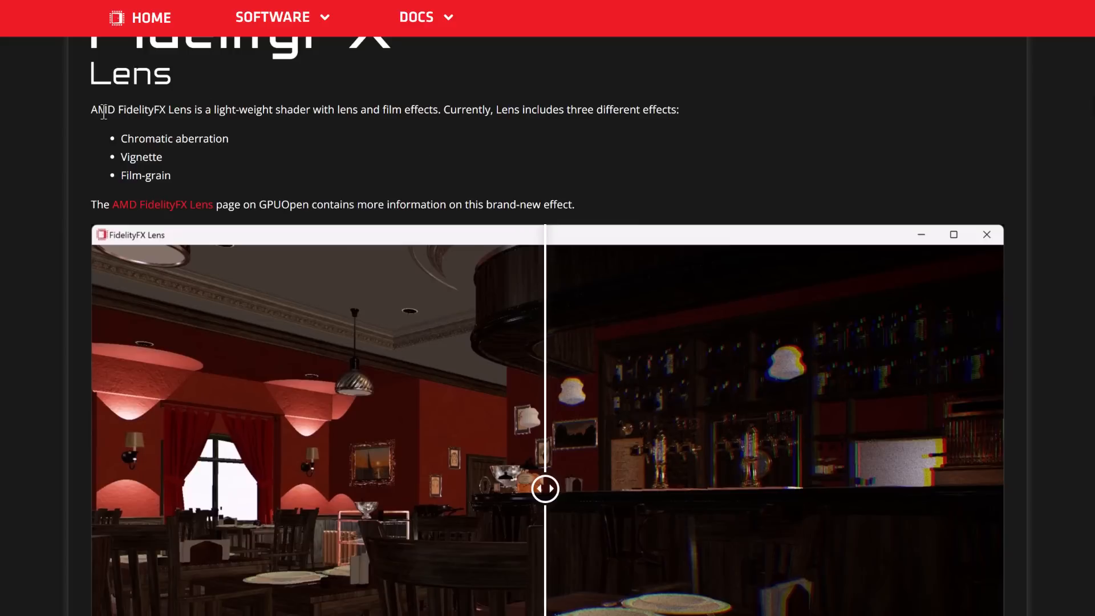
pyautogui.scroll(-3)
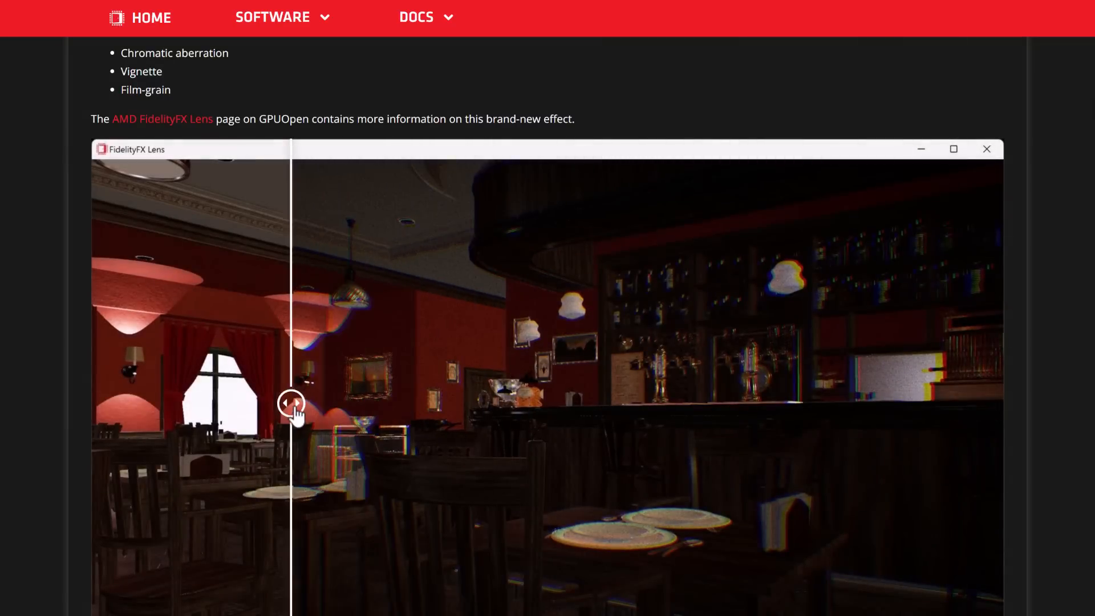
pyautogui.moveTo(289, 404); pyautogui.dragTo(868, 403)
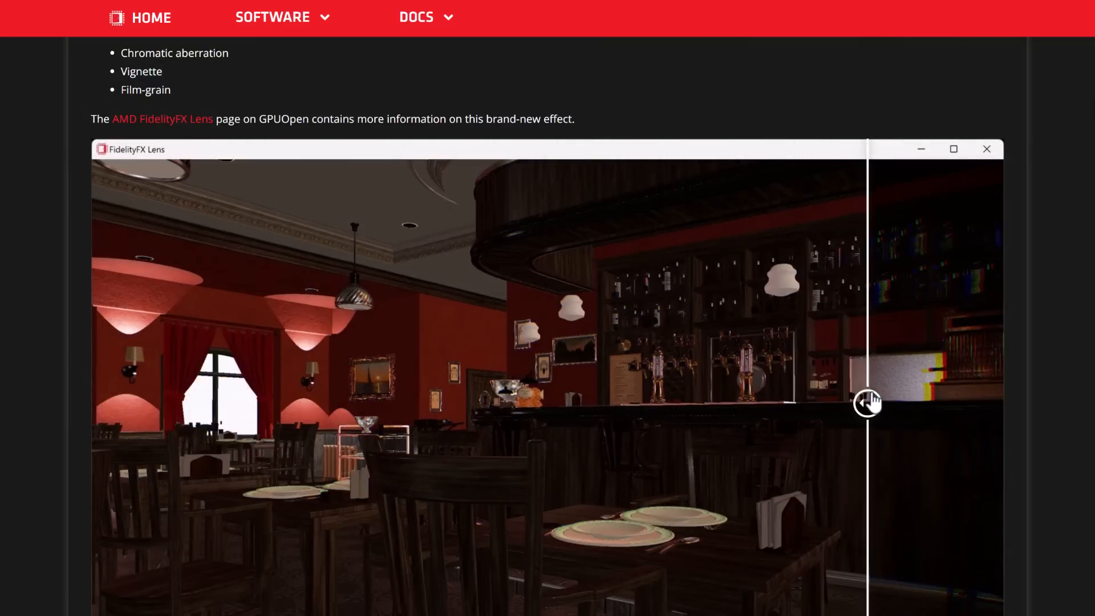
pyautogui.moveTo(868, 403); pyautogui.dragTo(513, 403)
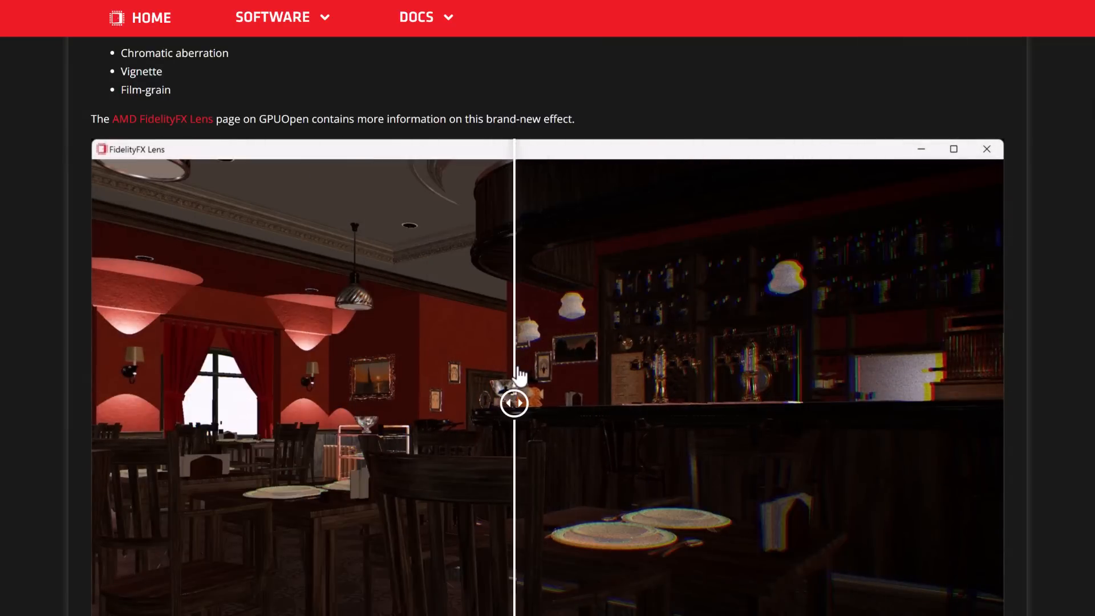
pyautogui.moveTo(513, 402); pyautogui.dragTo(844, 402)
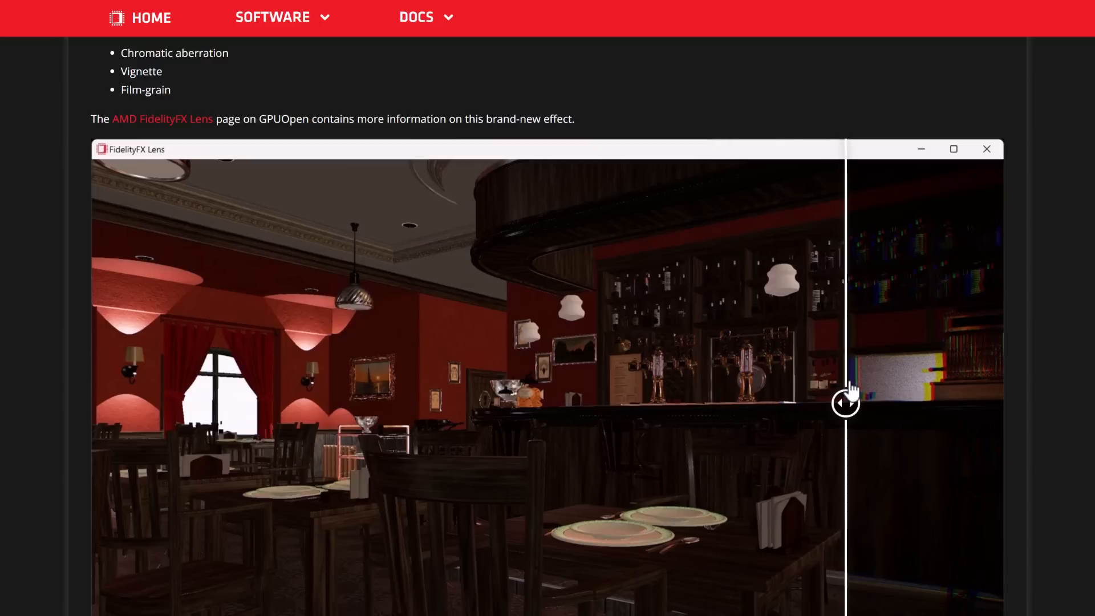
pyautogui.moveTo(845, 401); pyautogui.dragTo(321, 404)
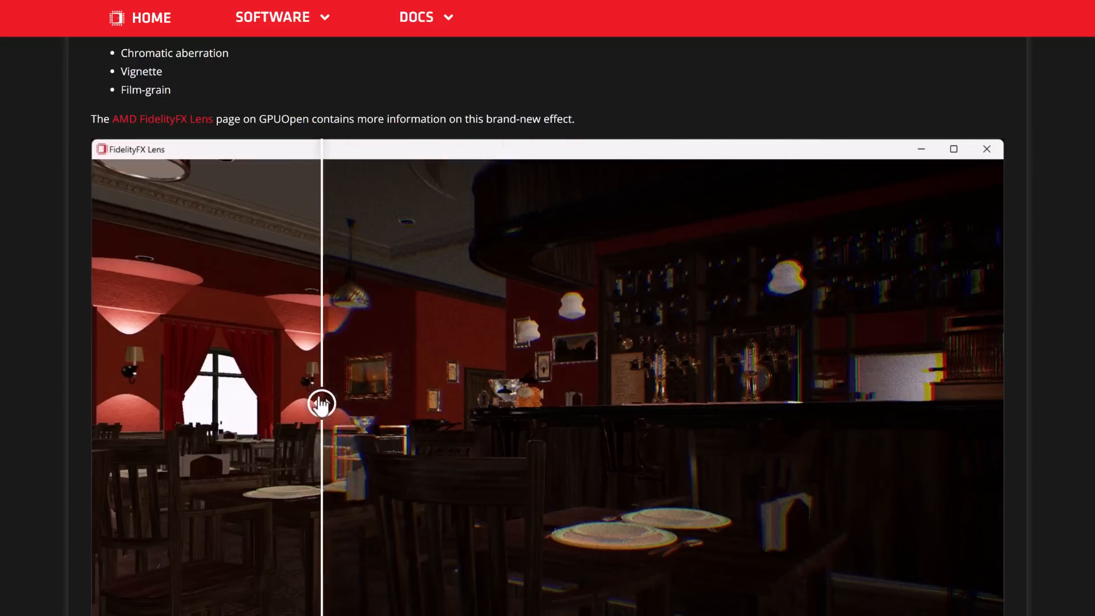
pyautogui.moveTo(322, 404); pyautogui.dragTo(637, 403)
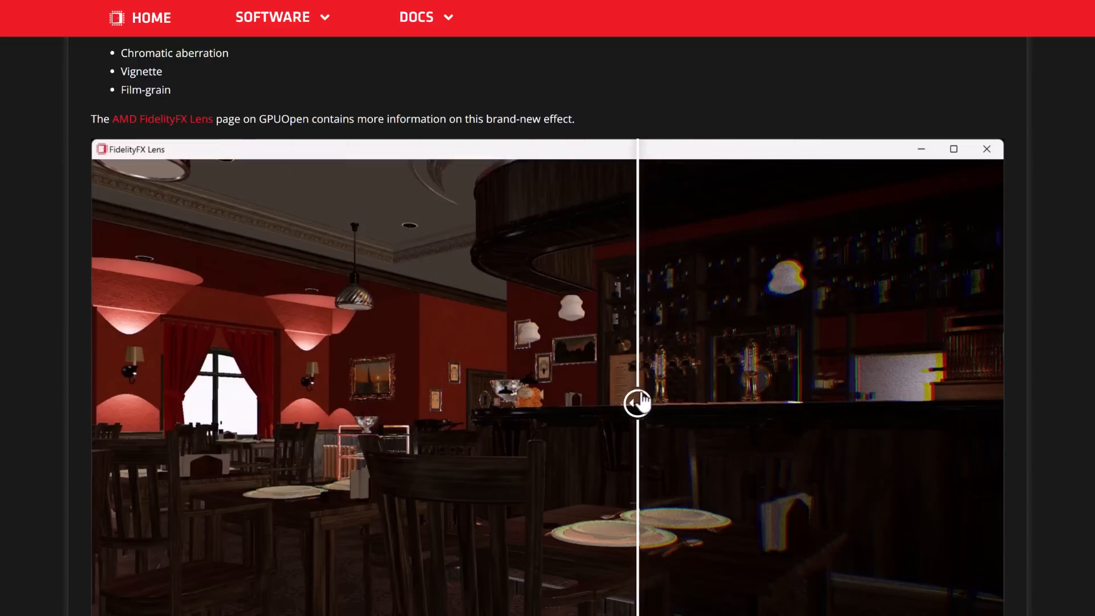
# Scroll to CACAO 1.3 and drag its courtyard comparison between CACAO off and on.
pyautogui.scroll(-3)
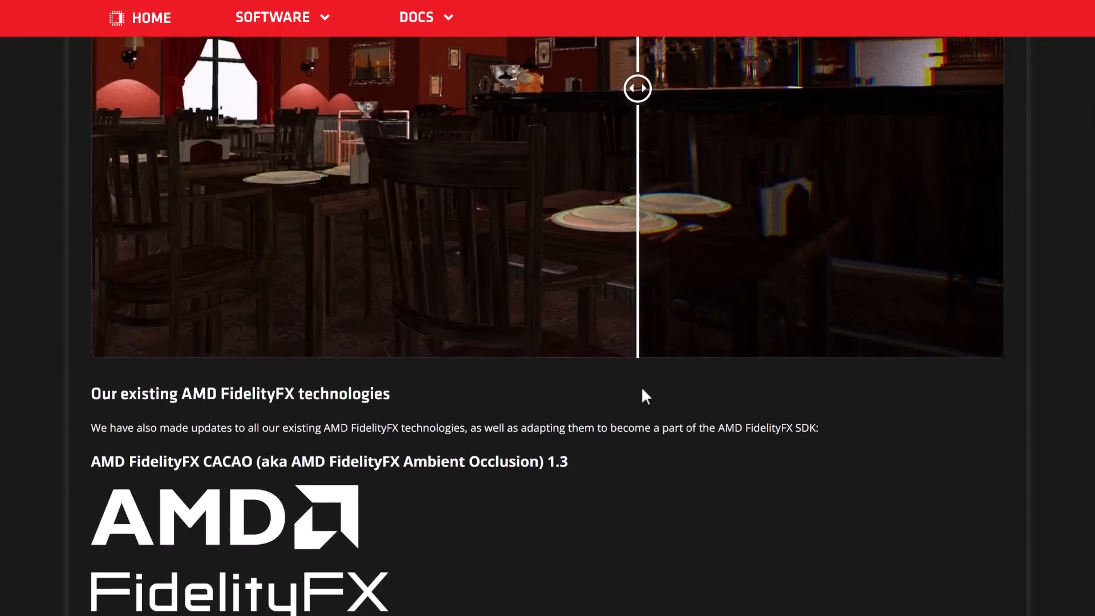
pyautogui.scroll(-3)
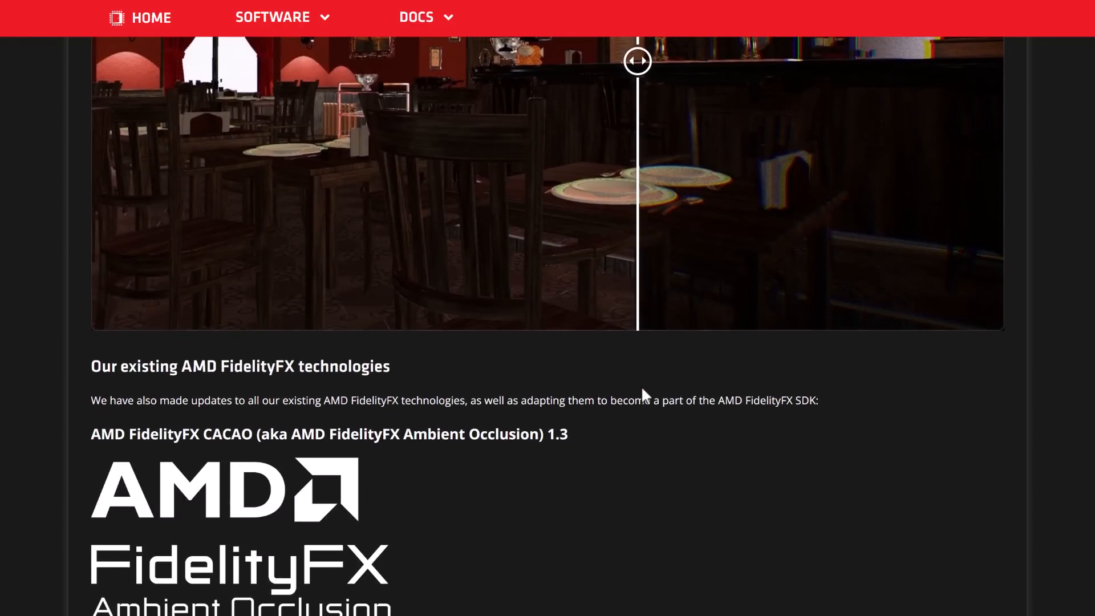
pyautogui.scroll(-3)
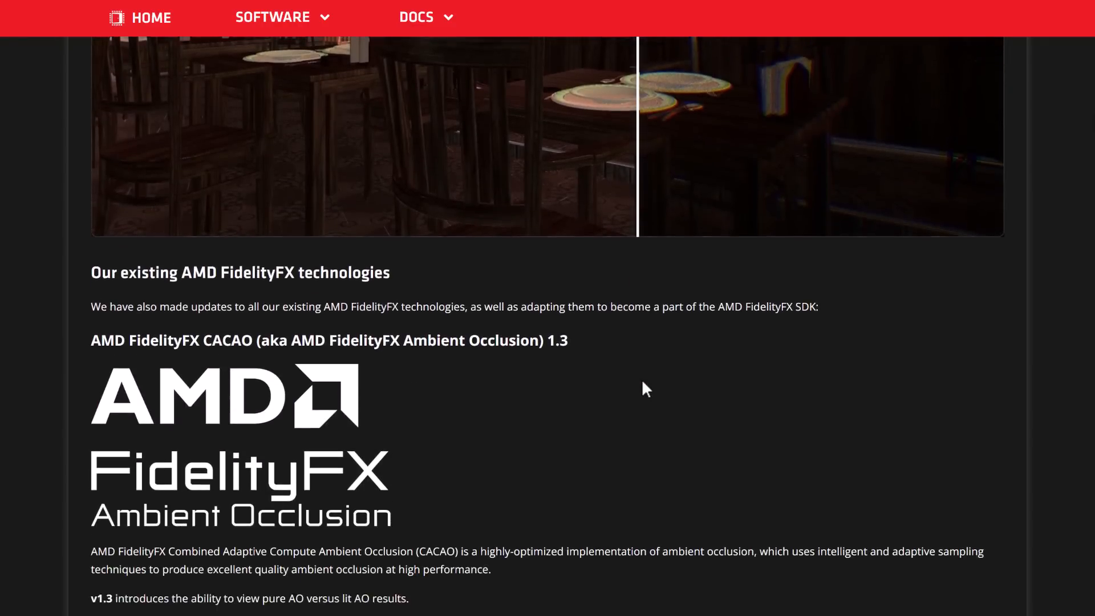
pyautogui.scroll(-3)
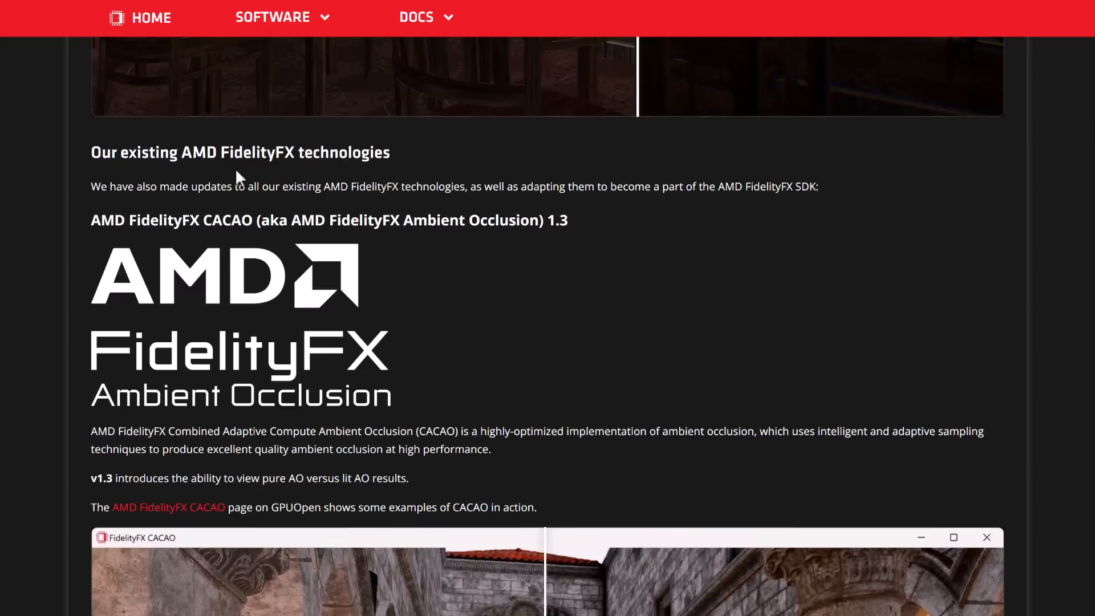
pyautogui.scroll(-3)
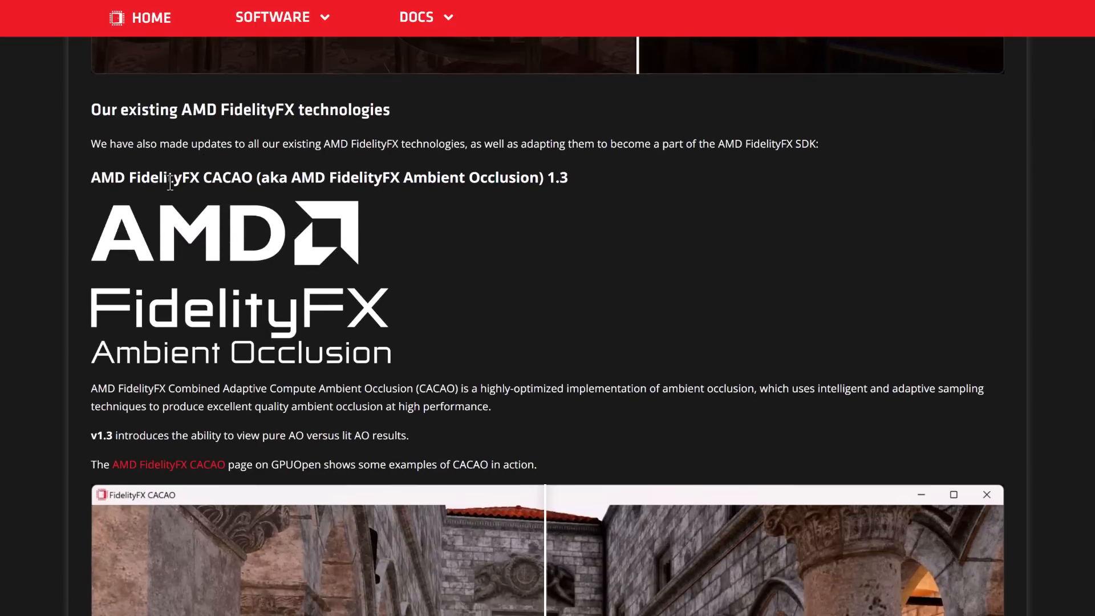
pyautogui.moveTo(394, 201)
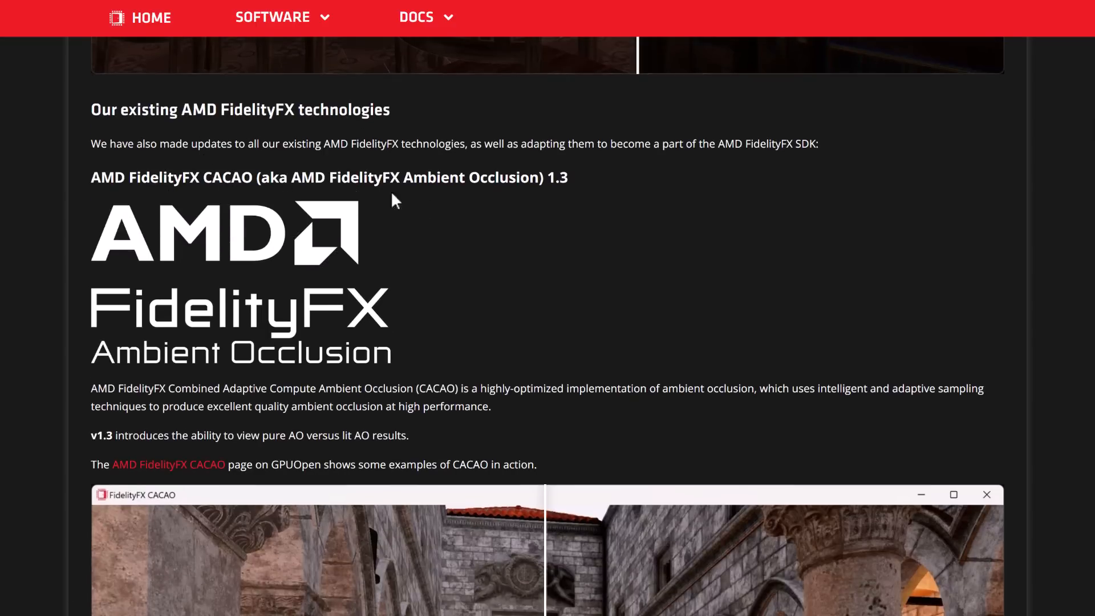
pyautogui.scroll(-3)
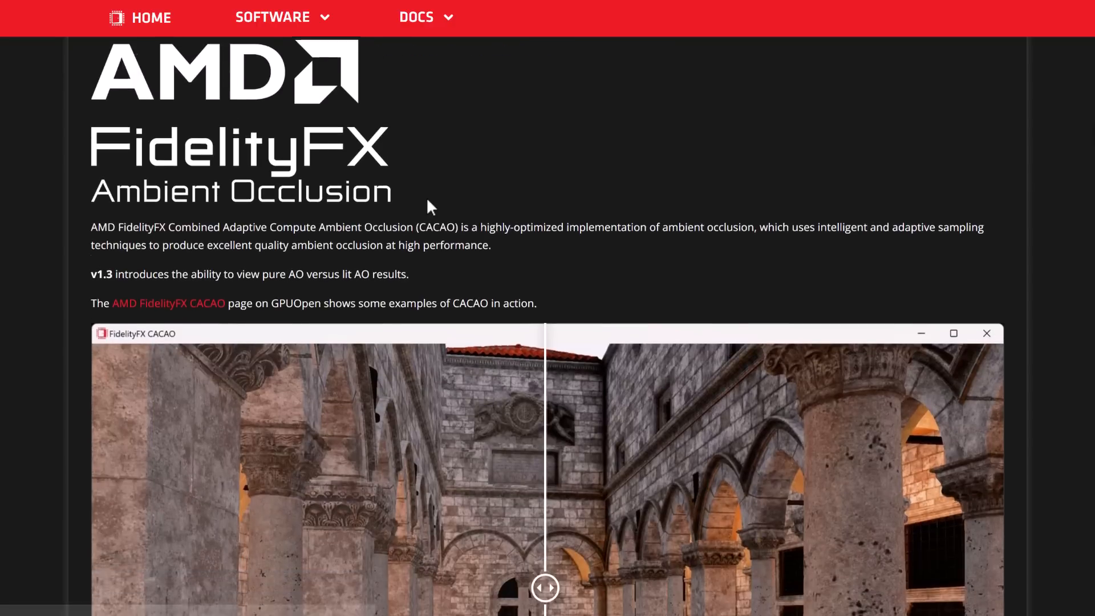
pyautogui.scroll(-3)
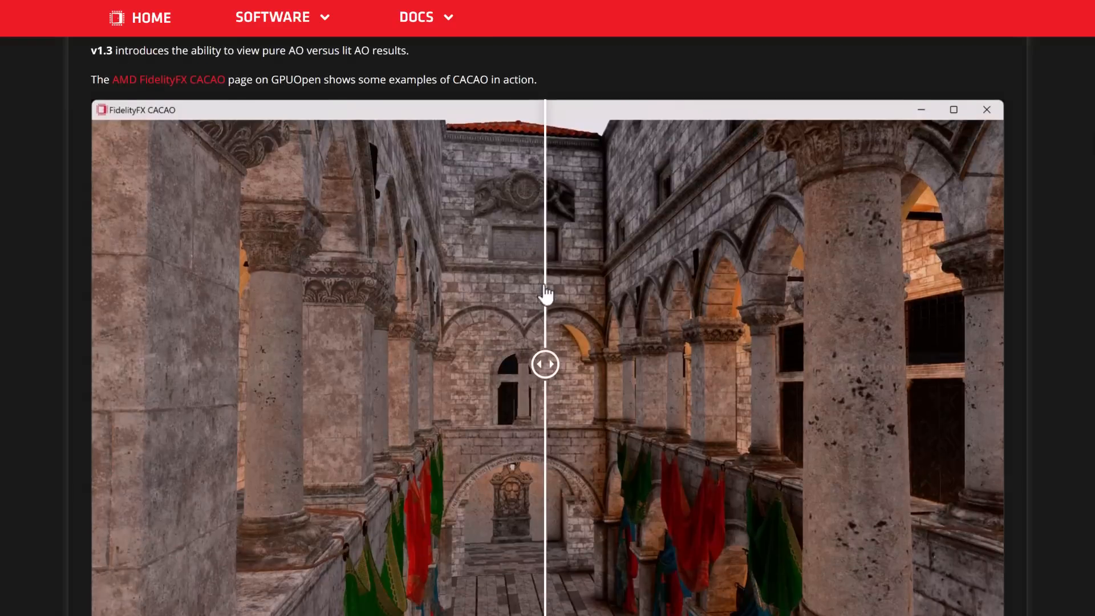
pyautogui.moveTo(545, 363); pyautogui.dragTo(272, 364)
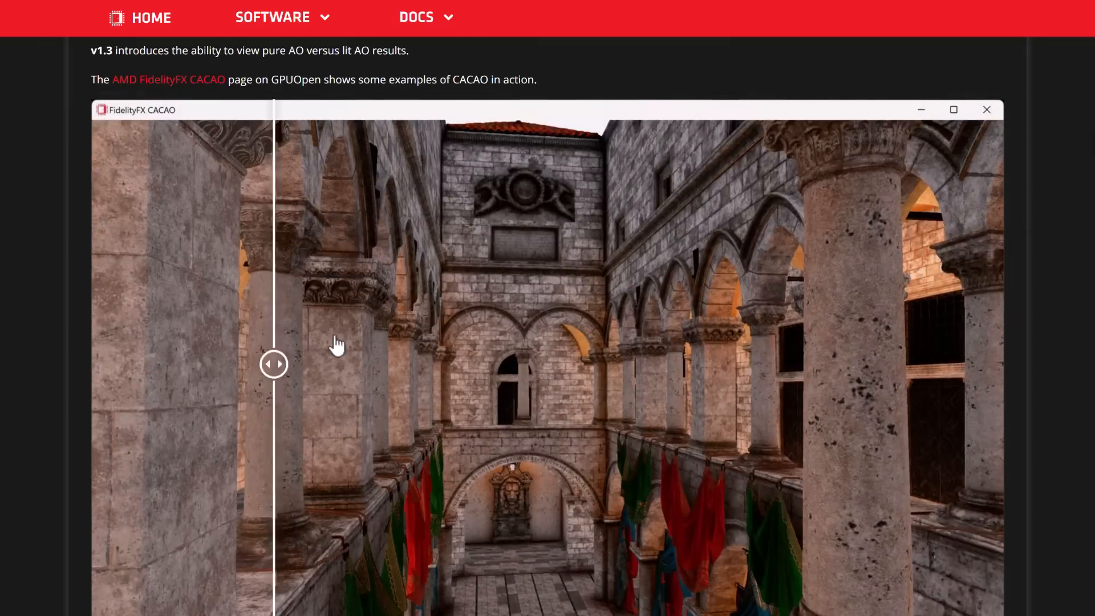
pyautogui.moveTo(272, 363); pyautogui.dragTo(441, 362)
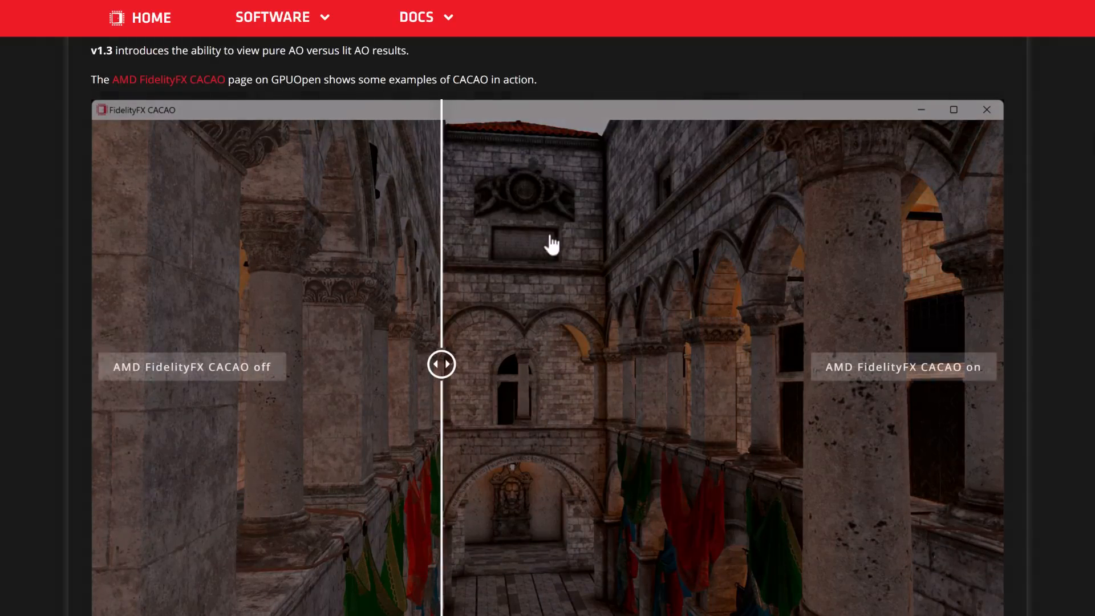
# Drag the CAS 1.1 spaceship comparison back and forth between sharpening off and on.
pyautogui.scroll(-3)
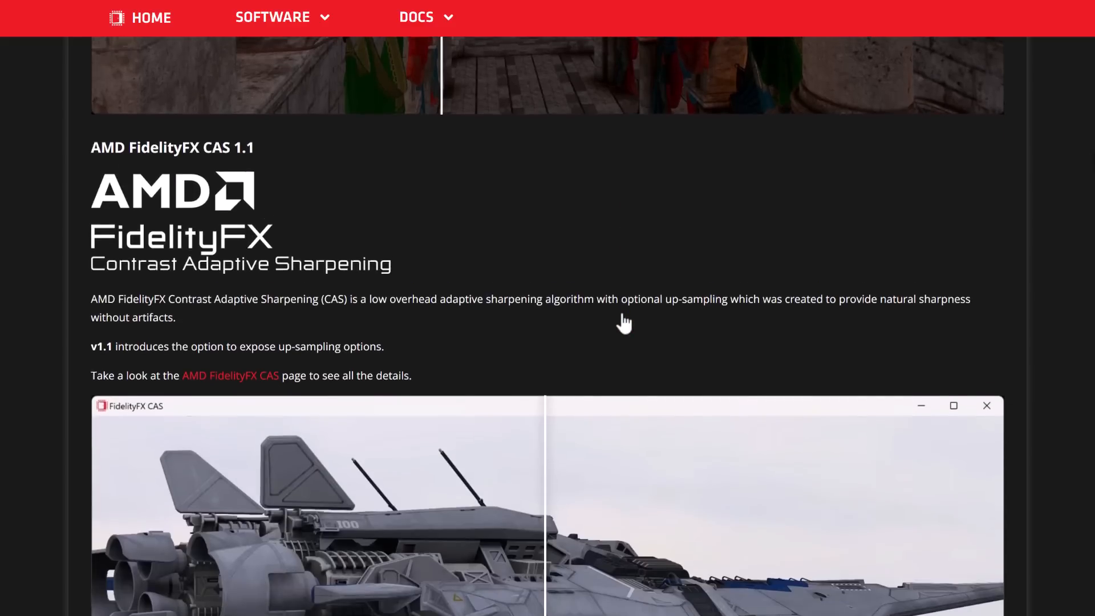
pyautogui.scroll(-3)
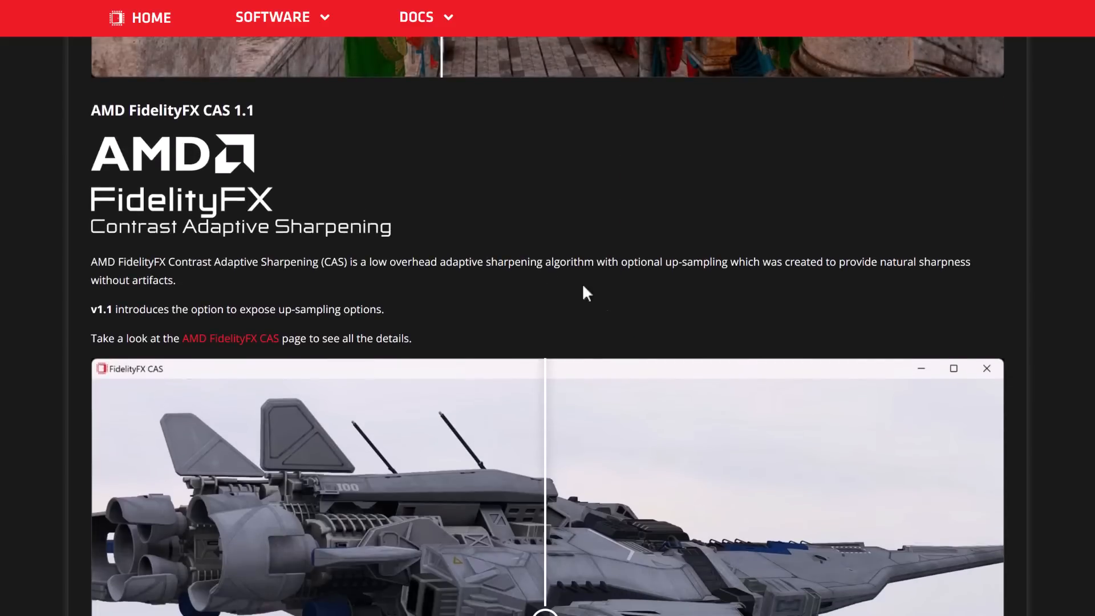
pyautogui.scroll(-3)
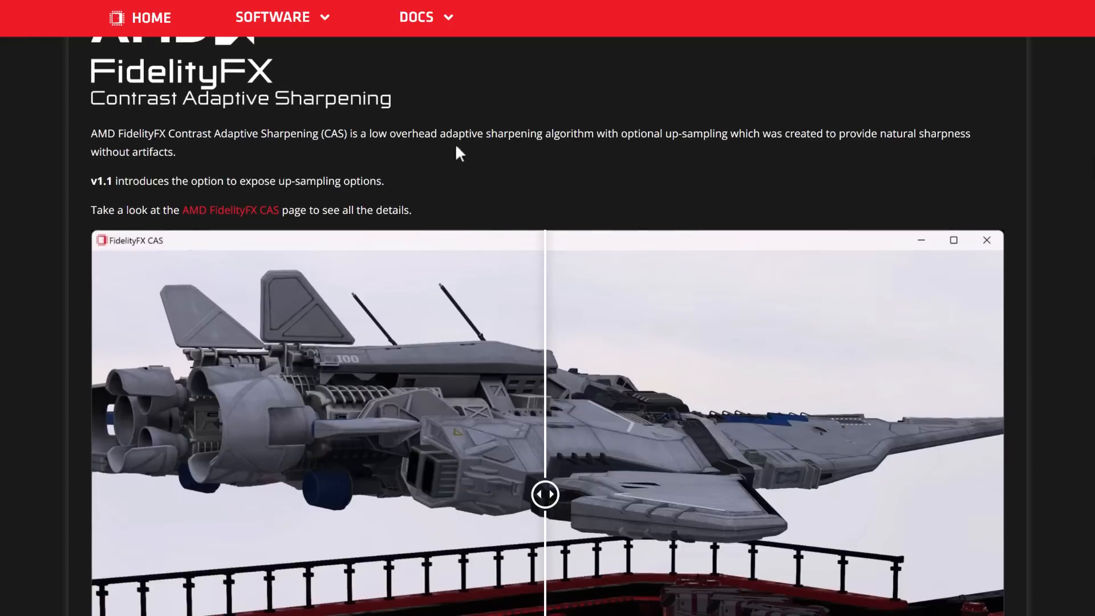
pyautogui.moveTo(705, 157)
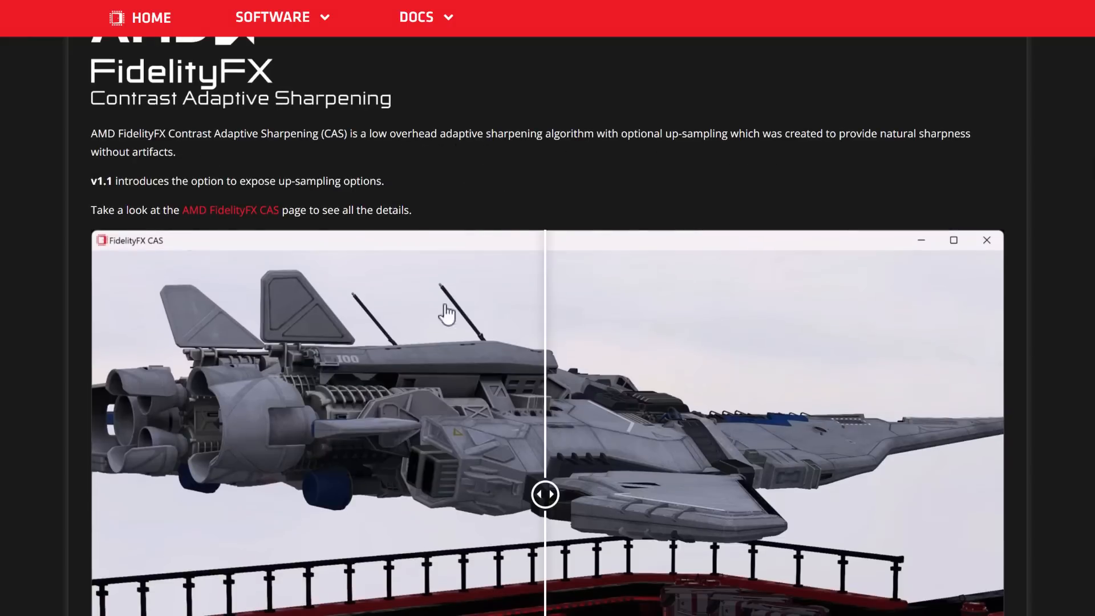
pyautogui.moveTo(545, 494); pyautogui.dragTo(214, 493)
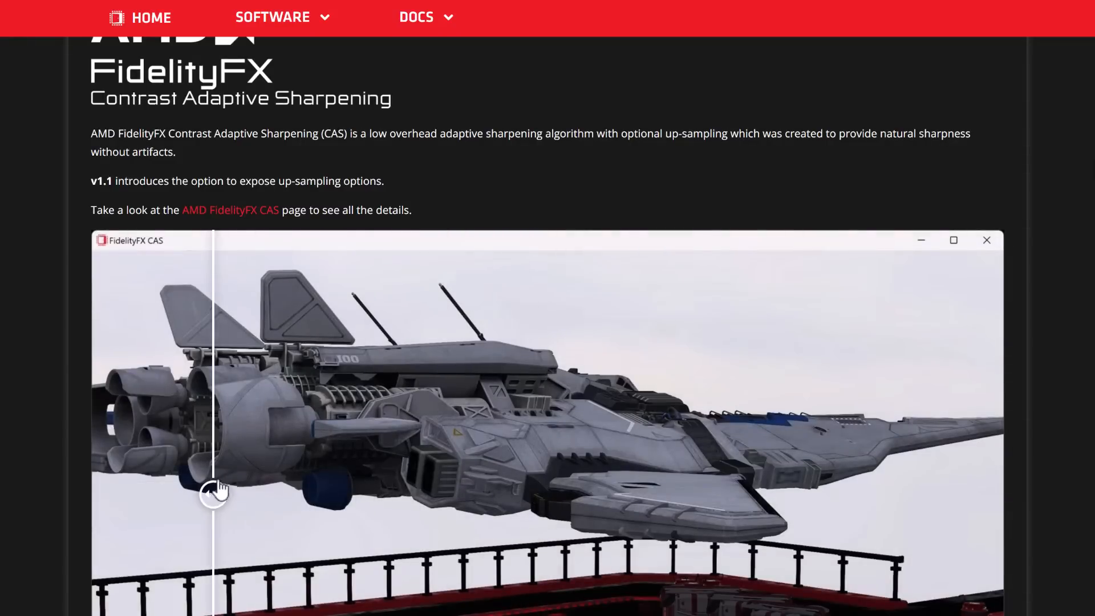
pyautogui.moveTo(214, 493); pyautogui.dragTo(806, 492)
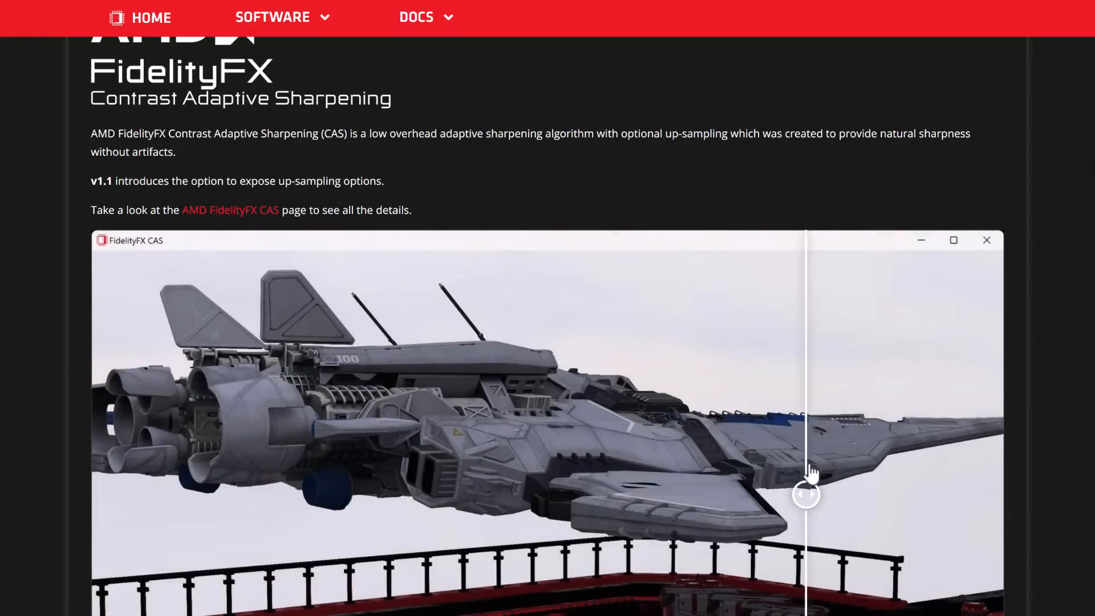
pyautogui.moveTo(805, 494); pyautogui.dragTo(409, 494)
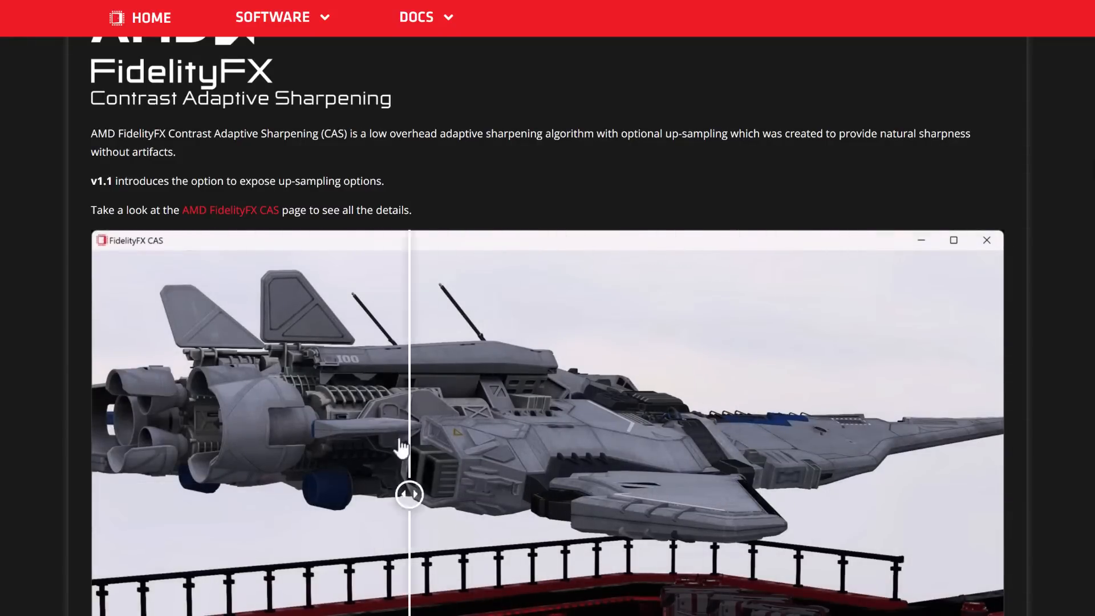
pyautogui.moveTo(408, 494); pyautogui.dragTo(956, 494)
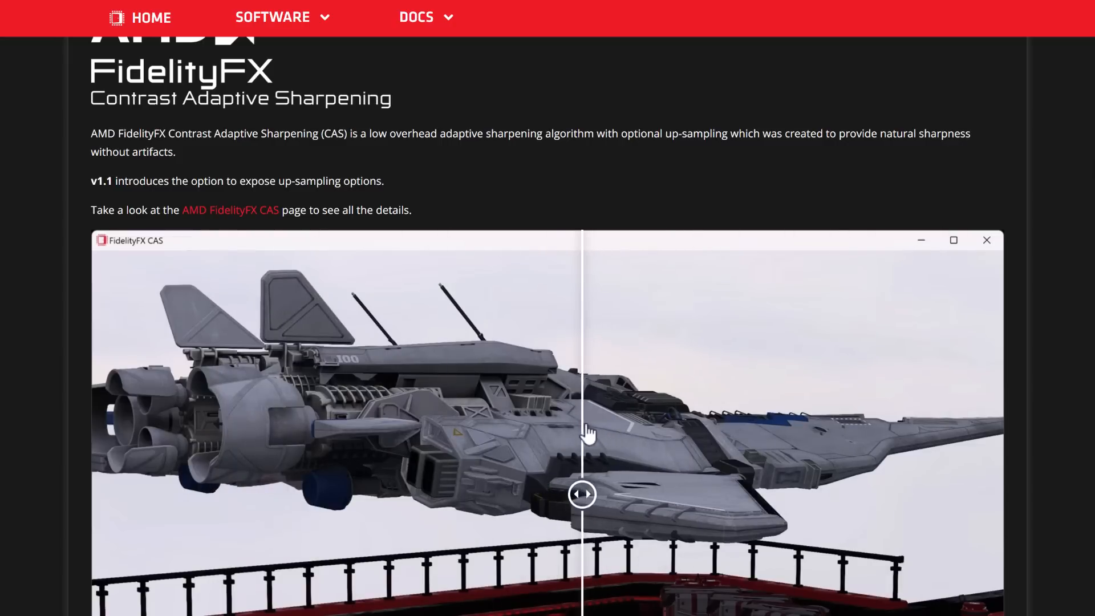
pyautogui.moveTo(581, 494); pyautogui.dragTo(327, 494)
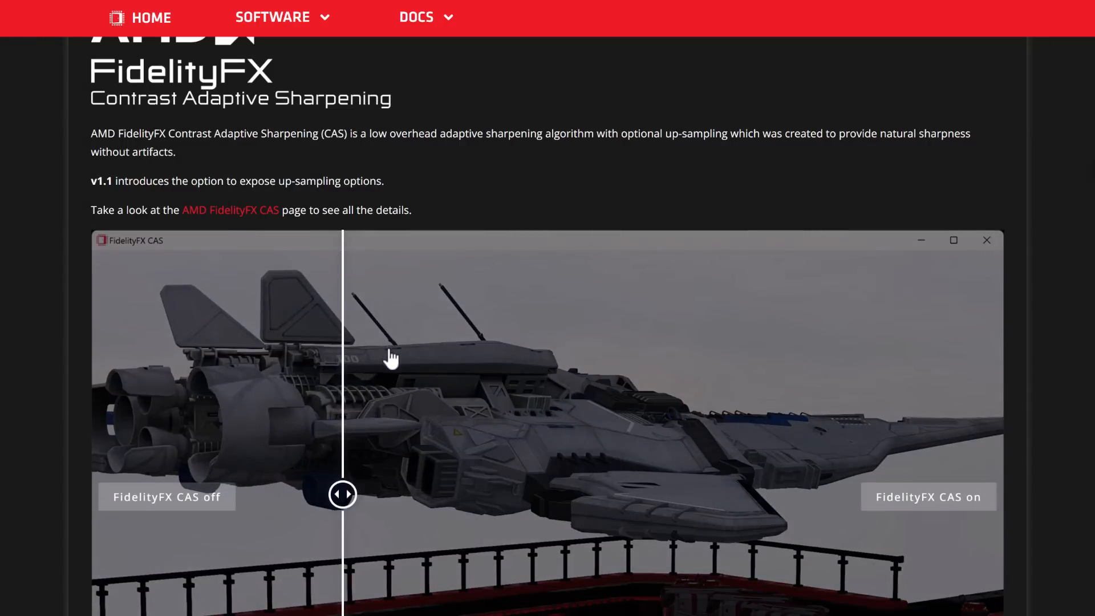
pyautogui.moveTo(342, 494); pyautogui.dragTo(363, 493)
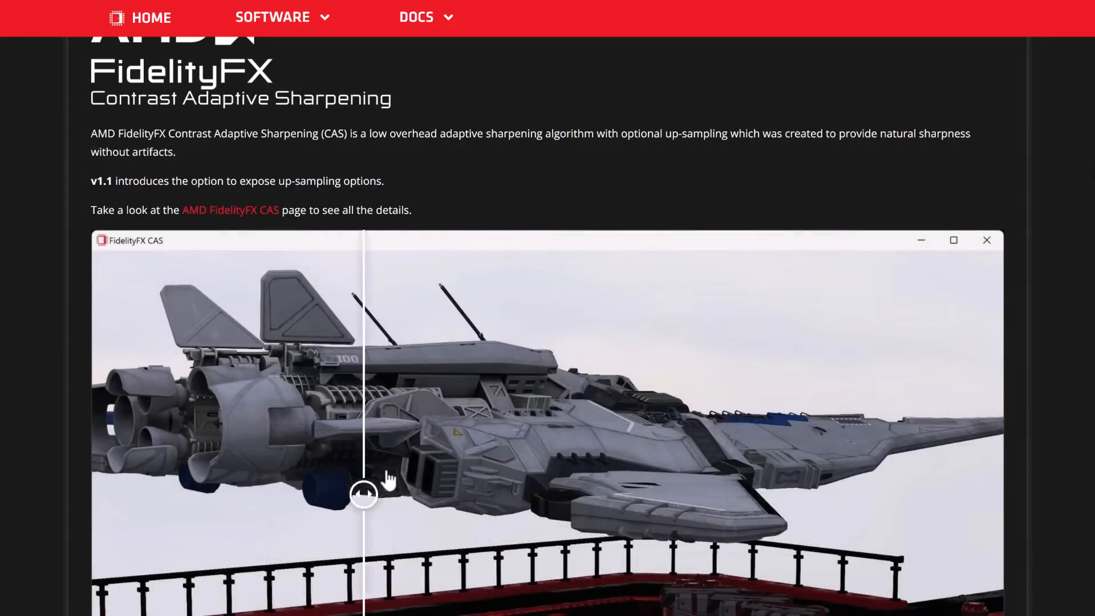
# Scroll toward the FSR heading and leave the CAS split right of centre near the deck.
pyautogui.scroll(-3)
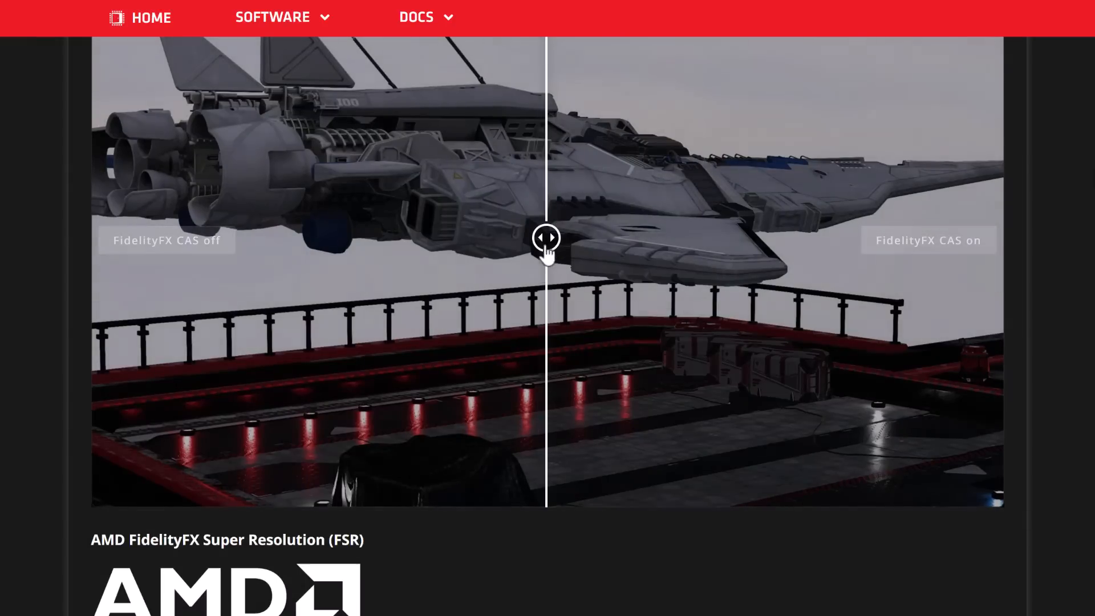
pyautogui.moveTo(546, 238); pyautogui.dragTo(899, 237)
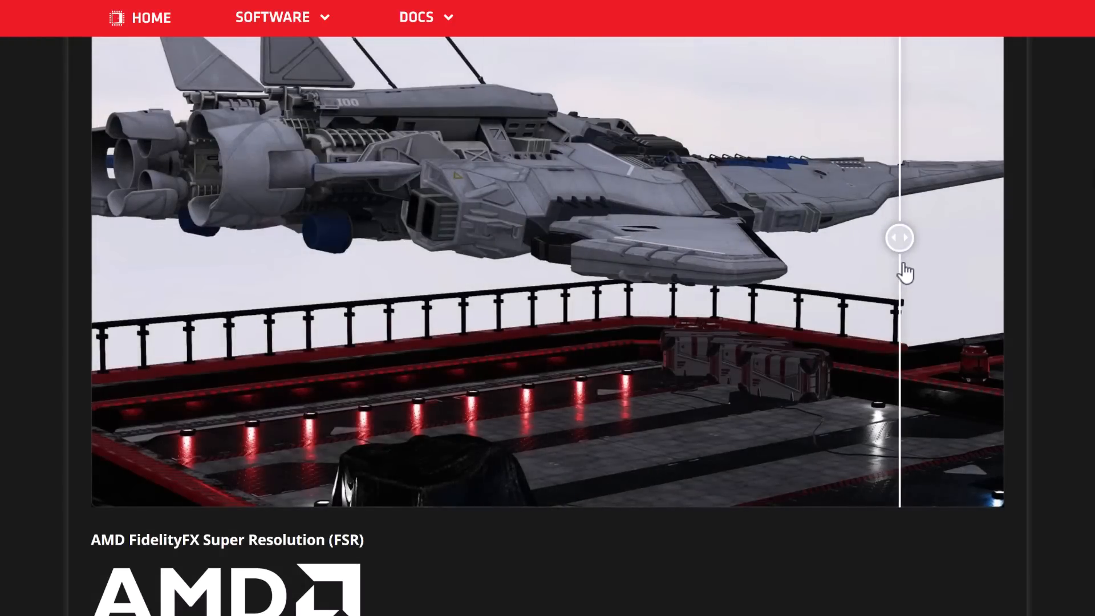
pyautogui.moveTo(900, 237); pyautogui.dragTo(835, 238)
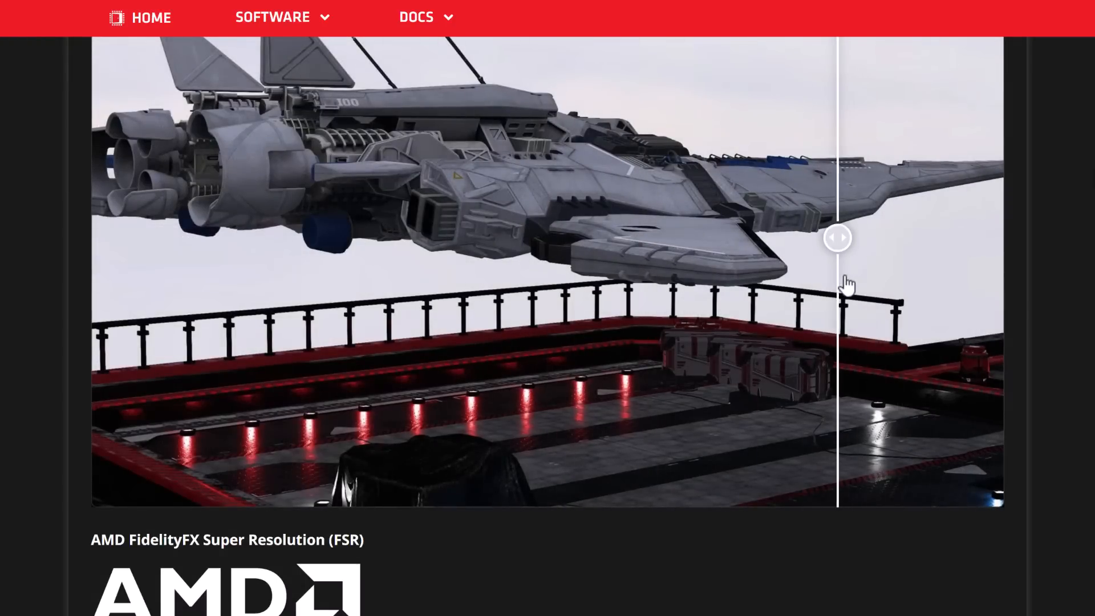
# Scroll past the FSR 1 and FSR 2.2.1 samples to the LPM 1.3 section.
pyautogui.scroll(-3)
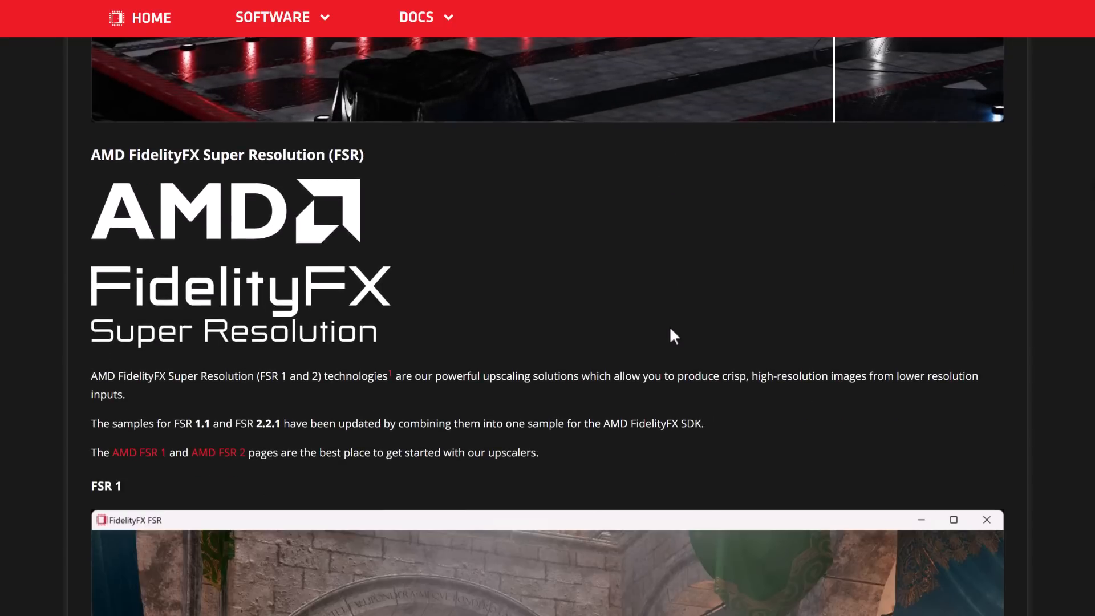
pyautogui.moveTo(278, 207)
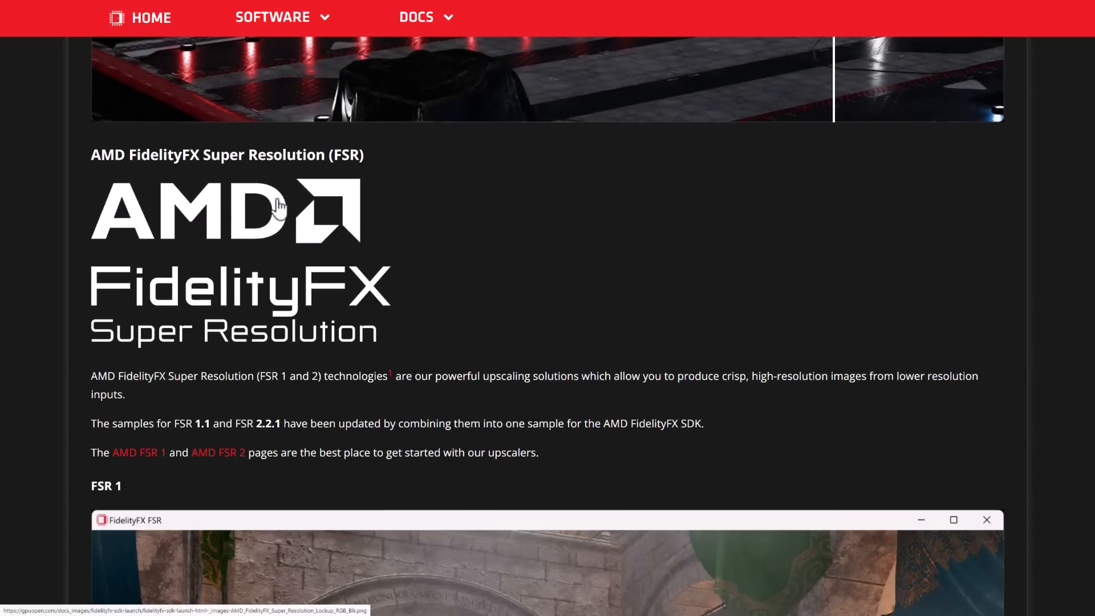
pyautogui.scroll(-3)
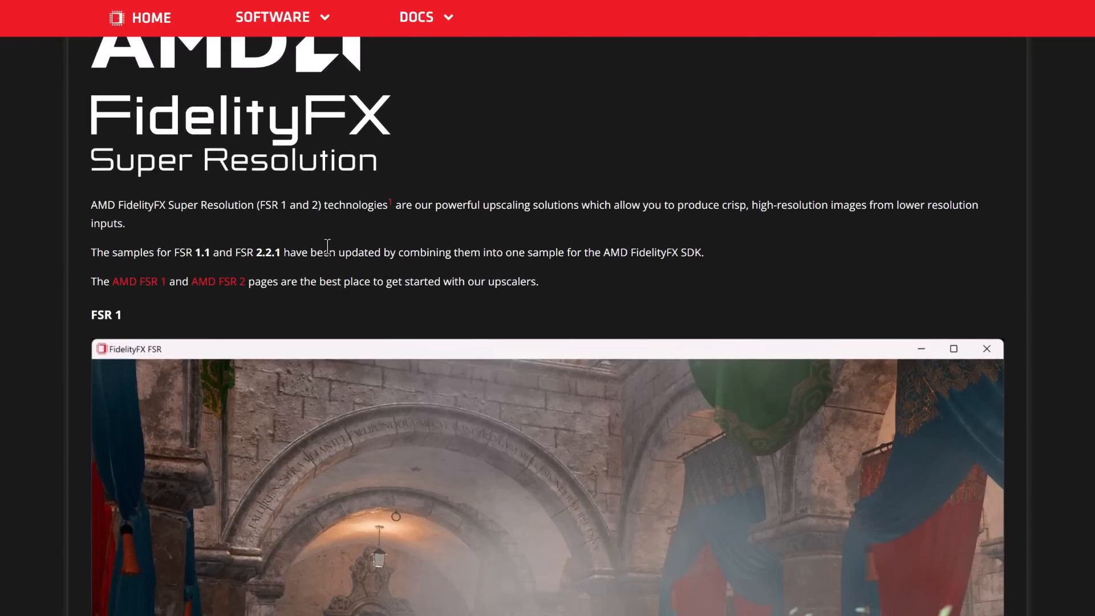
pyautogui.scroll(-3)
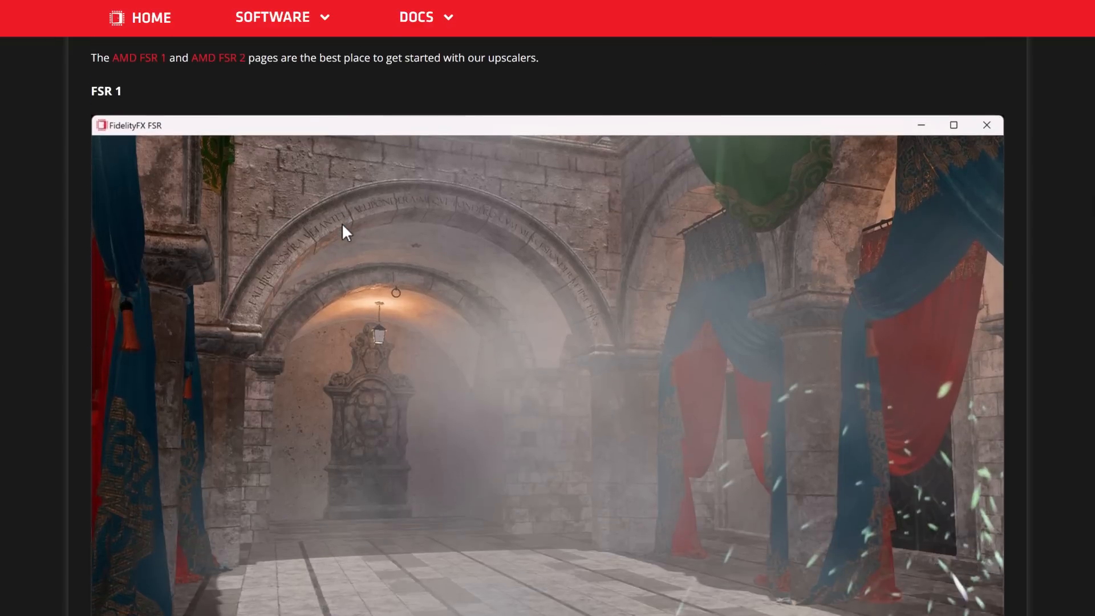
pyautogui.scroll(-3)
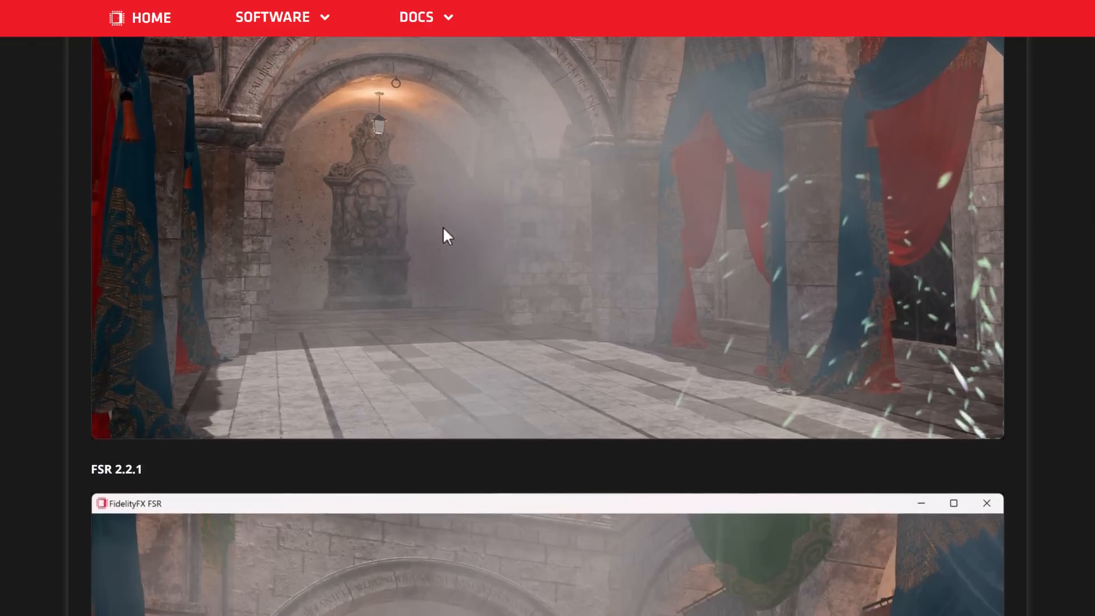
pyautogui.scroll(-3)
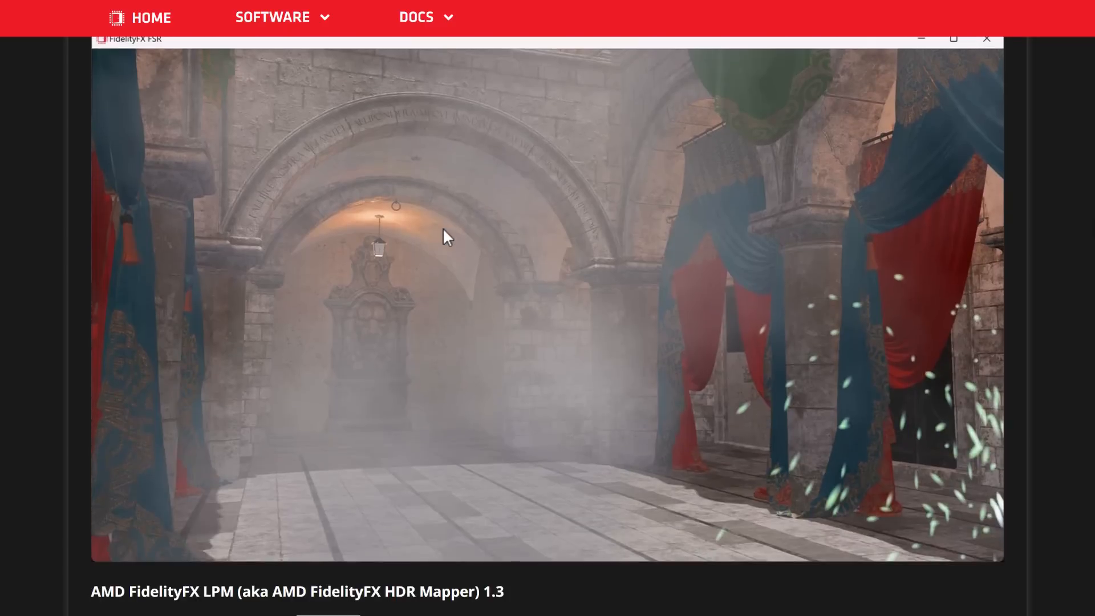
pyautogui.scroll(-3)
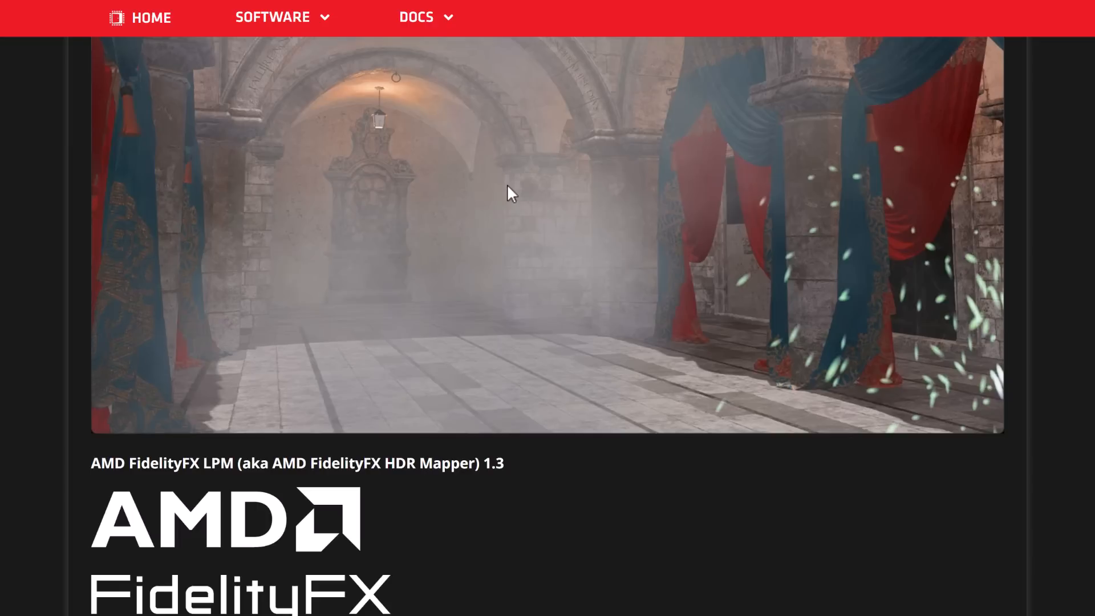
pyautogui.moveTo(560, 260)
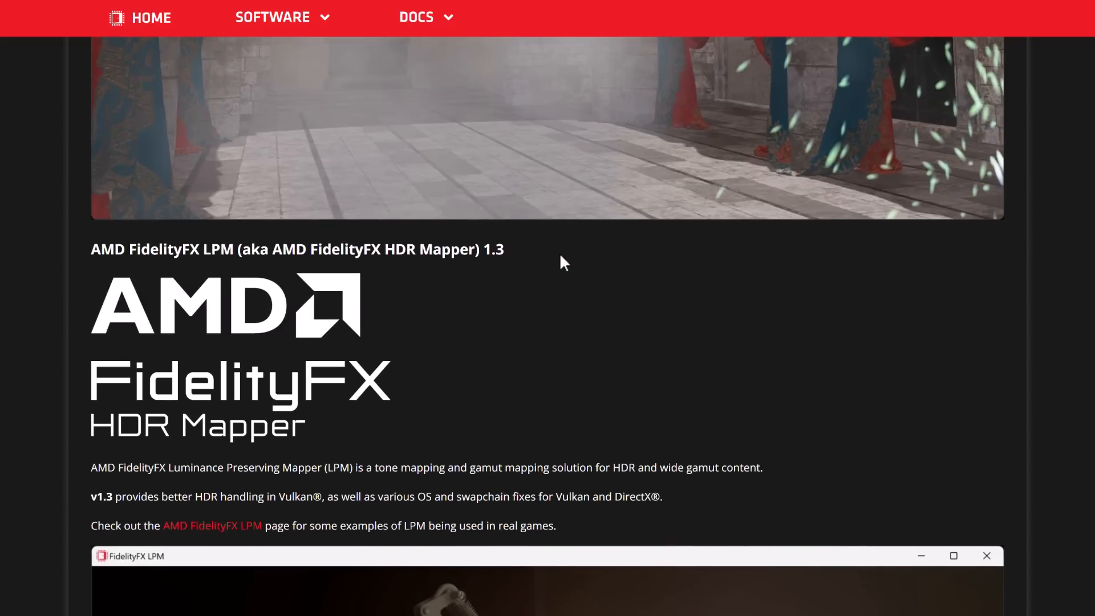
# Scroll past the LPM lamp sample image to the FidelityFX Parallel Sort 1.2 description.
pyautogui.scroll(-3)
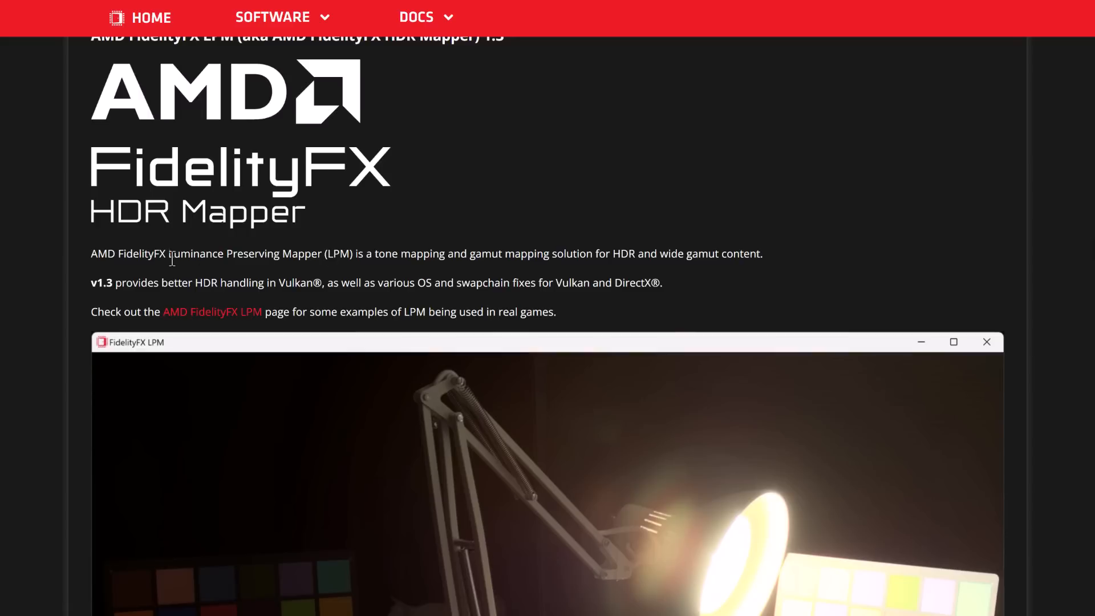
pyautogui.moveTo(443, 259)
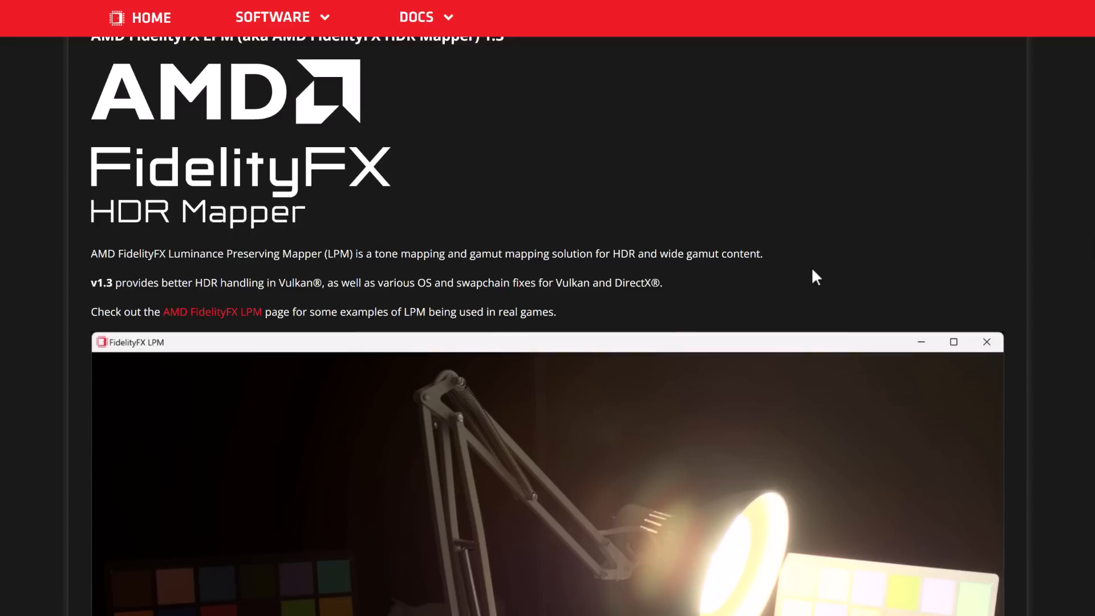
pyautogui.scroll(-3)
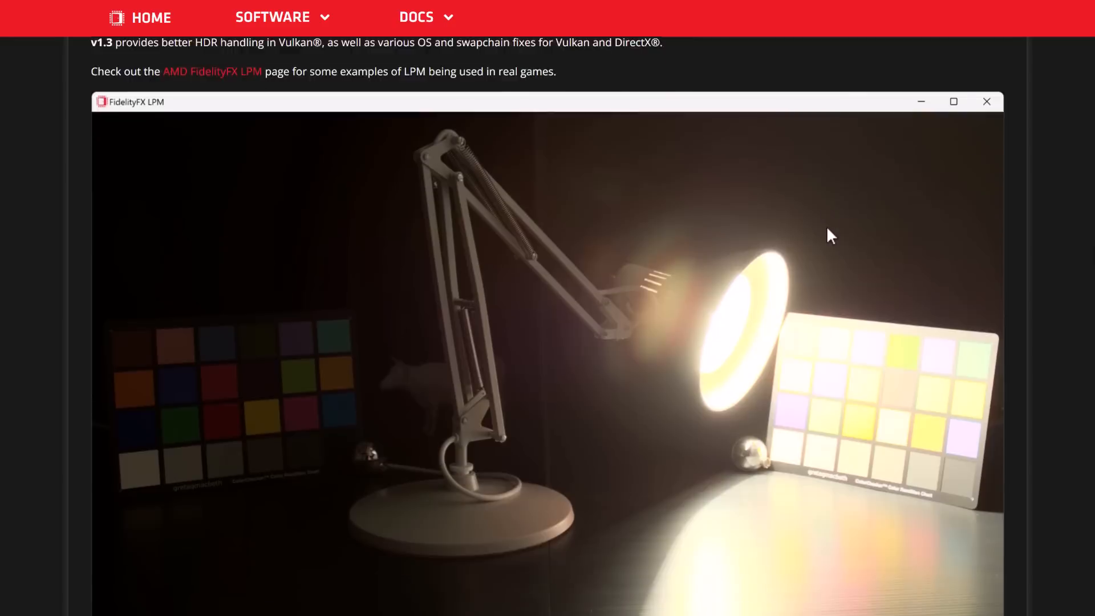
pyautogui.scroll(-3)
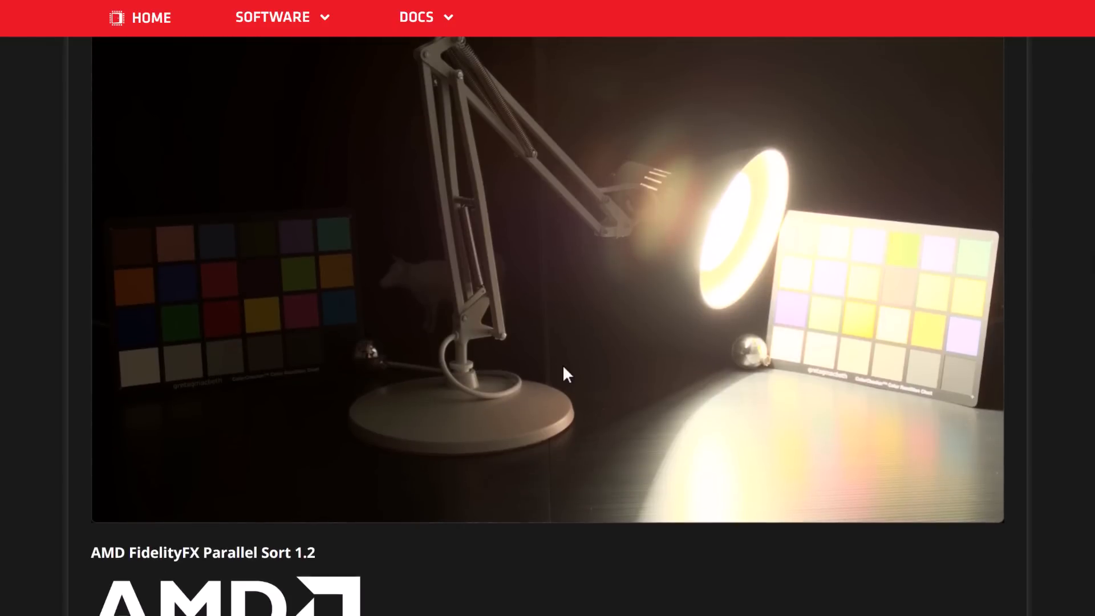
pyautogui.scroll(-3)
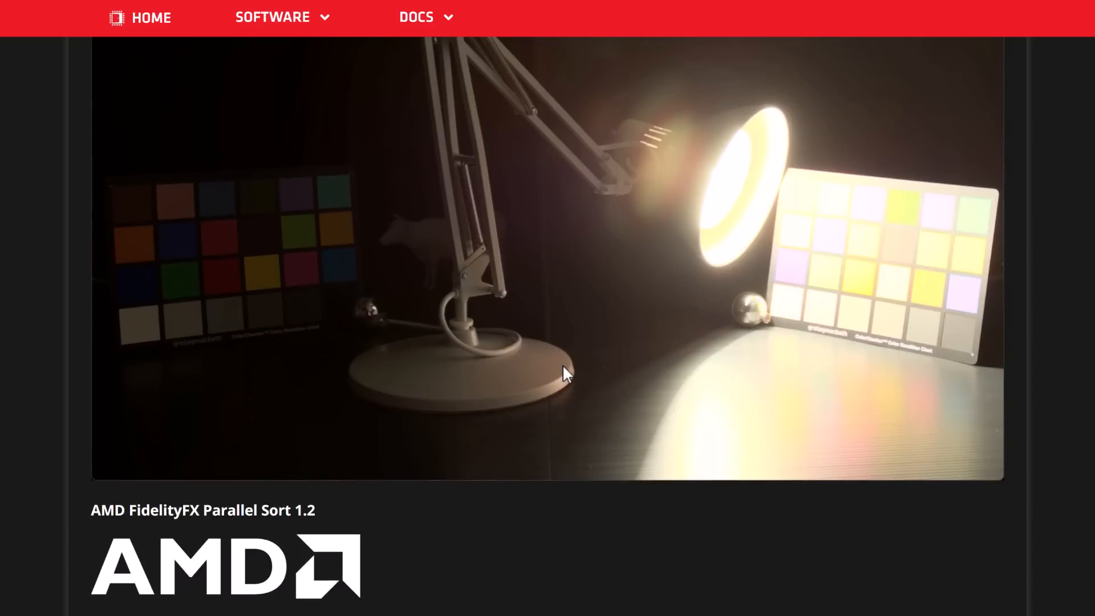
pyautogui.scroll(-3)
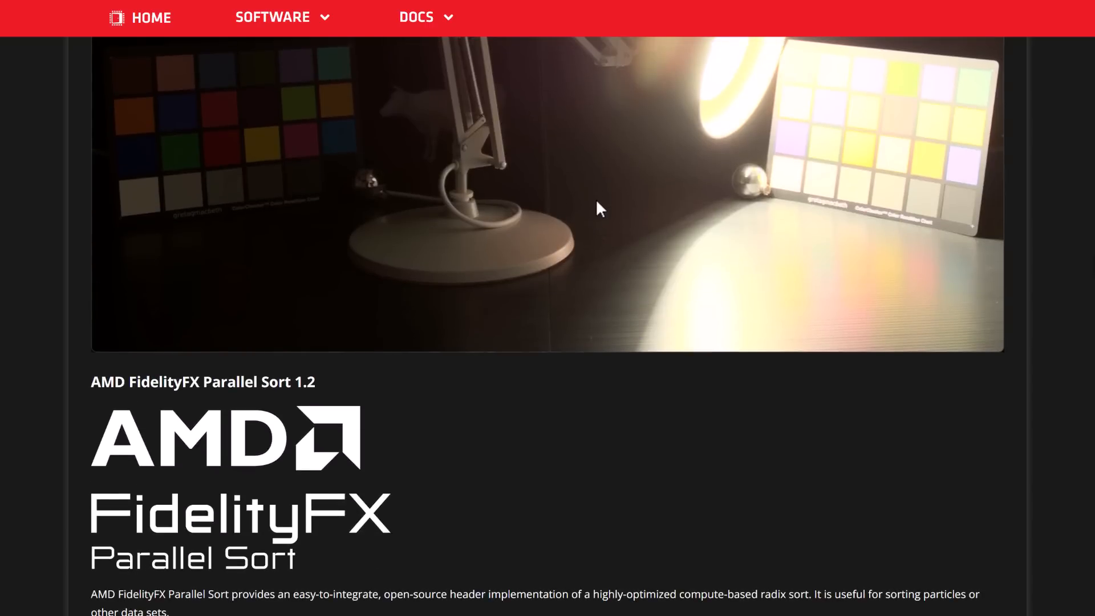
pyautogui.scroll(-3)
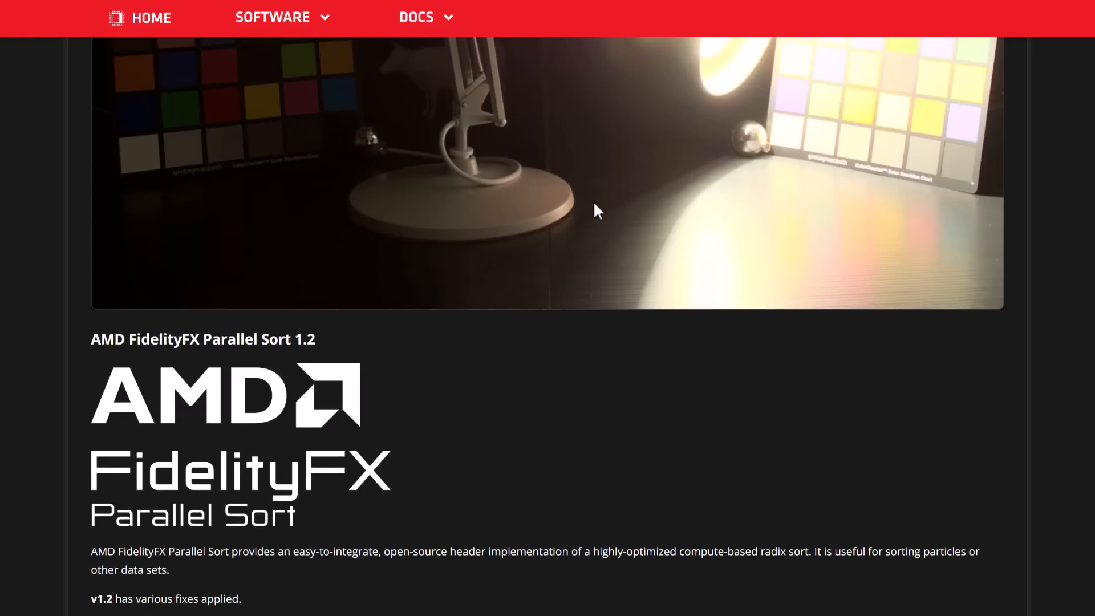
pyautogui.moveTo(599, 214)
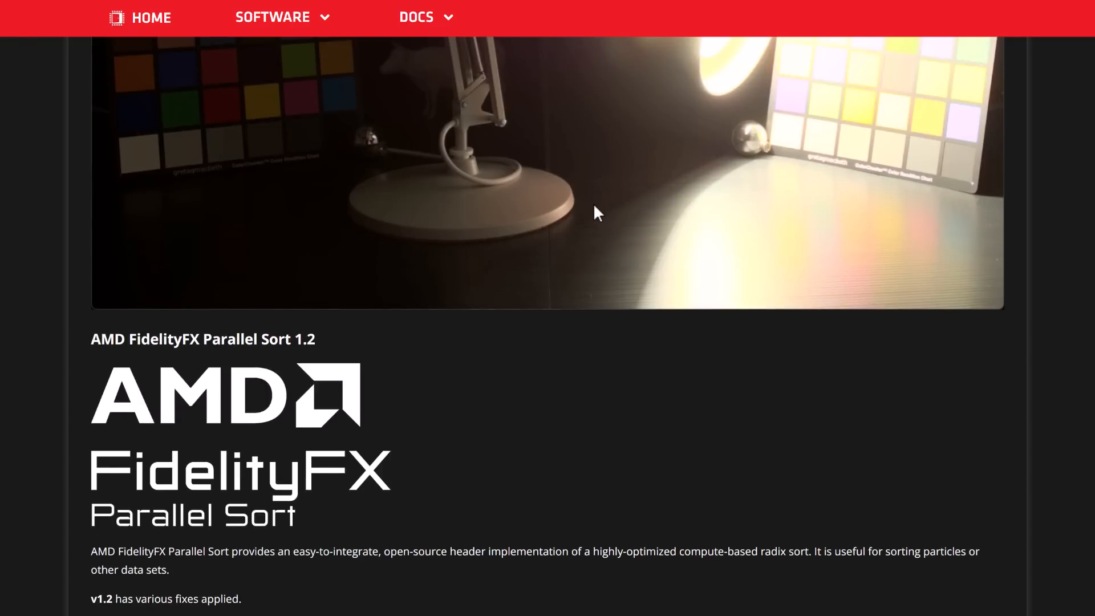
# Reach the Parallel Sort image, slide its comparison left to reveal the sorted Radeon card, continue to SPD 2.1.
pyautogui.scroll(-3)
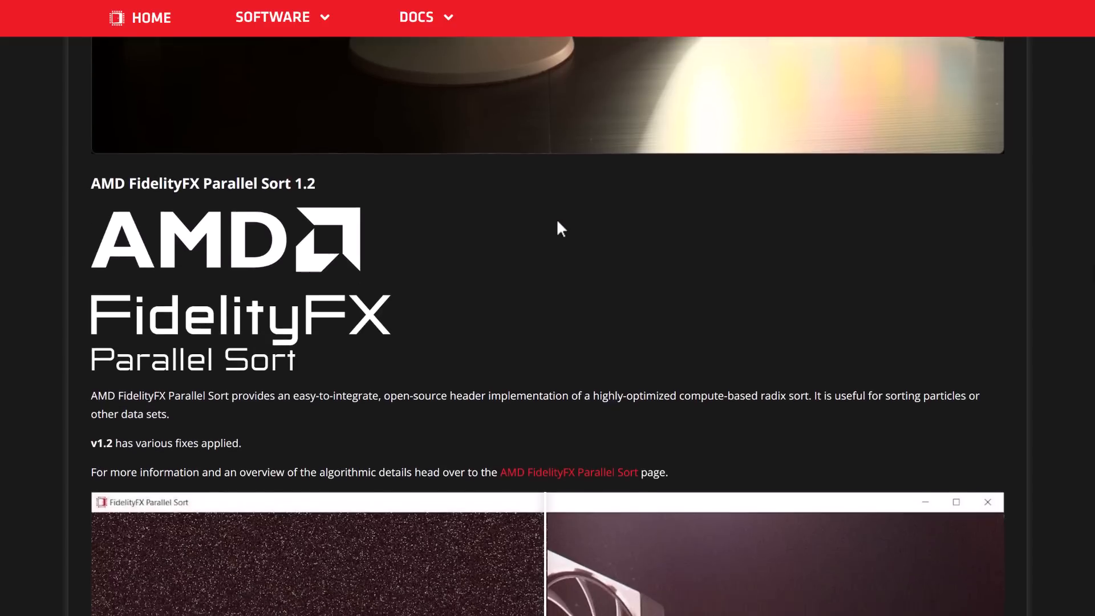
pyautogui.scroll(-3)
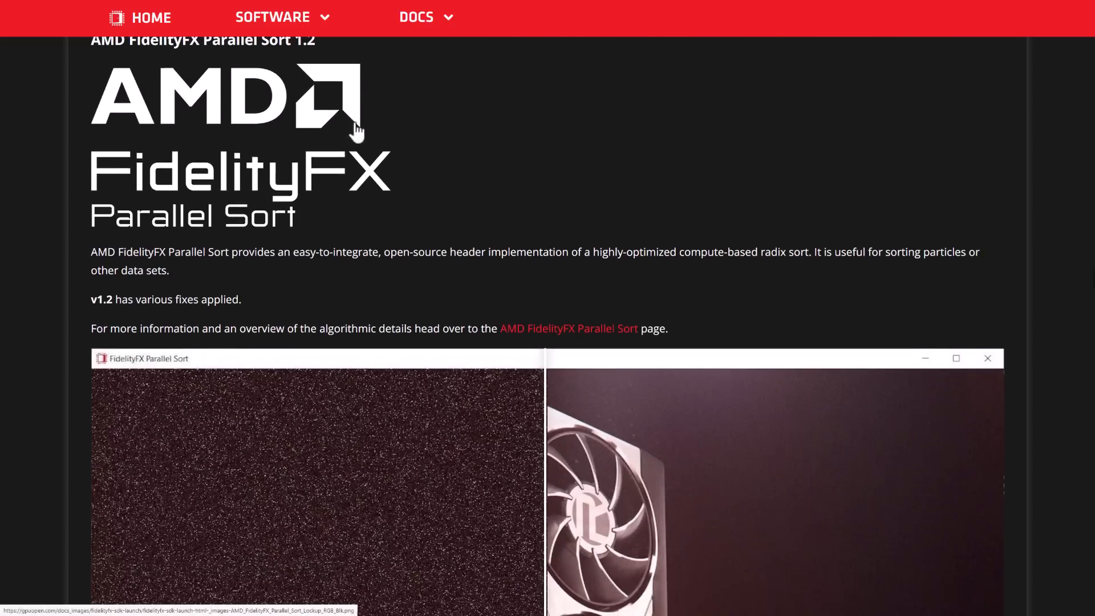
pyautogui.scroll(-3)
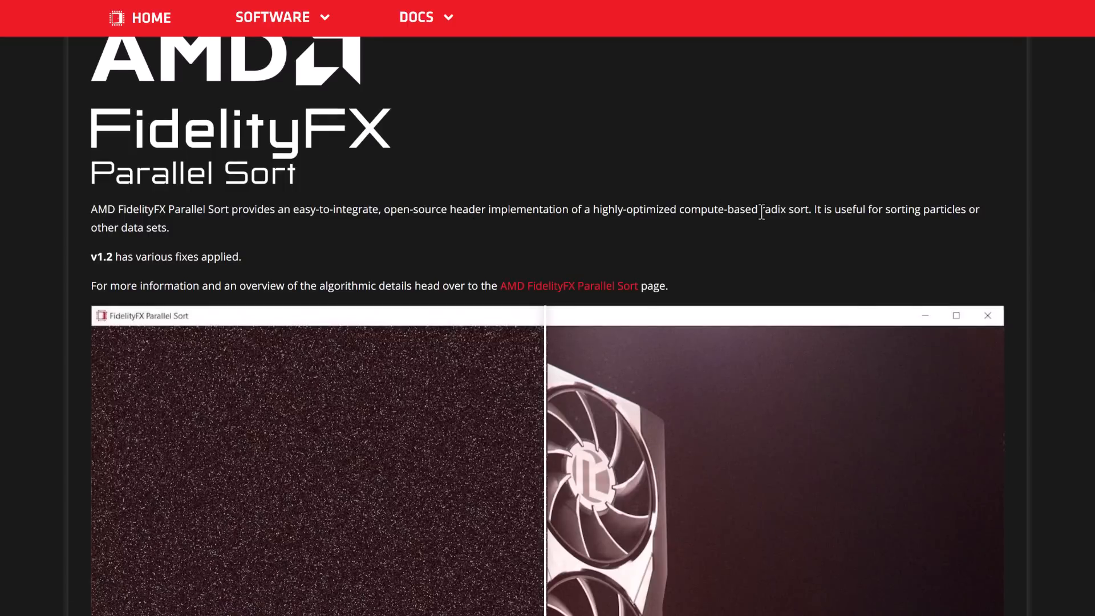
pyautogui.scroll(-3)
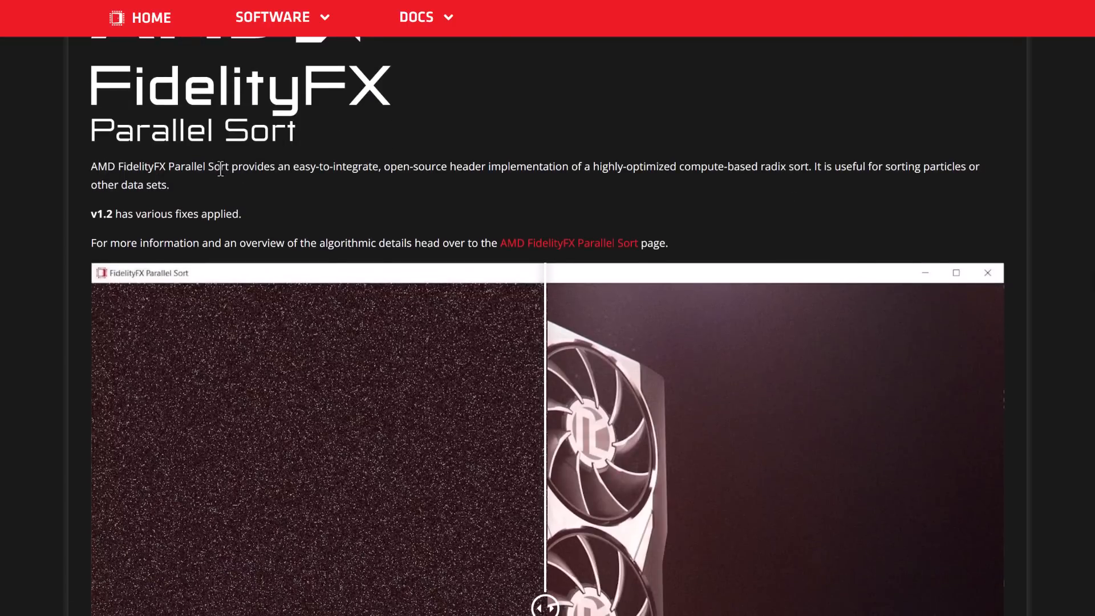
pyautogui.scroll(-3)
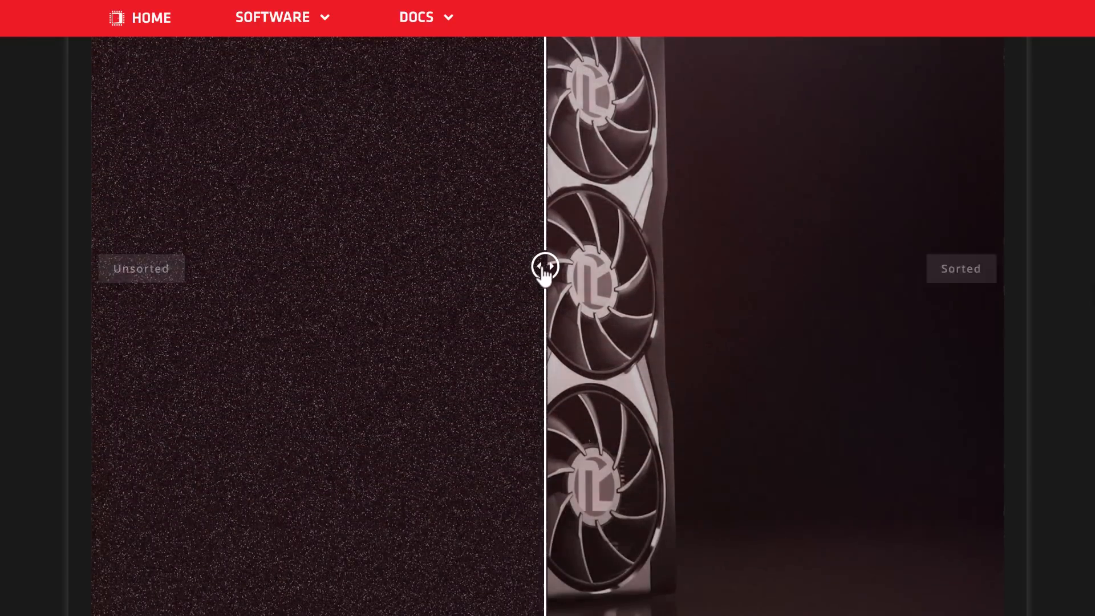
pyautogui.moveTo(545, 268); pyautogui.dragTo(312, 268)
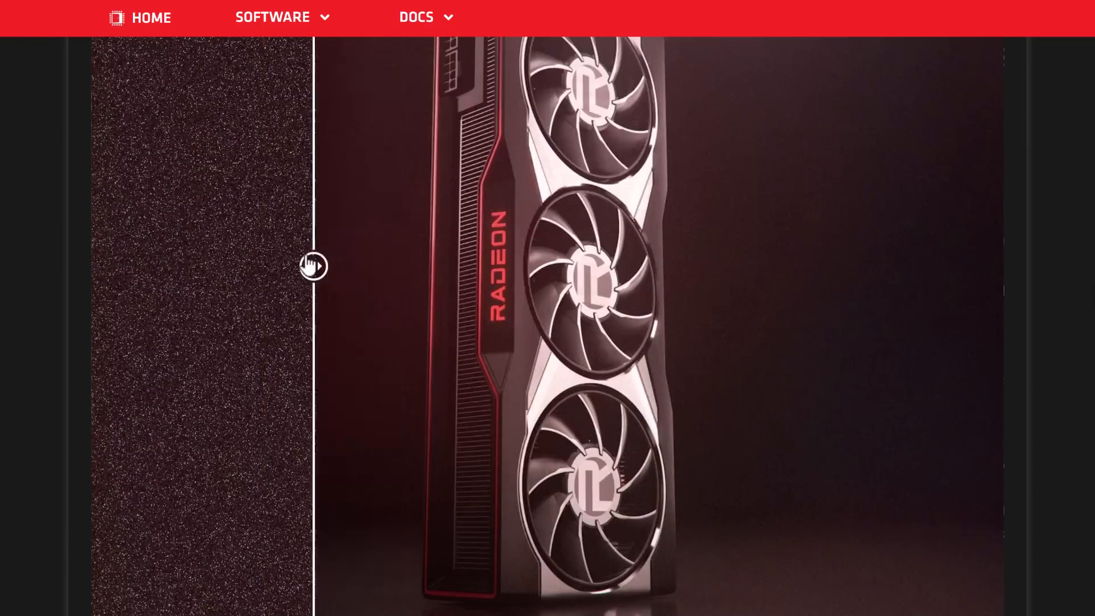
pyautogui.scroll(-3)
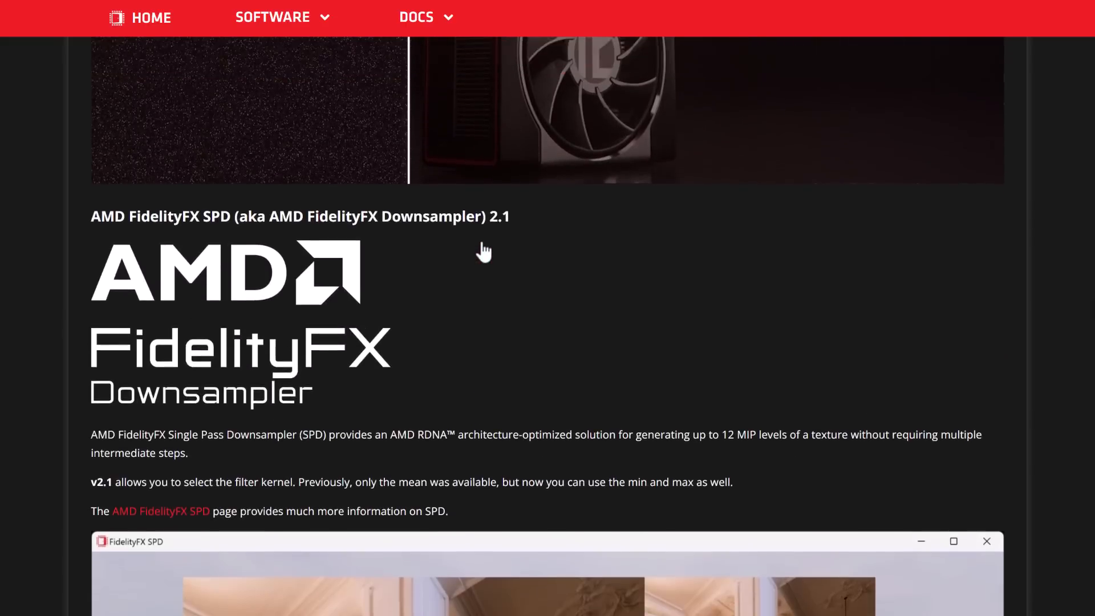
# Scroll past the SPD mip-chain sample to the SSSR and Denoiser chess comparison.
pyautogui.scroll(-3)
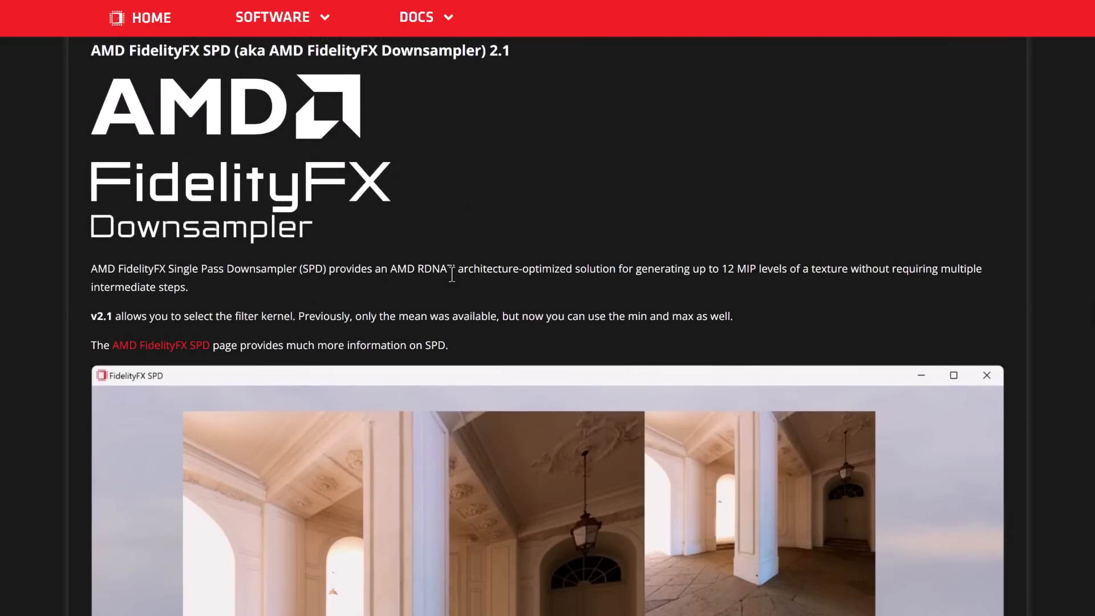
pyautogui.moveTo(689, 272)
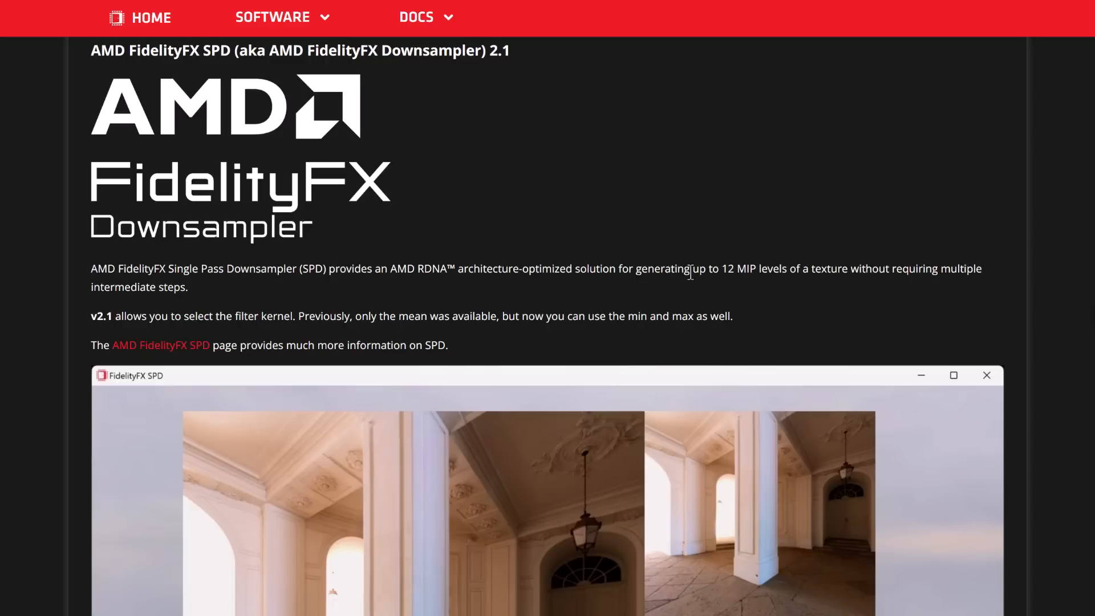
pyautogui.scroll(-3)
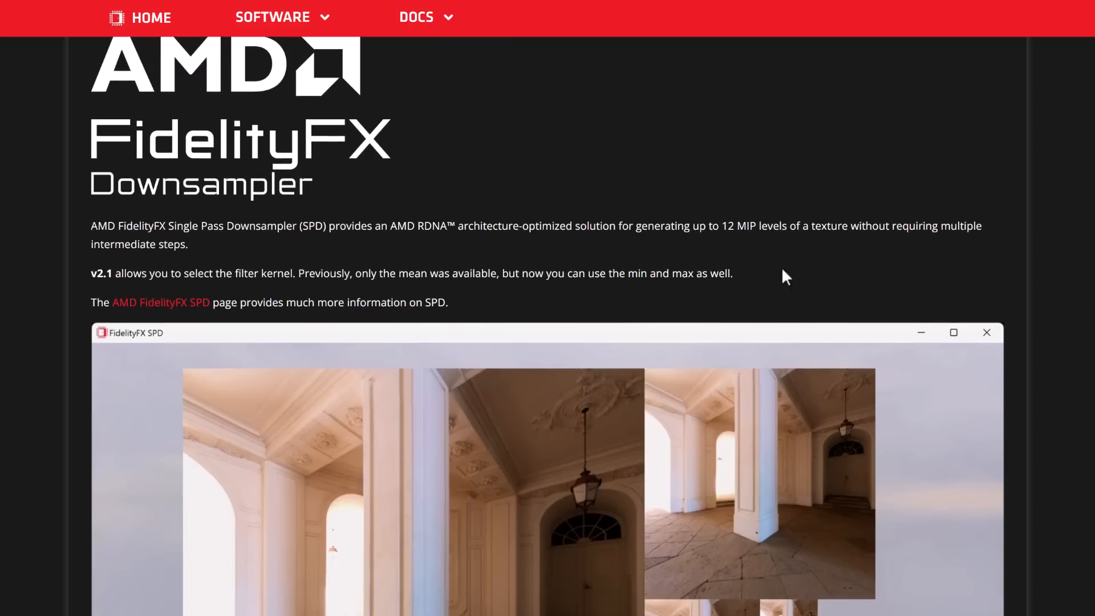
pyautogui.scroll(-3)
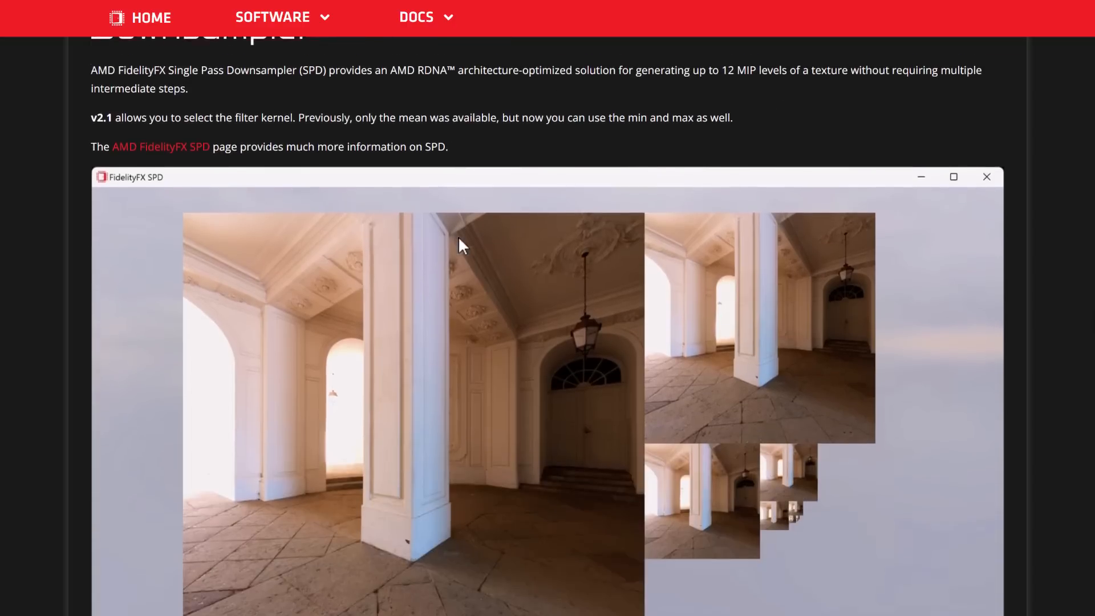
pyautogui.scroll(-3)
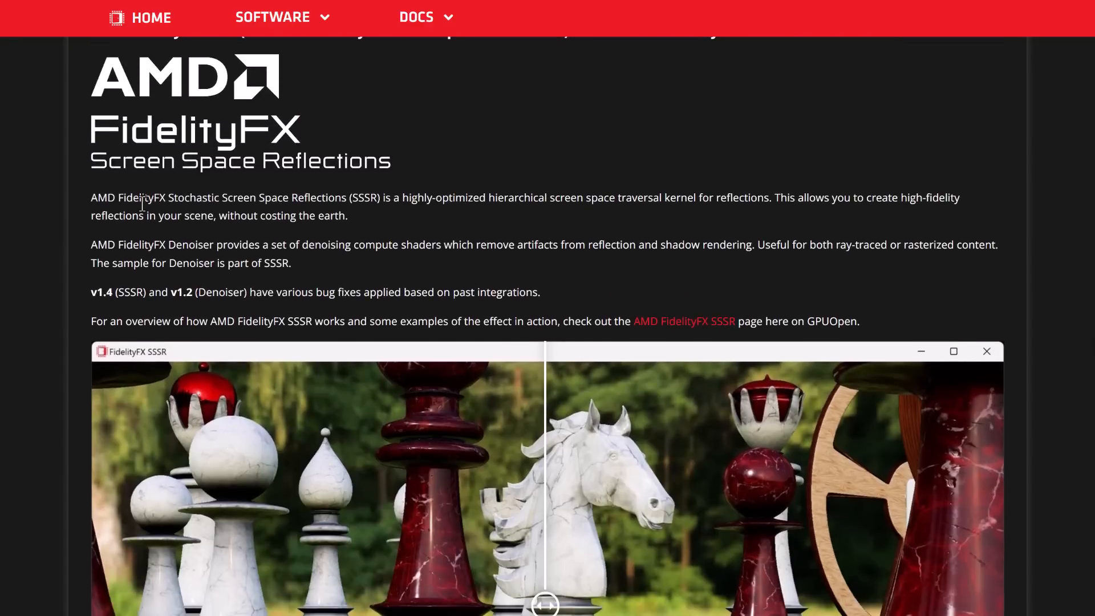
# Slide the SSSR chess comparison toward reflections-off and back, then reach Variable Shading 1.1.
pyautogui.scroll(-3)
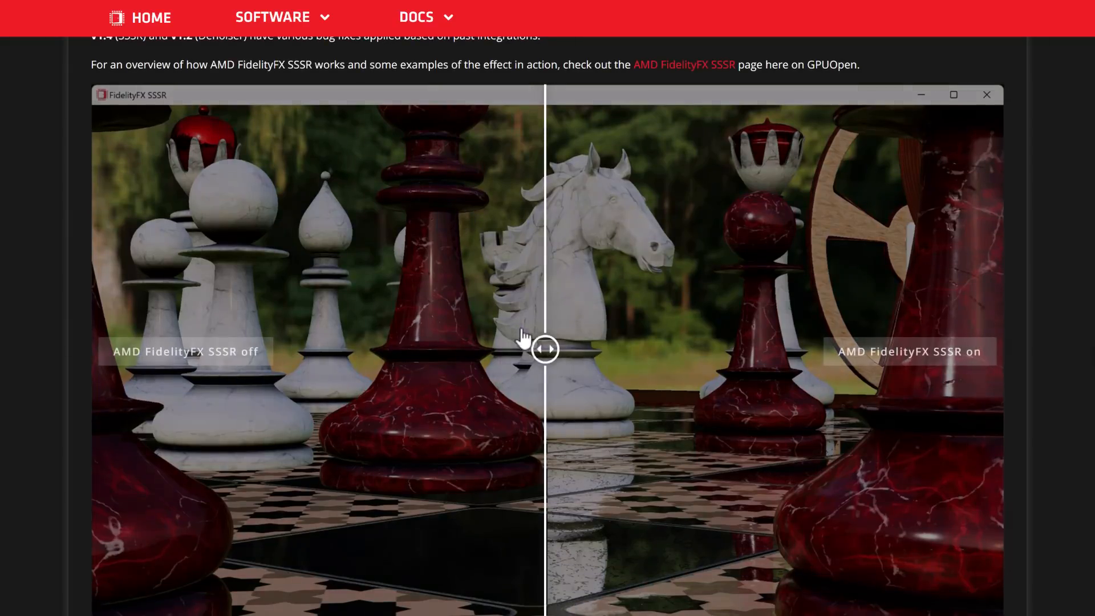
pyautogui.moveTo(545, 349); pyautogui.dragTo(819, 349)
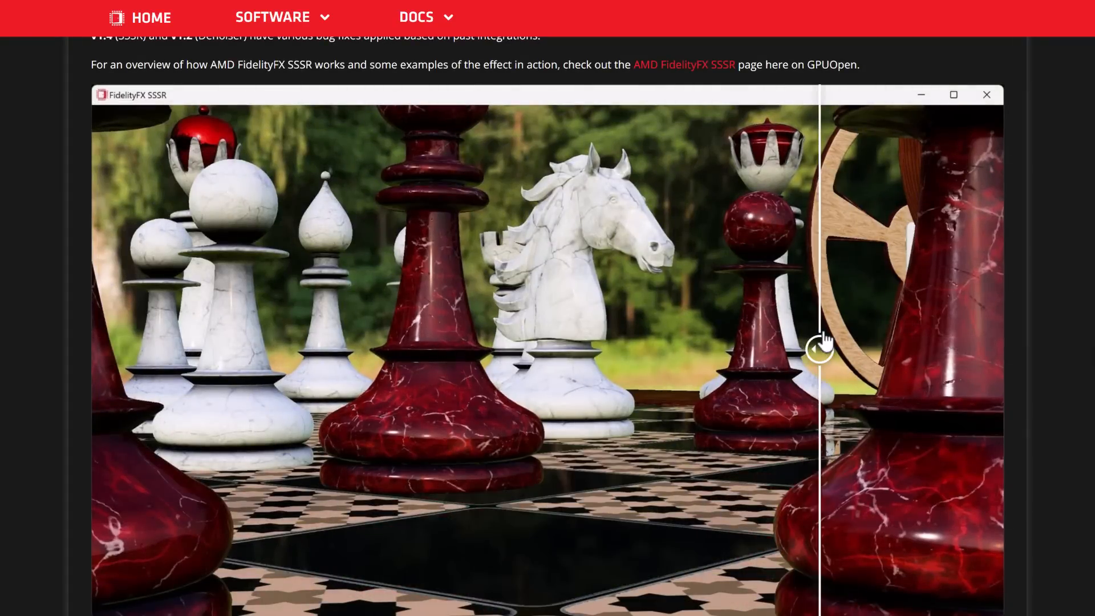
pyautogui.moveTo(820, 349); pyautogui.dragTo(581, 349)
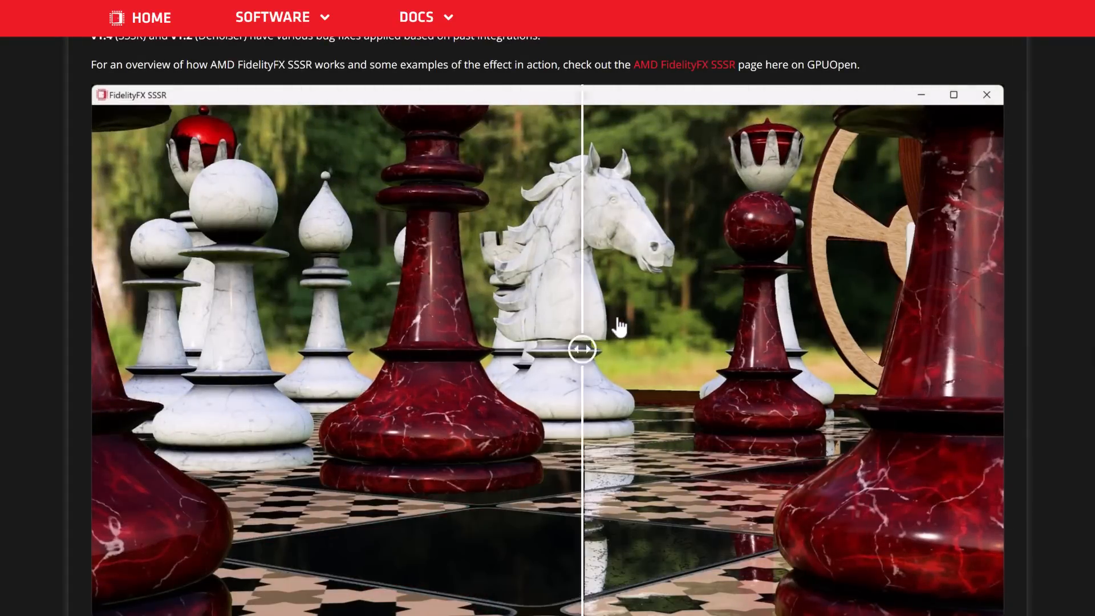
pyautogui.scroll(-3)
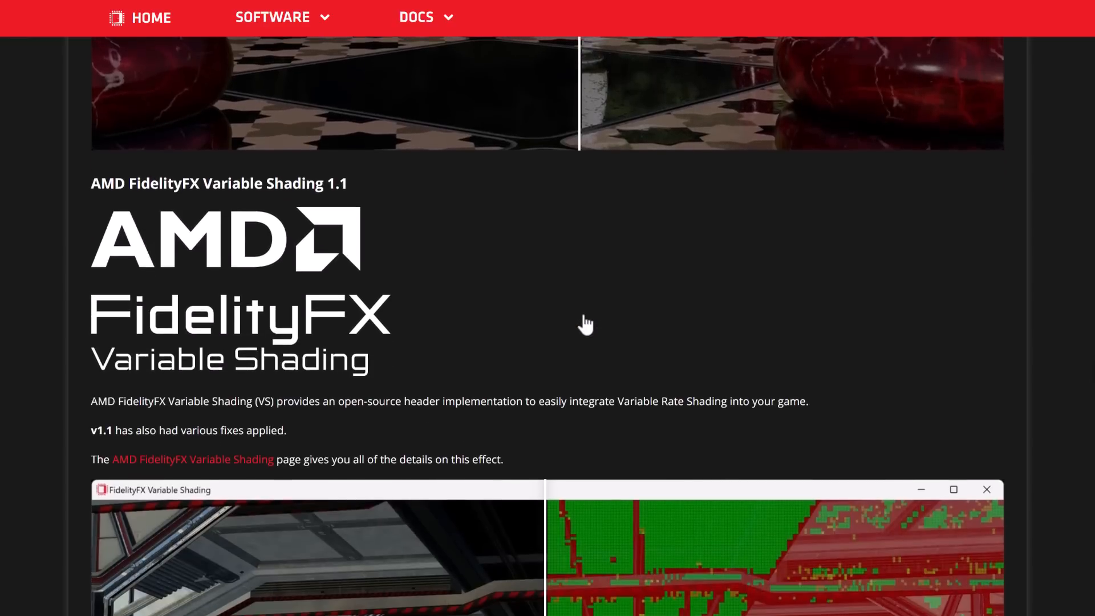
# Nudge the Variable Shading final-render versus debug comparison right, then reach Hybrid Reflections 1.1.
pyautogui.scroll(-3)
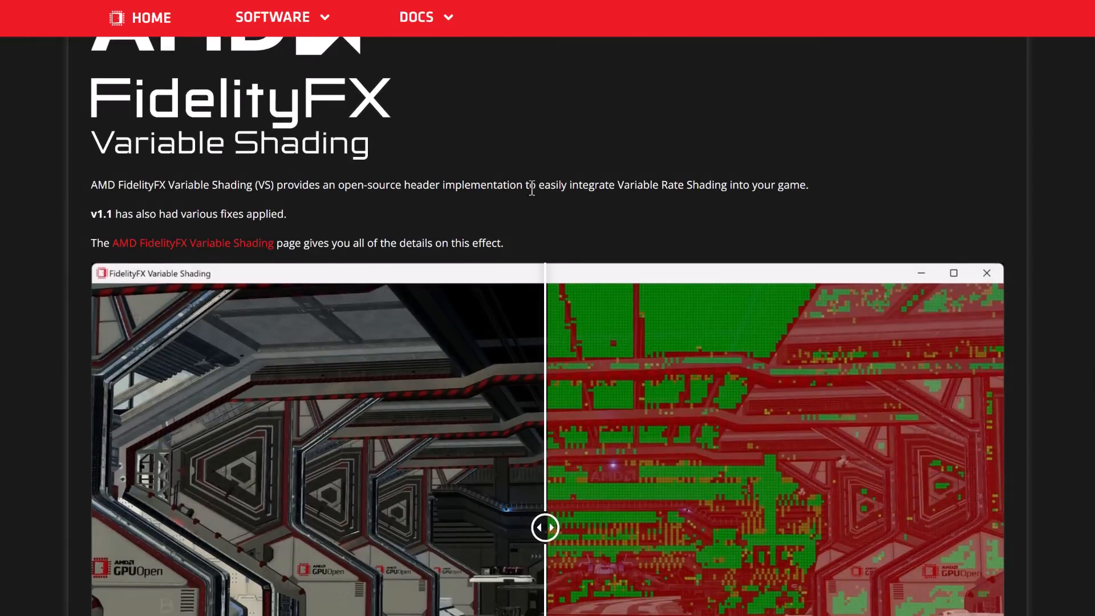
pyautogui.scroll(-3)
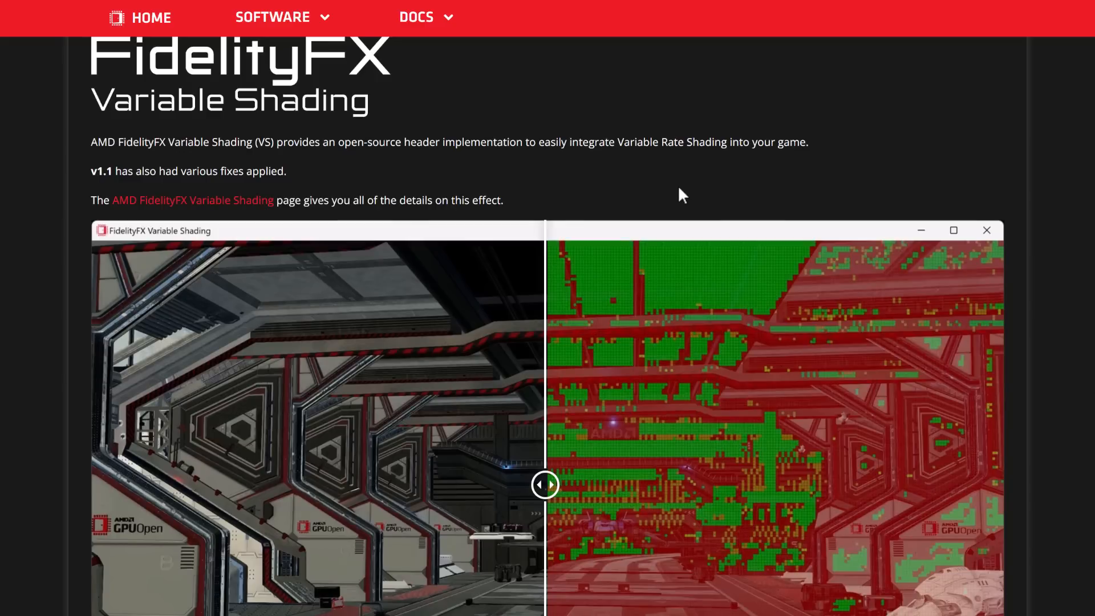
pyautogui.moveTo(545, 483); pyautogui.dragTo(593, 484)
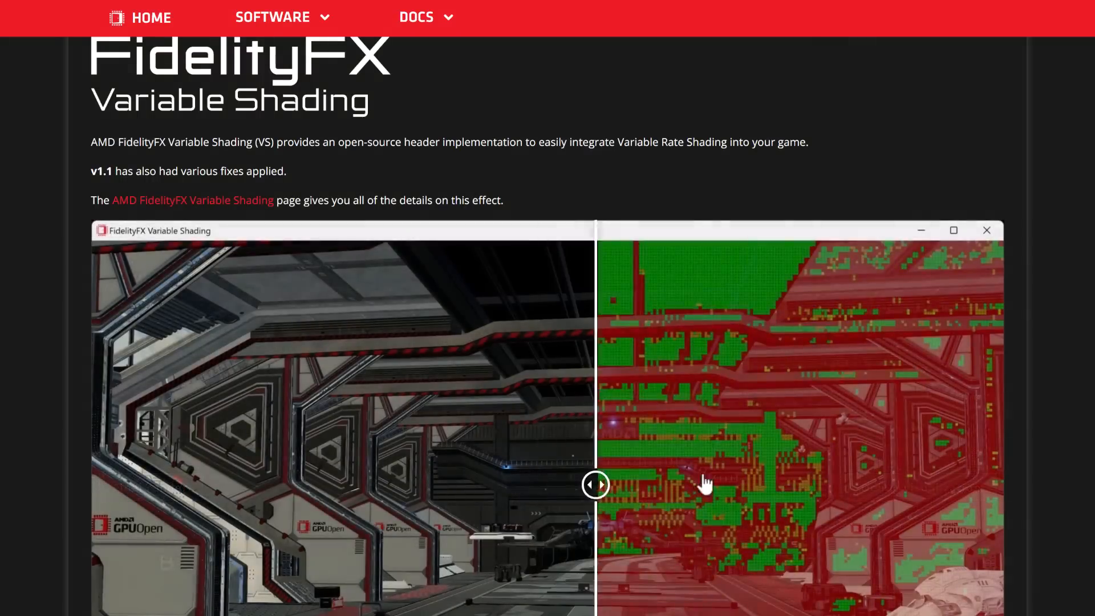
pyautogui.scroll(-3)
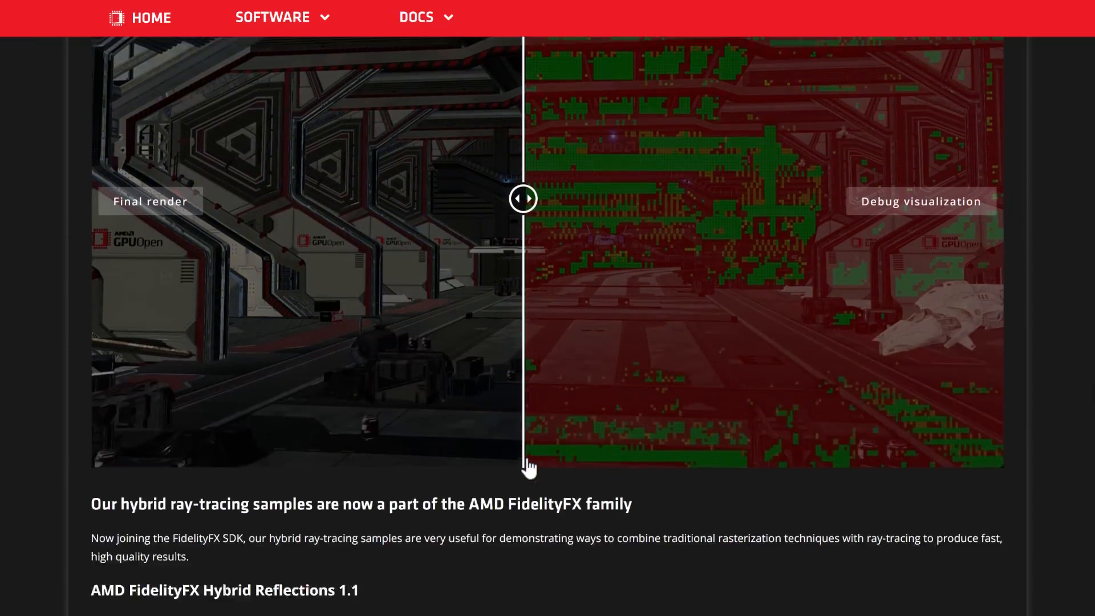
pyautogui.scroll(-3)
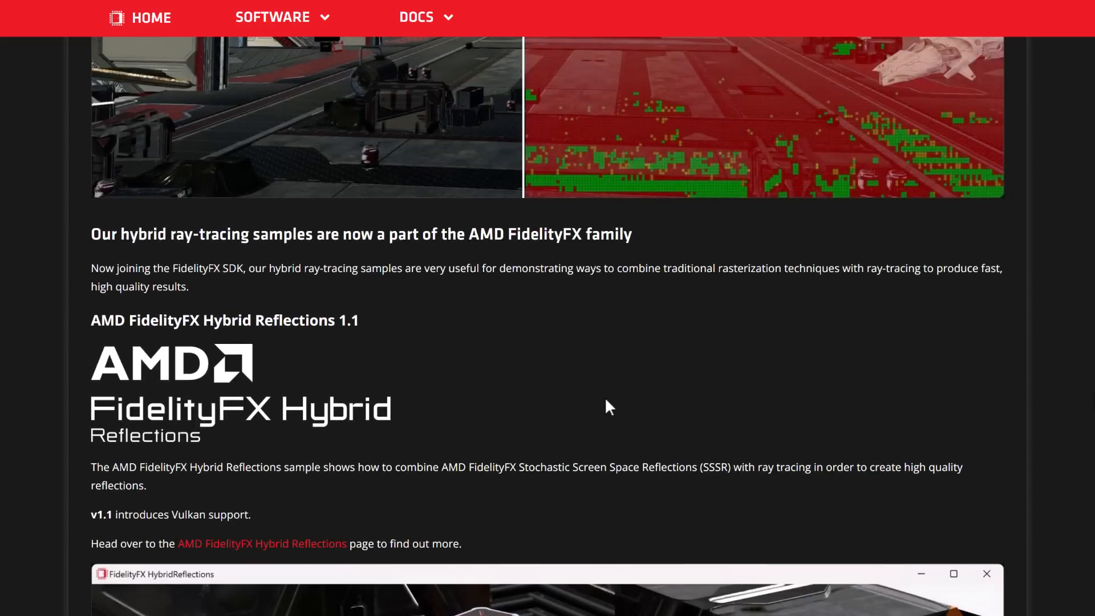
# Scroll past the Hybrid Reflections sample image to the Hybrid Shadows 1.1 comparison.
pyautogui.scroll(-3)
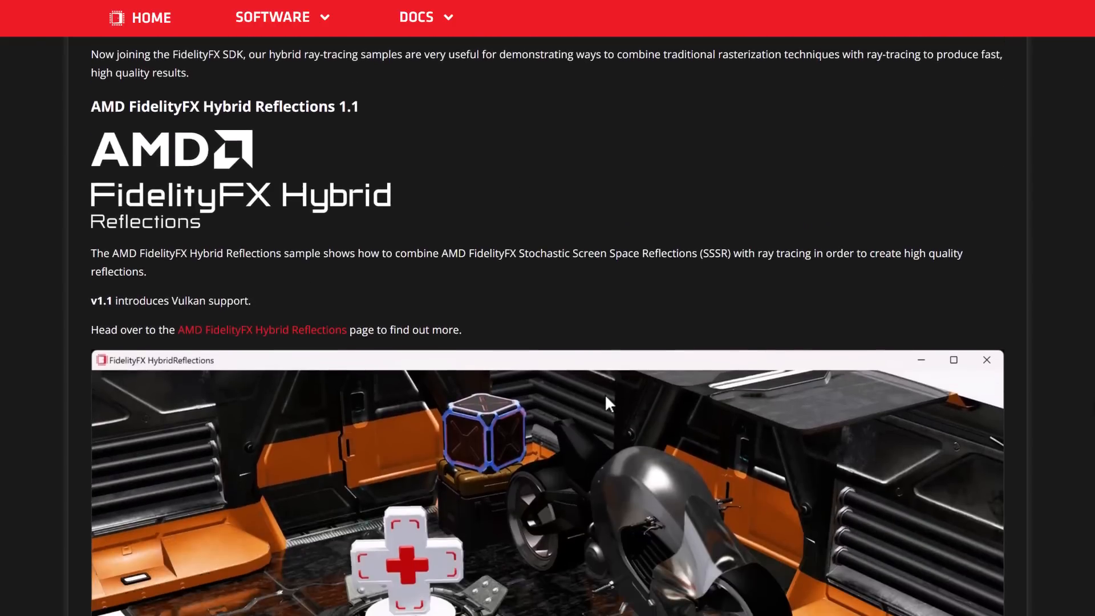
pyautogui.scroll(-3)
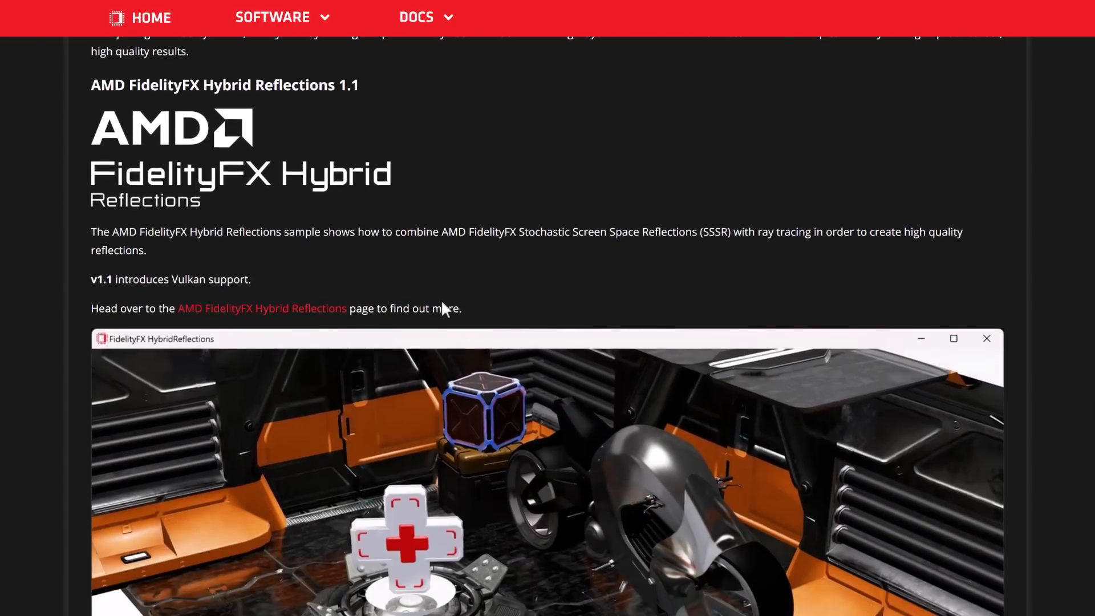
pyautogui.scroll(-3)
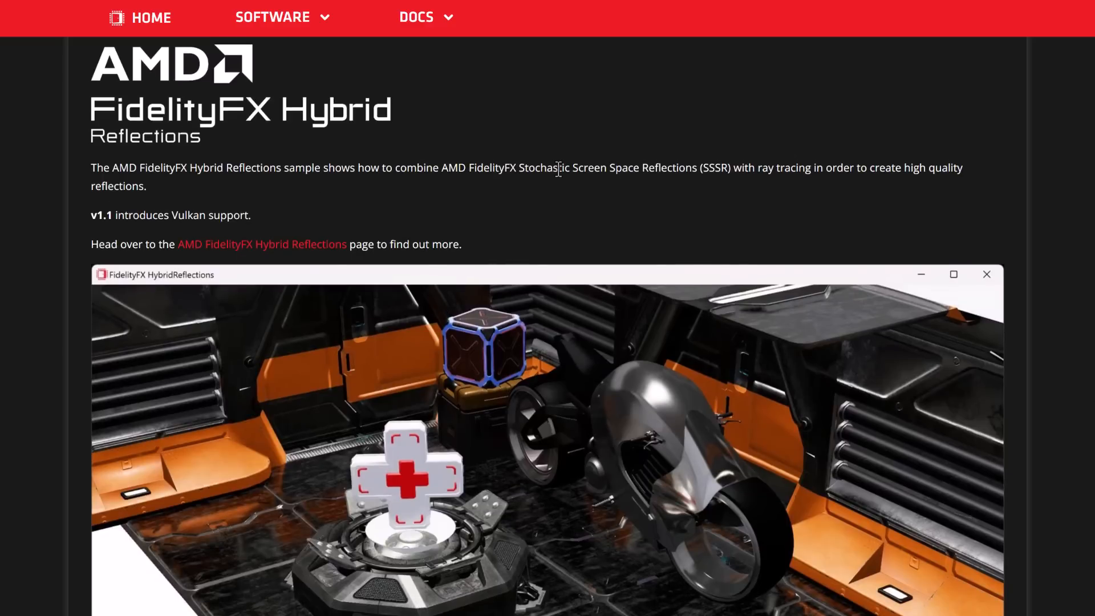
pyautogui.moveTo(696, 215)
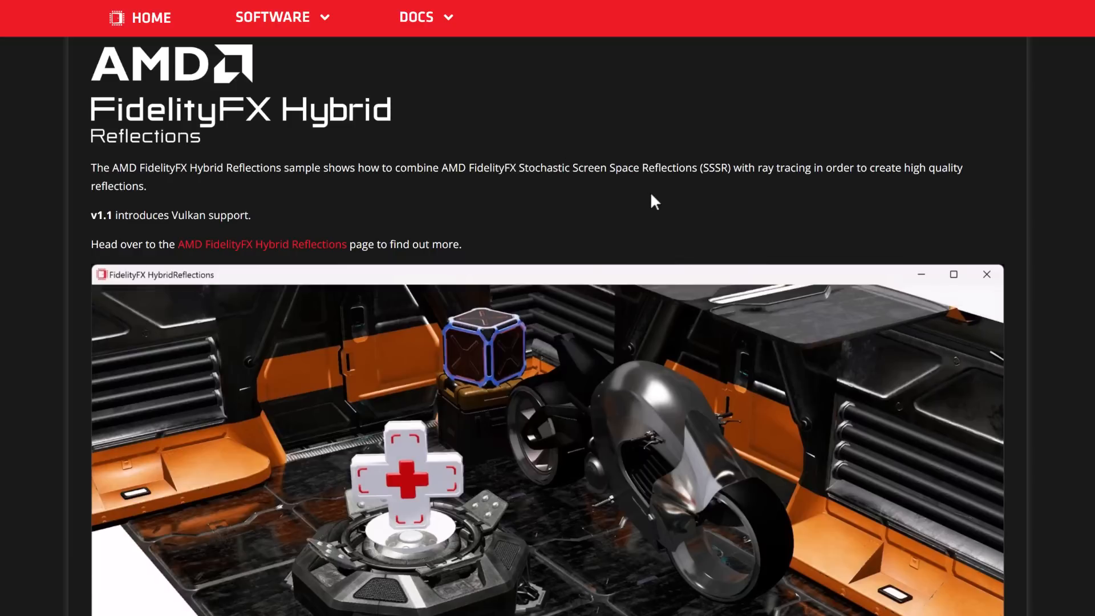
pyautogui.scroll(-3)
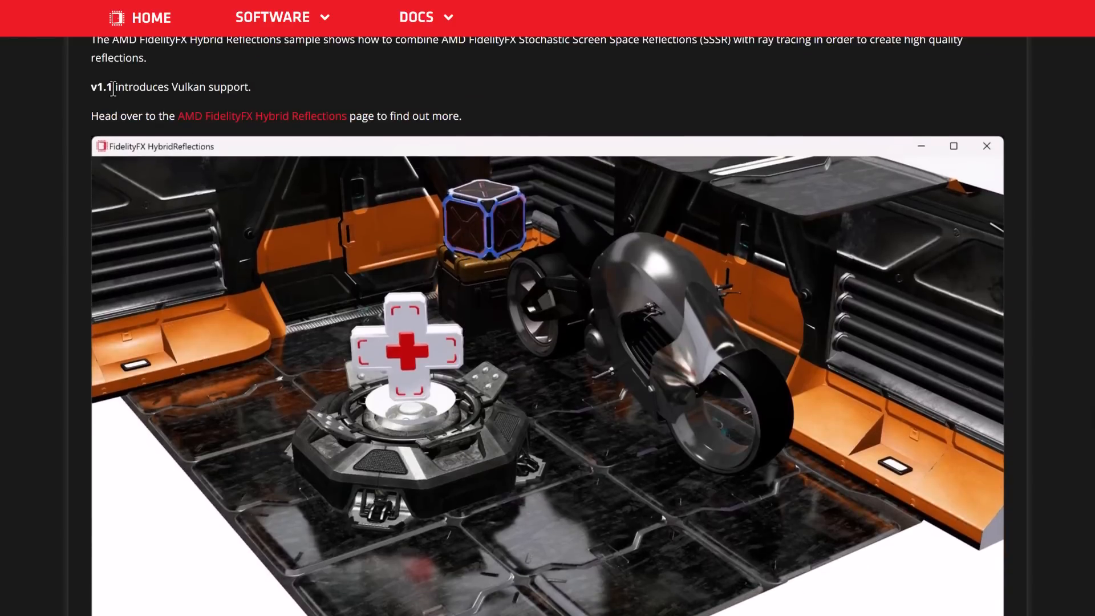
pyautogui.scroll(-3)
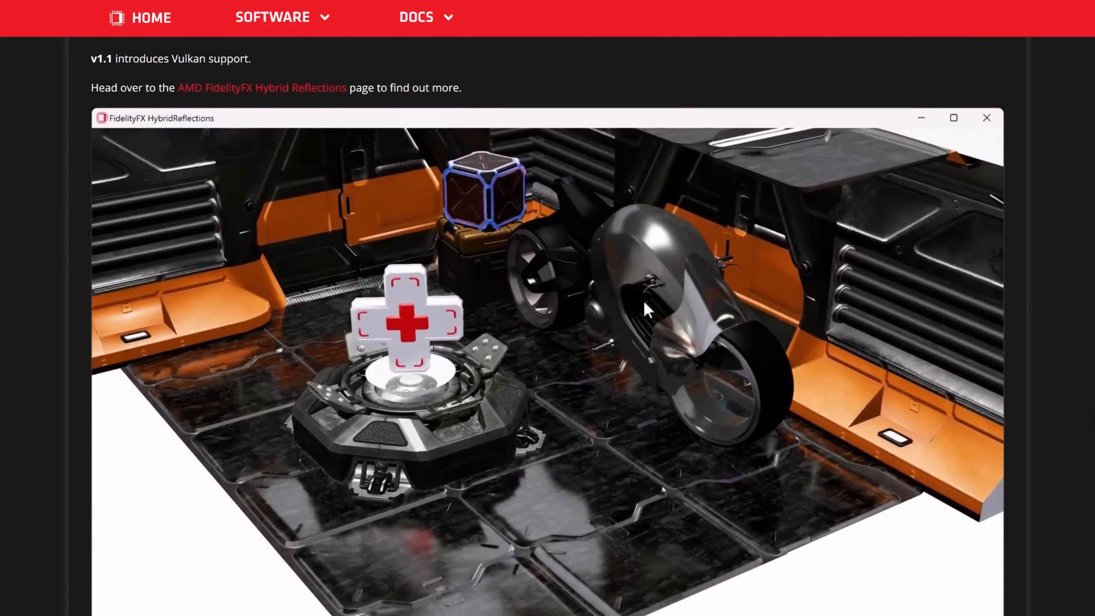
pyautogui.scroll(-3)
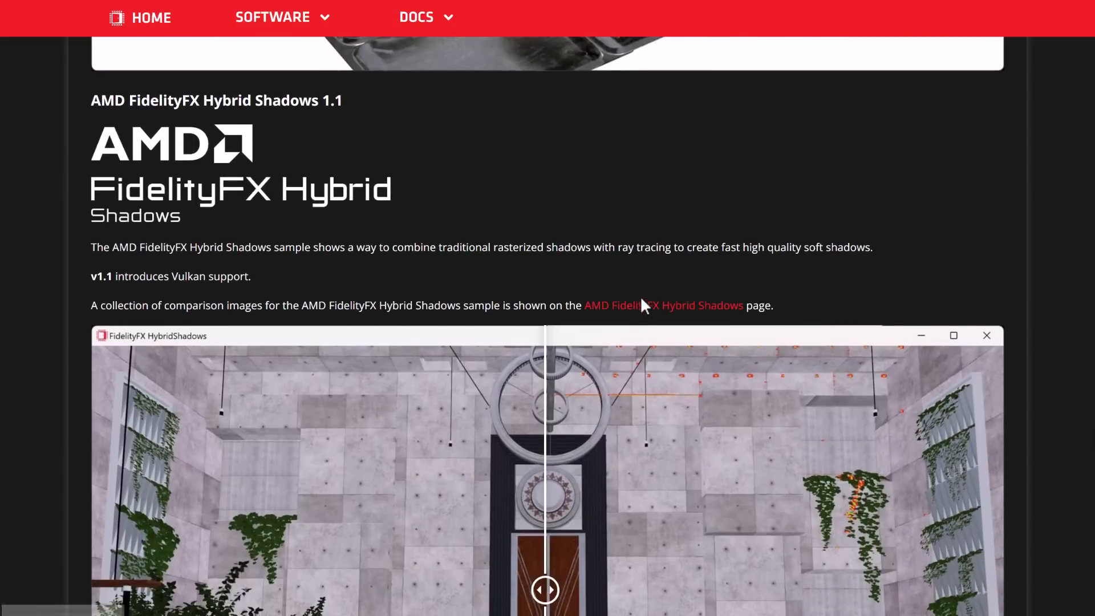
# Slide the Hybrid Shadows lobby comparison fully across the image and back toward the middle.
pyautogui.scroll(-3)
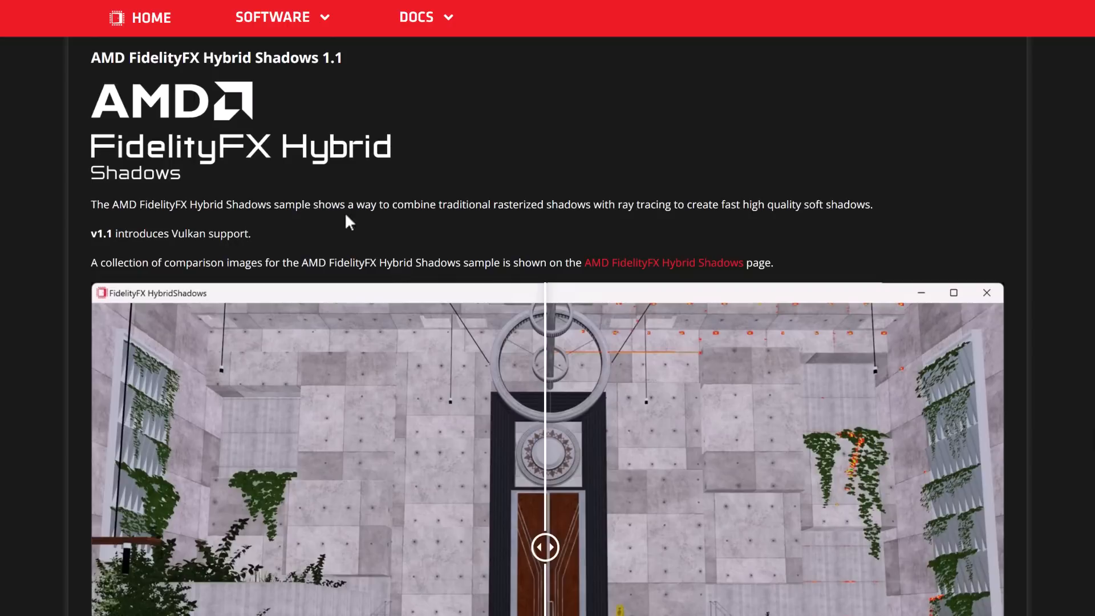
pyautogui.moveTo(325, 207)
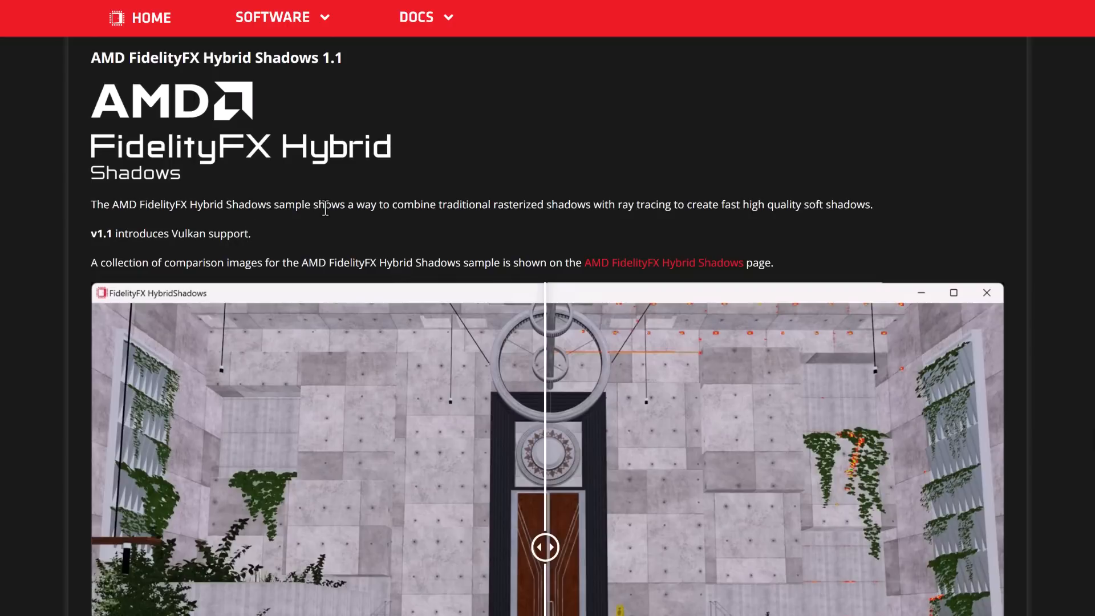
pyautogui.scroll(-3)
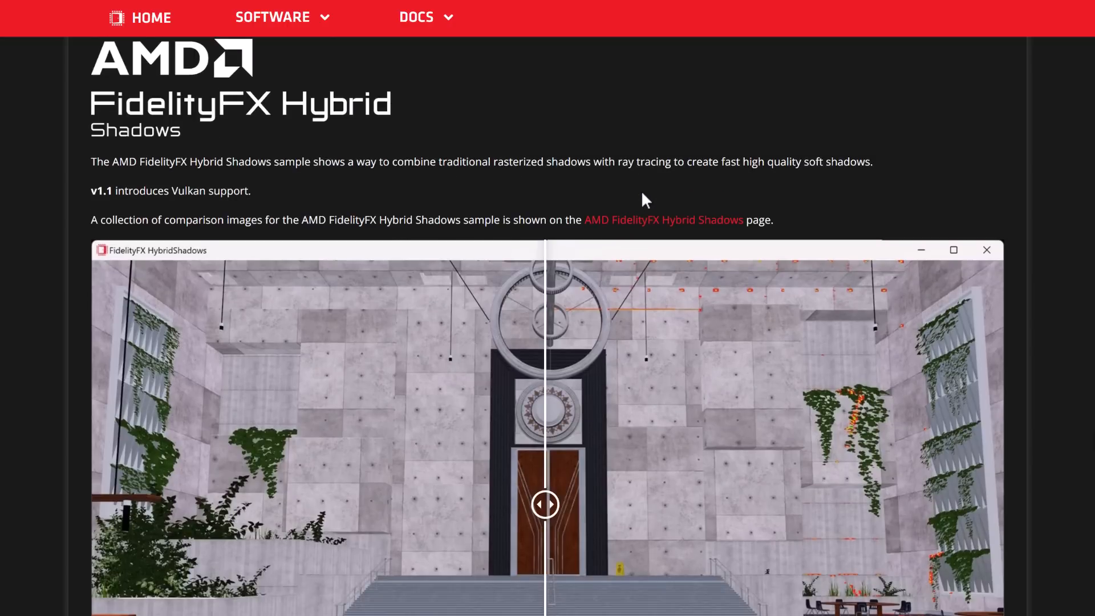
pyautogui.scroll(-3)
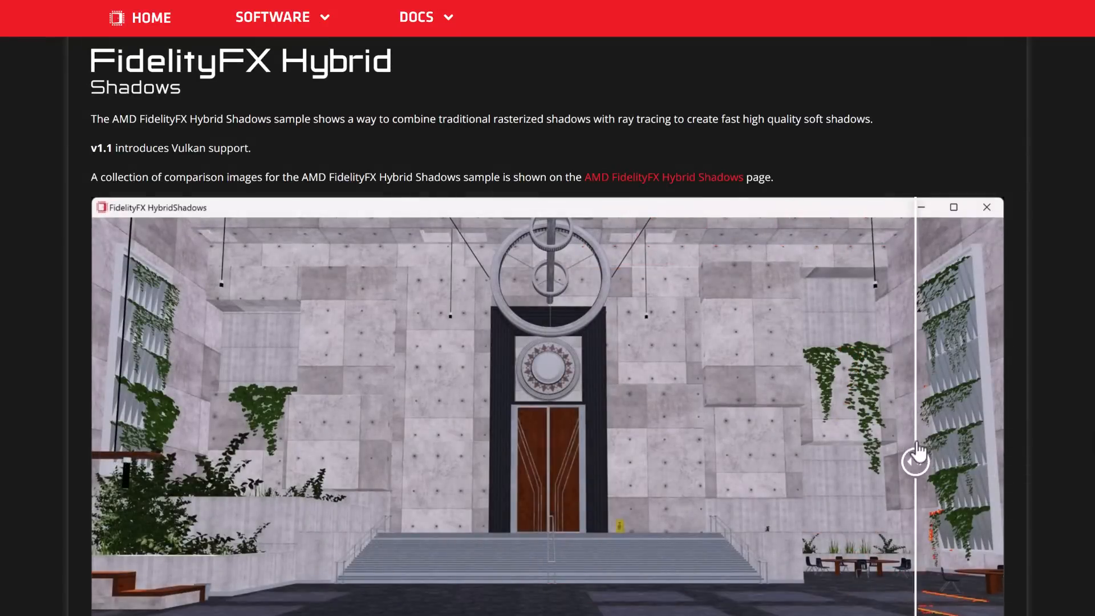
pyautogui.moveTo(914, 461); pyautogui.dragTo(539, 461)
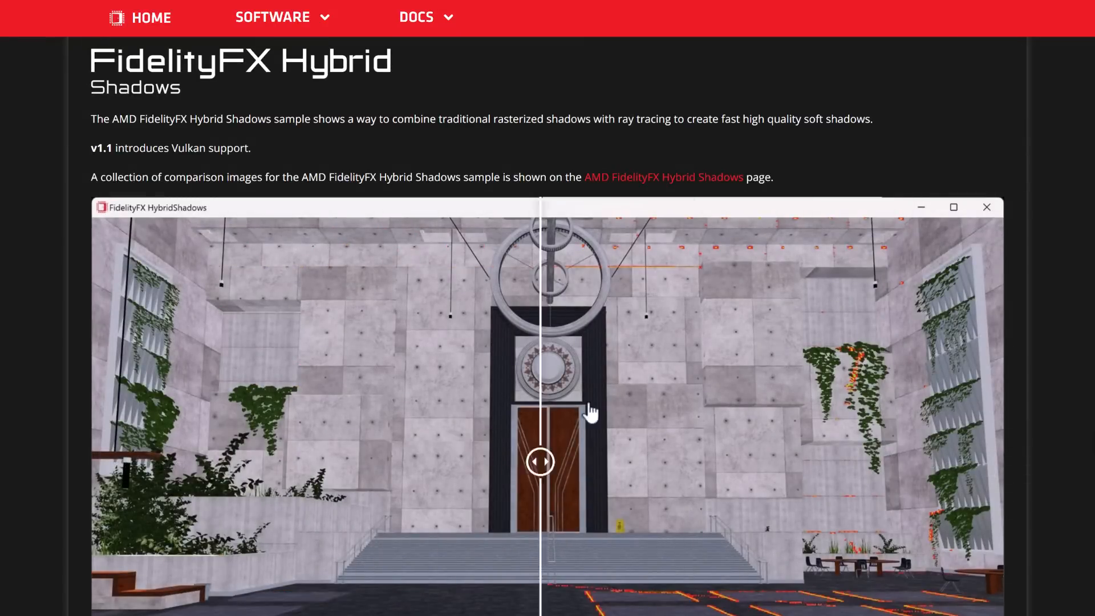
pyautogui.moveTo(539, 462); pyautogui.dragTo(358, 462)
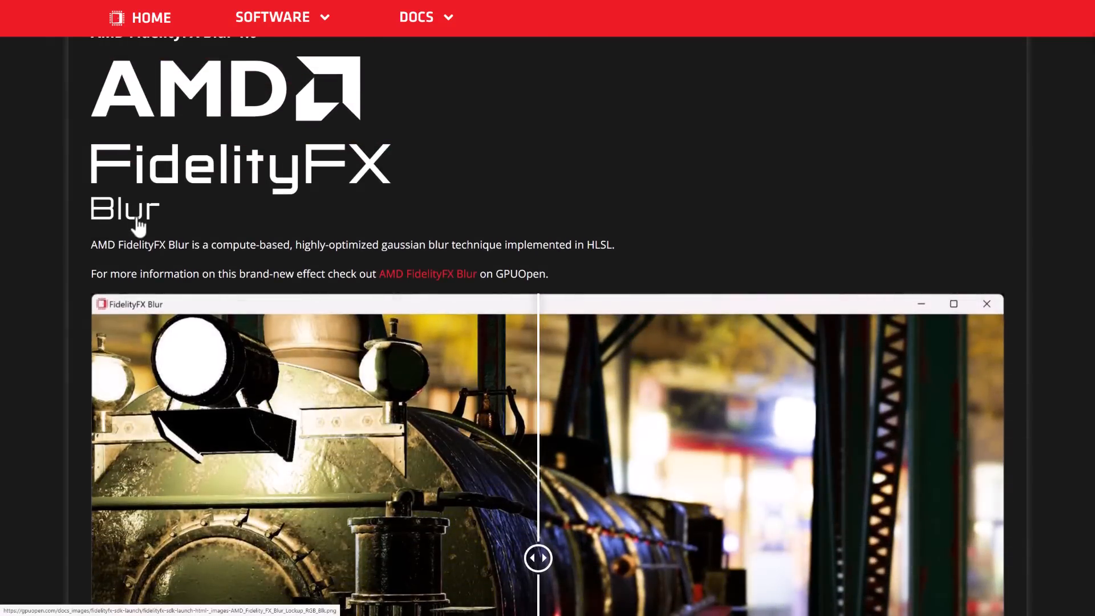
# View the Lens 1.0 effects list, then follow the link to the FidelityFX-SDK GitHub repository.
pyautogui.scroll(-3)
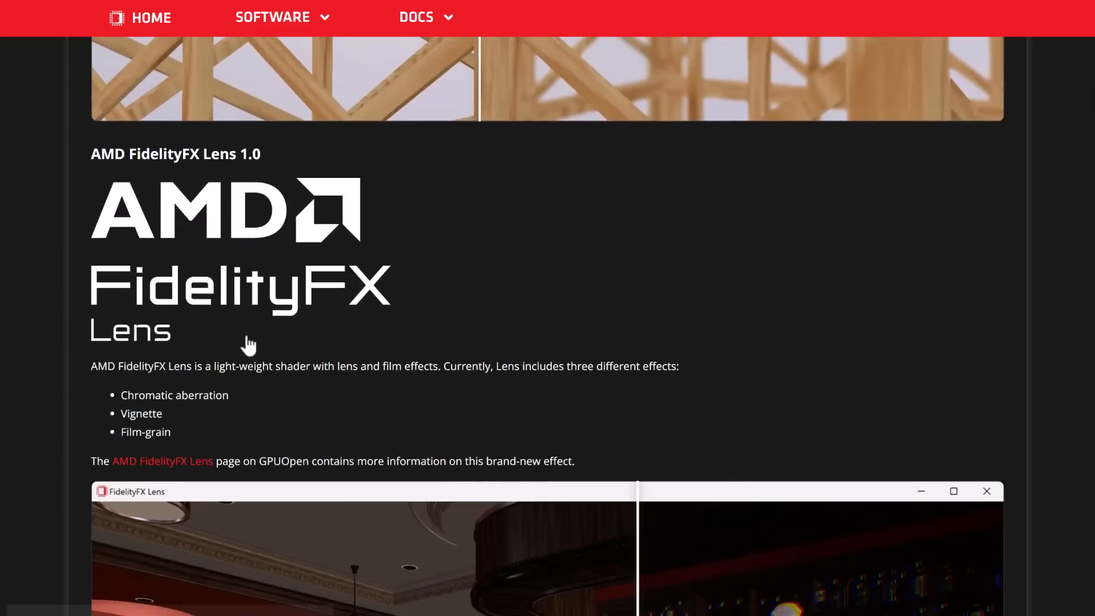
pyautogui.moveTo(233, 408)
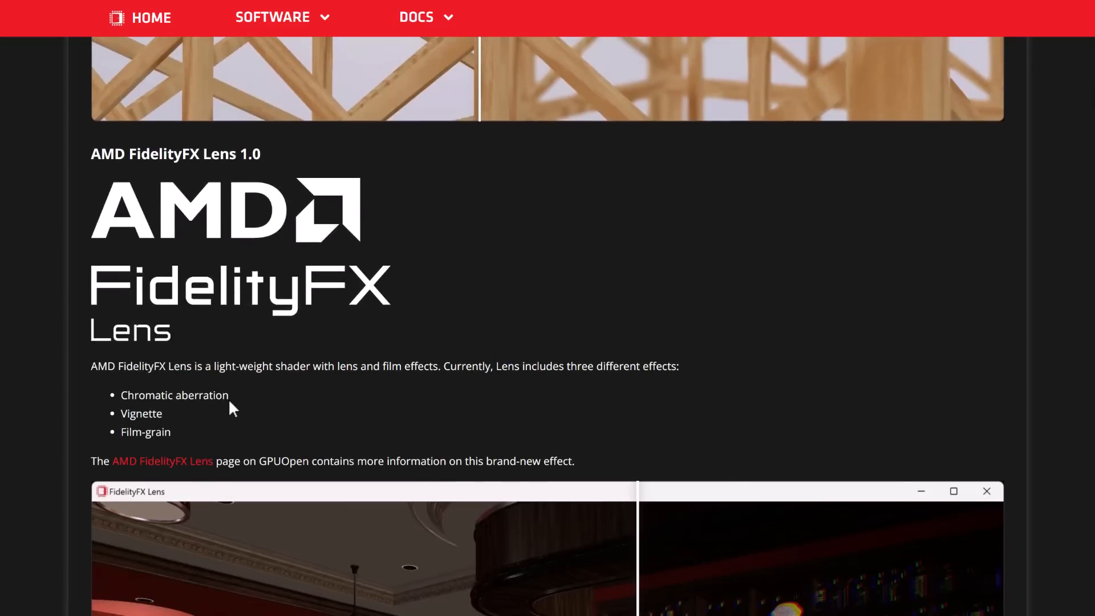
pyautogui.moveTo(508, 351)
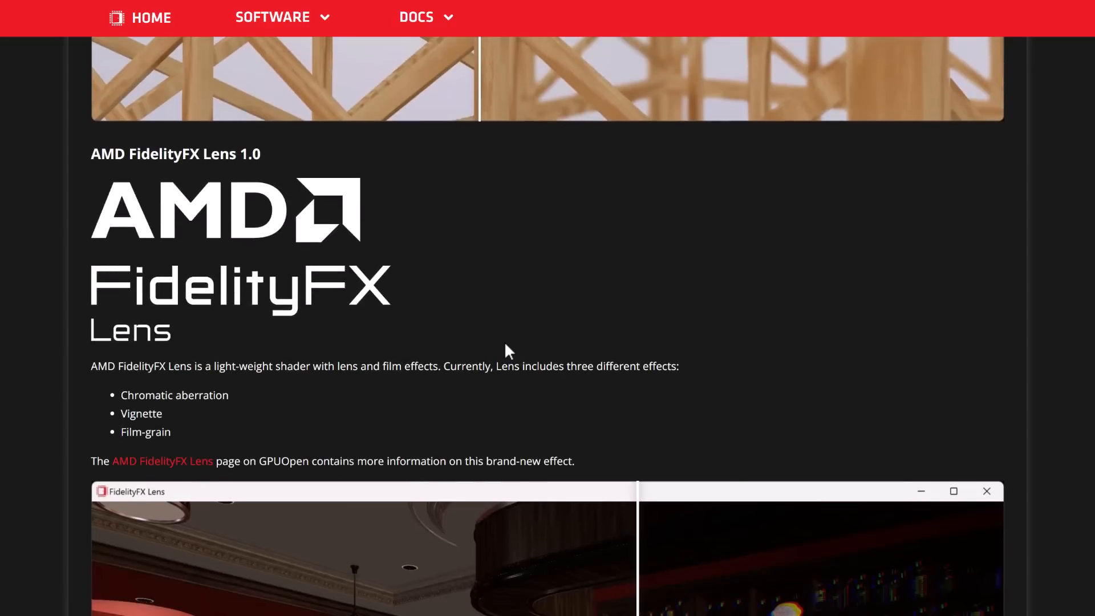
pyautogui.click(161, 461)
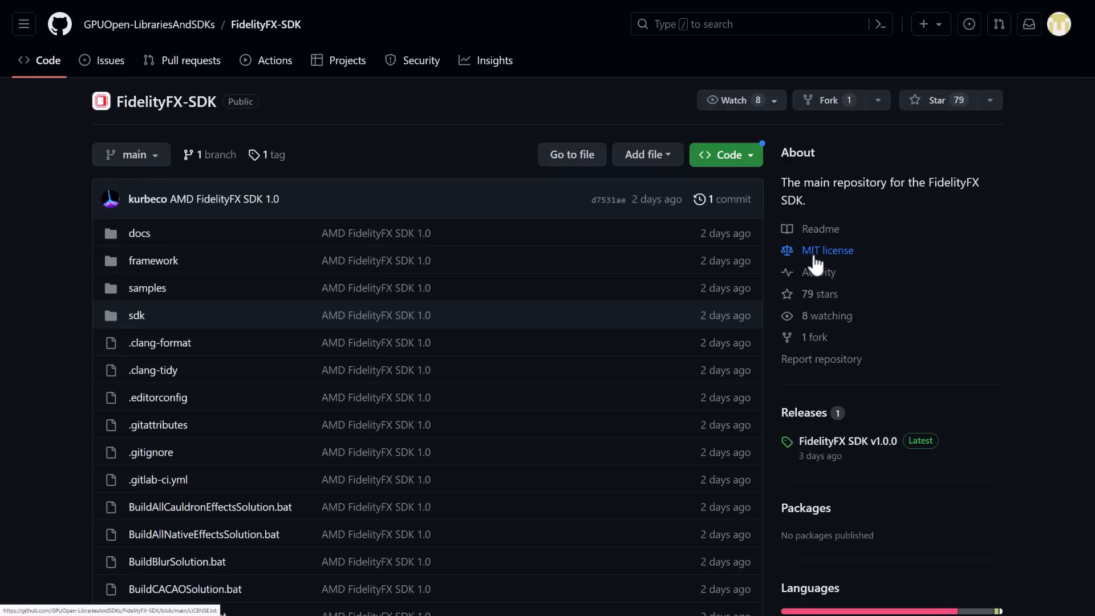
pyautogui.moveTo(688, 323)
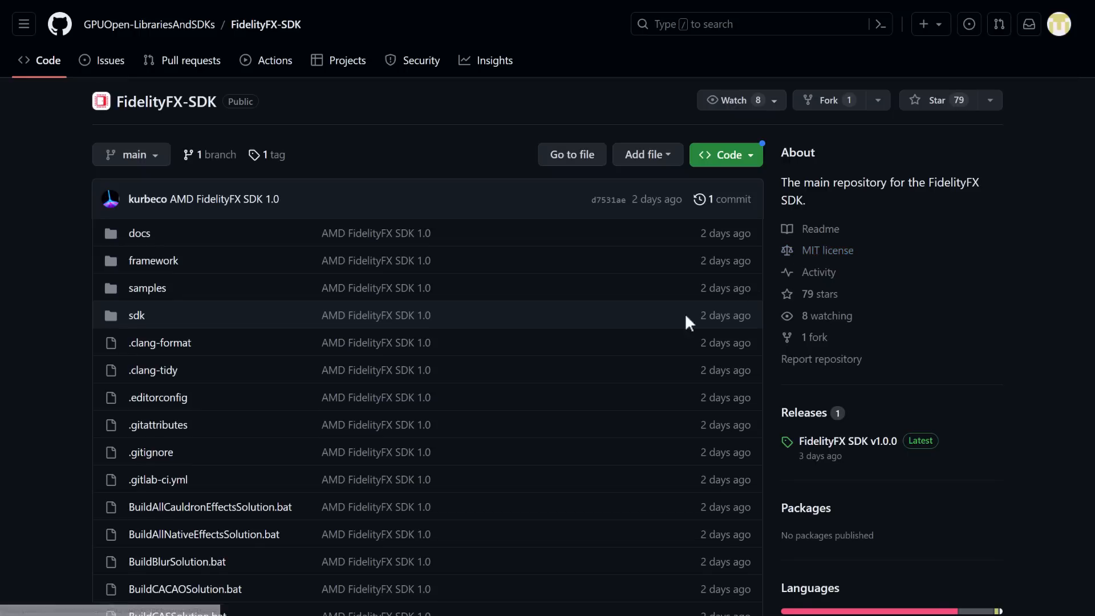
# Scroll the repo readme to its technique table and open the Depth-of-Field technique doc.
pyautogui.scroll(-3)
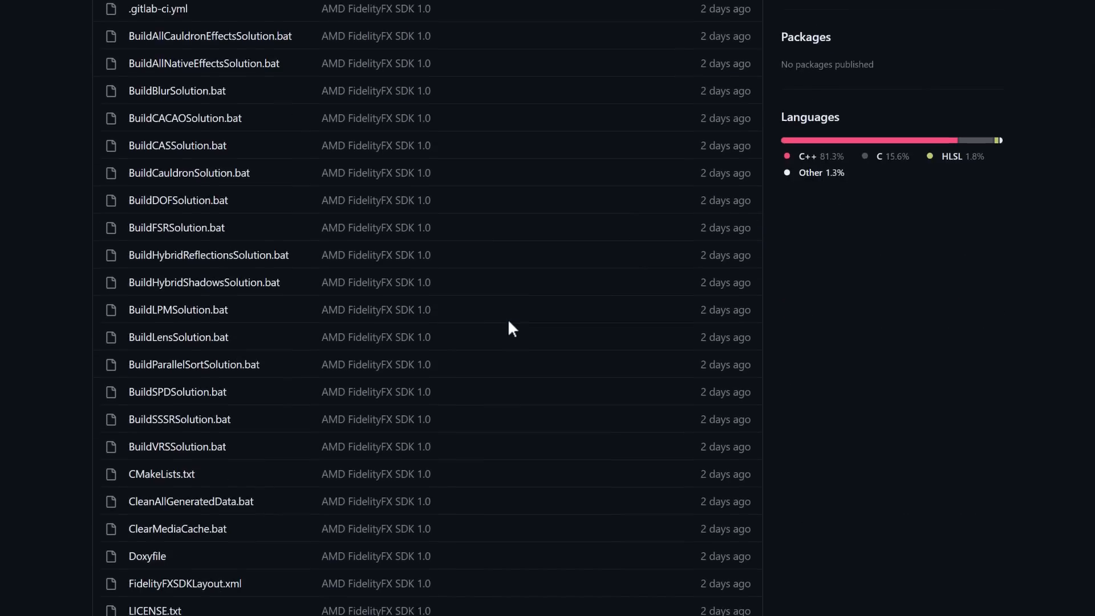
pyautogui.scroll(-3)
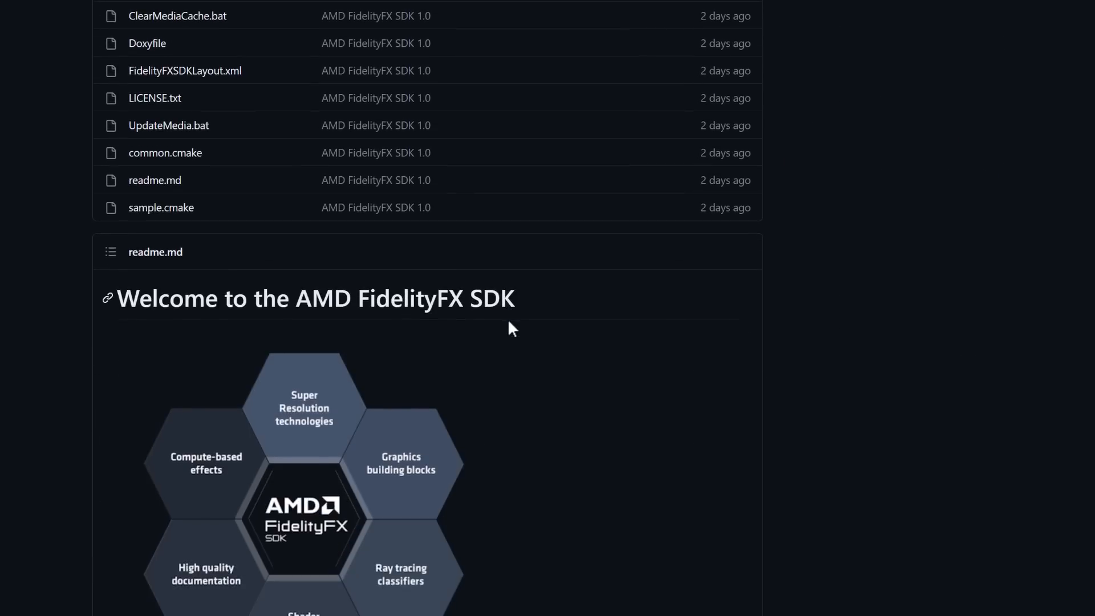
pyautogui.scroll(-3)
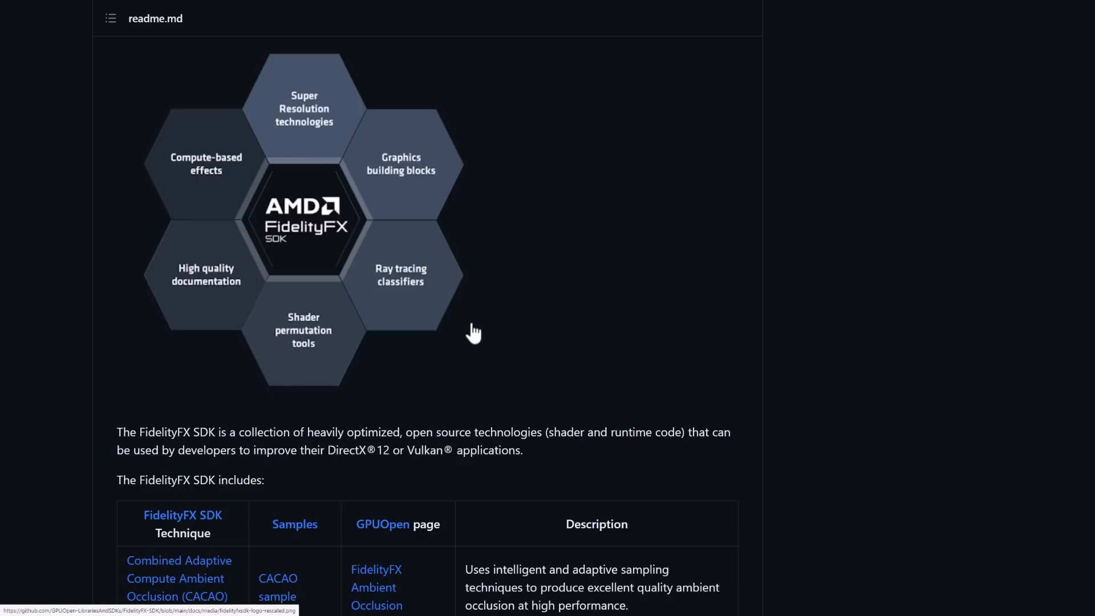
pyautogui.scroll(-3)
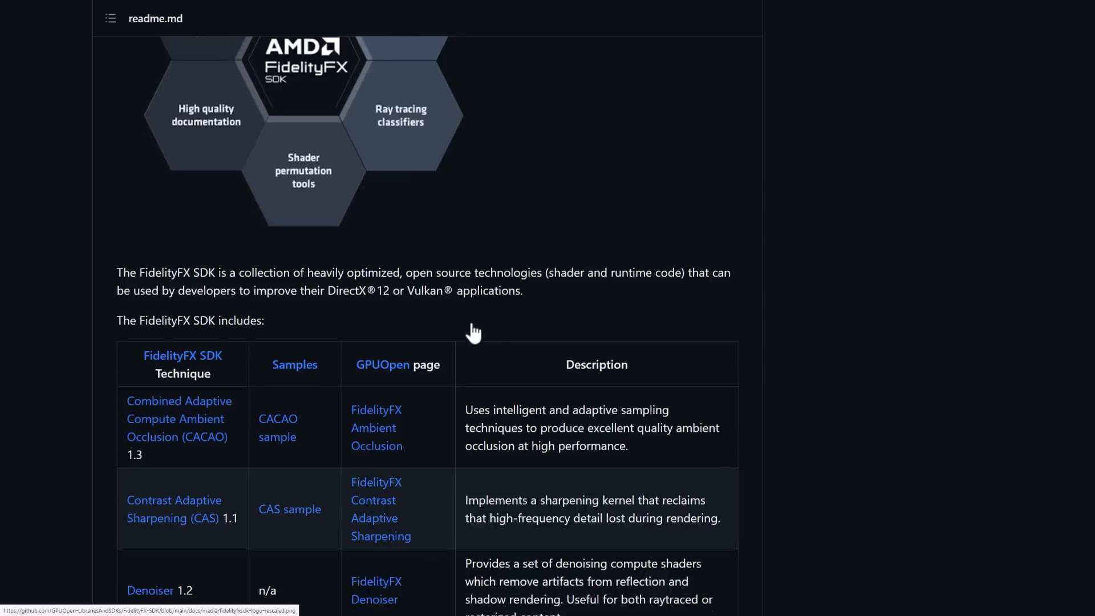
pyautogui.scroll(-3)
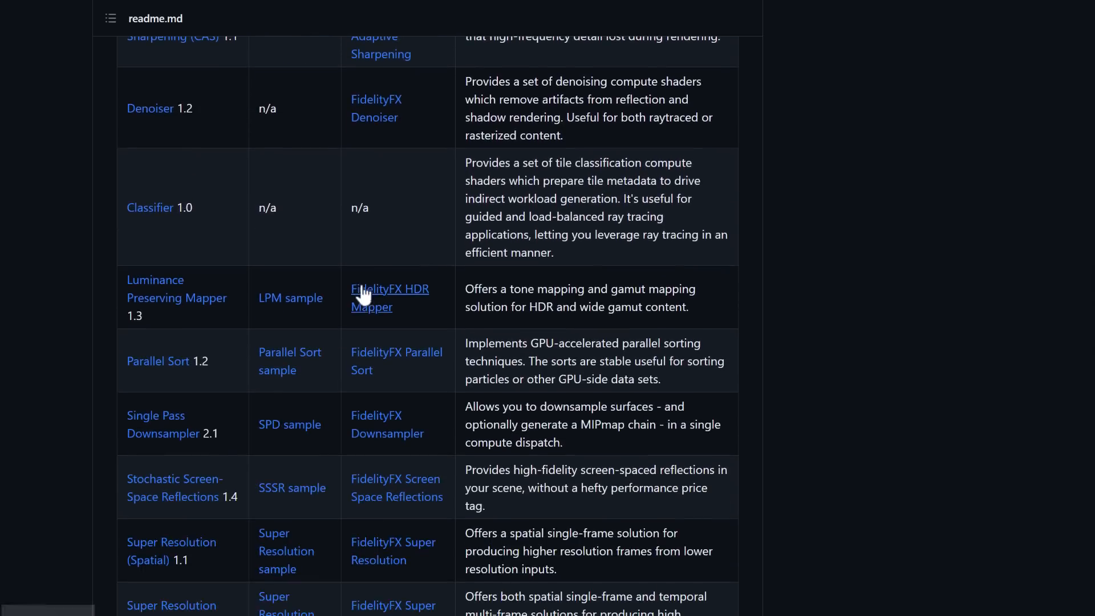
pyautogui.scroll(-3)
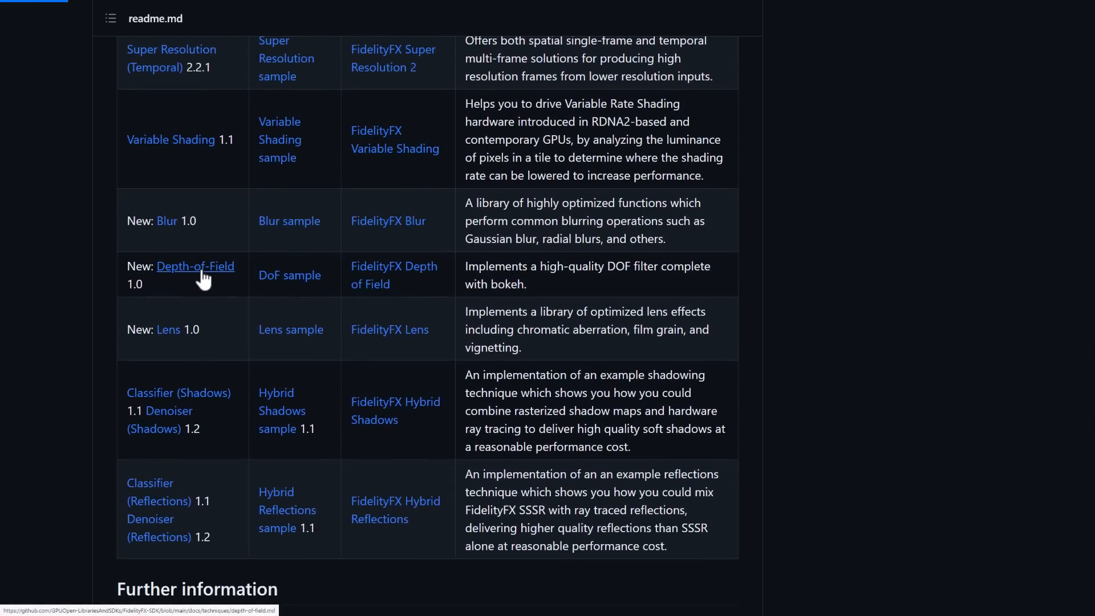
pyautogui.click(195, 265)
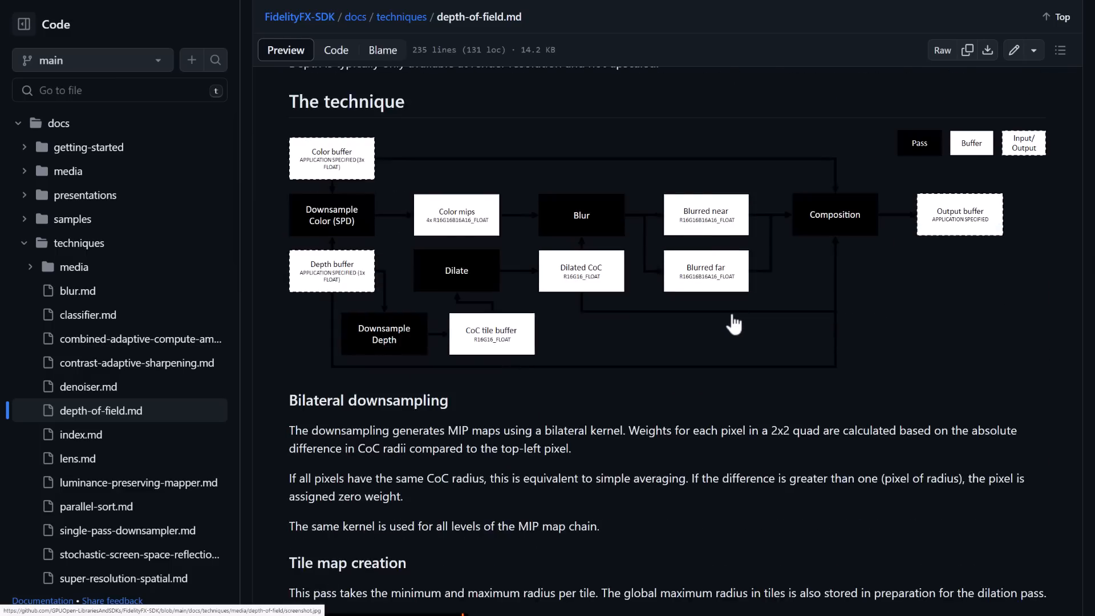
# Browse the readme's effects table around the Parallel Sort and Downsampler entries.
pyautogui.scroll(-3)
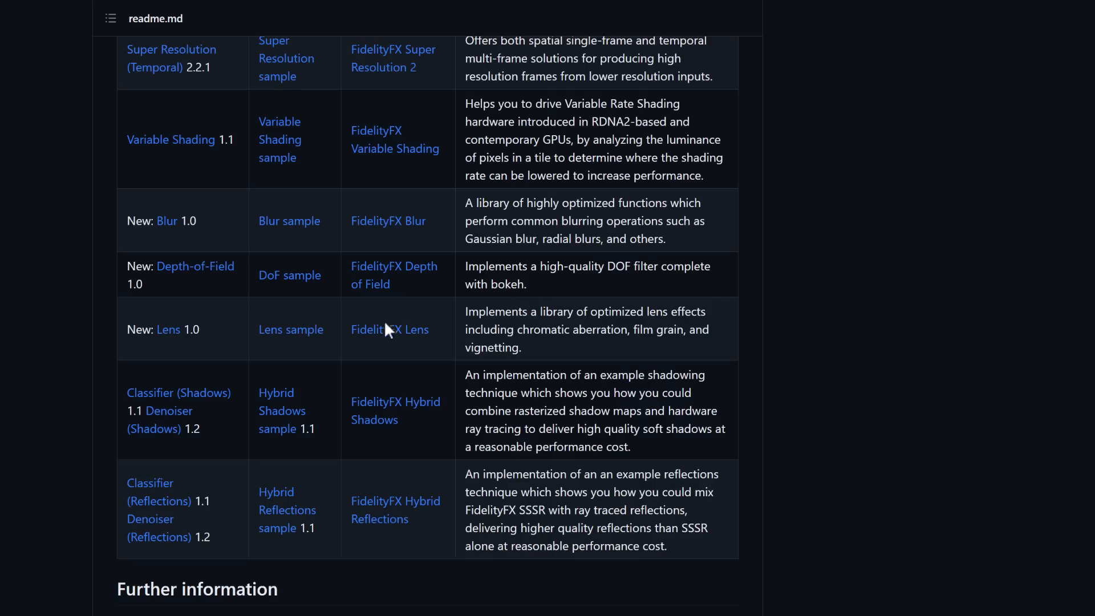
pyautogui.scroll(3)
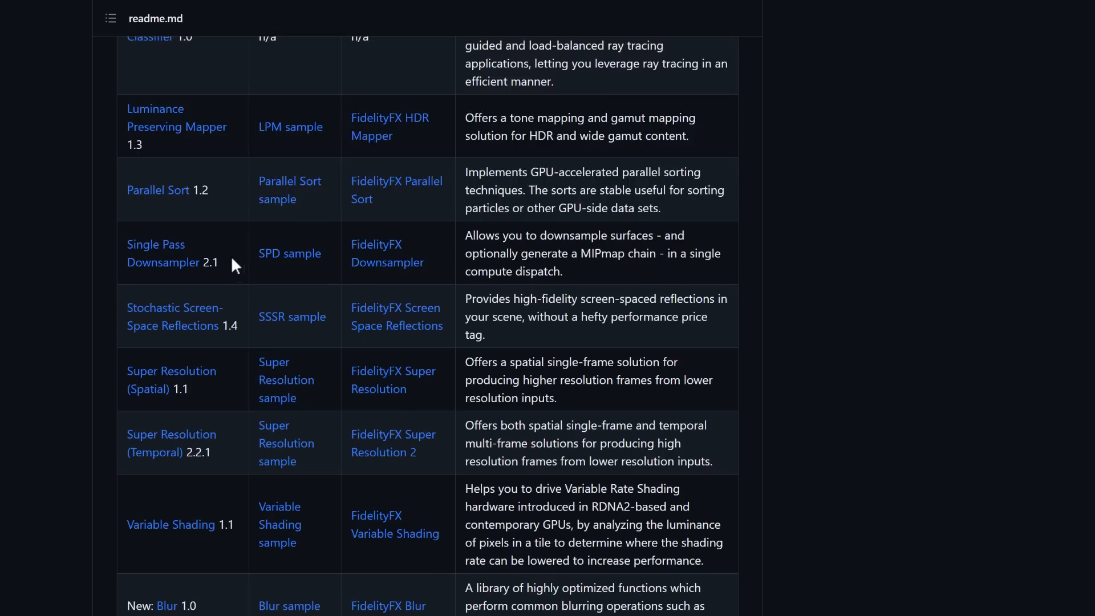
pyautogui.moveTo(171, 443)
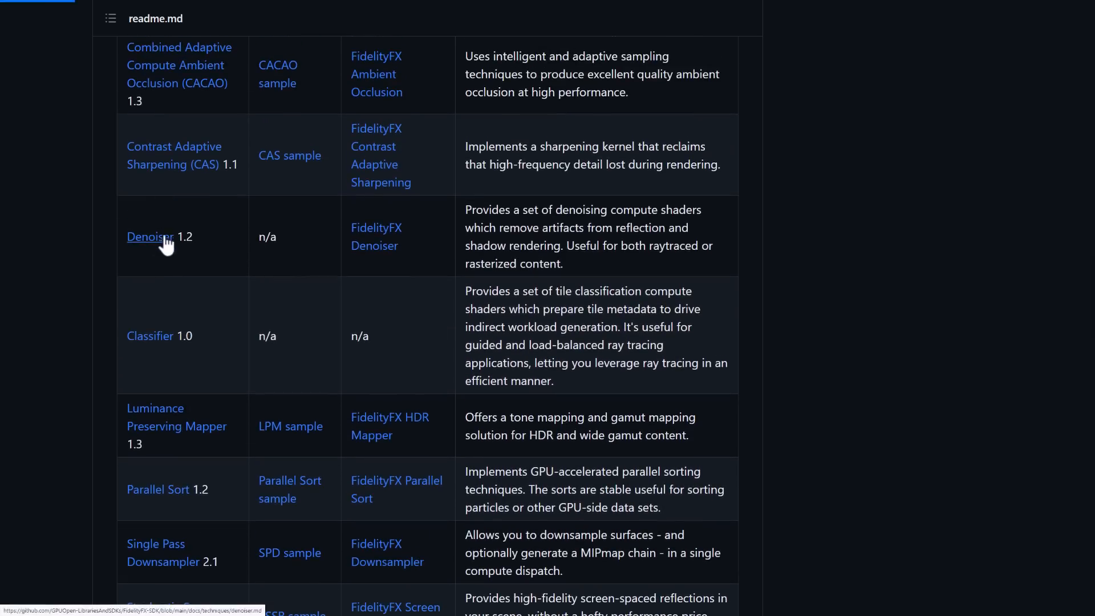
# Read through denoiser.md's shadow denoiser passes, then return to the FidelityFX-SDK repository root.
pyautogui.click(149, 236)
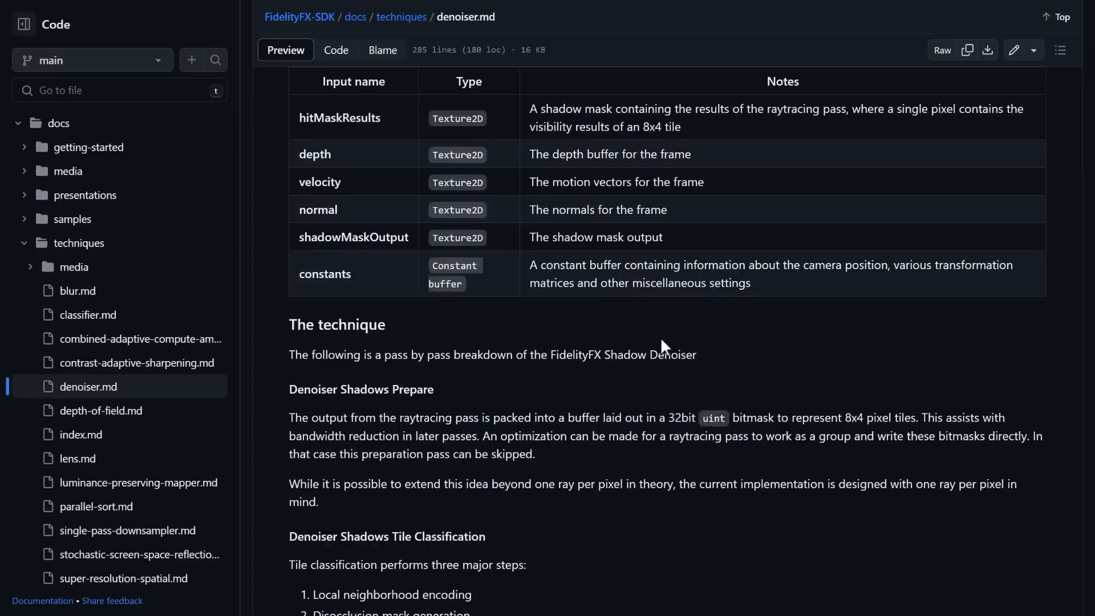
pyautogui.scroll(-3)
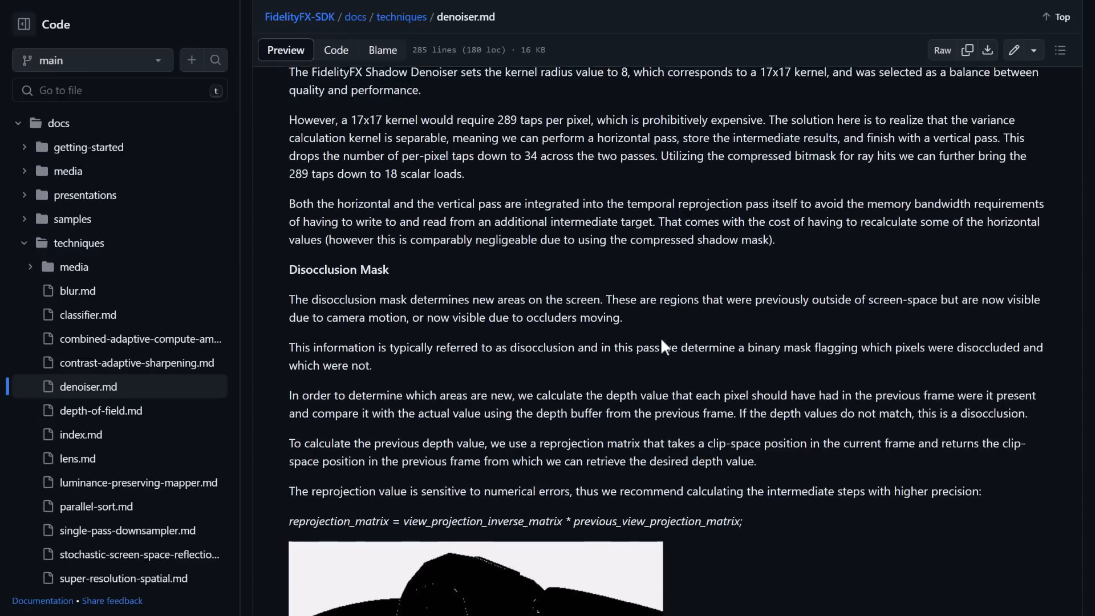
pyautogui.scroll(-3)
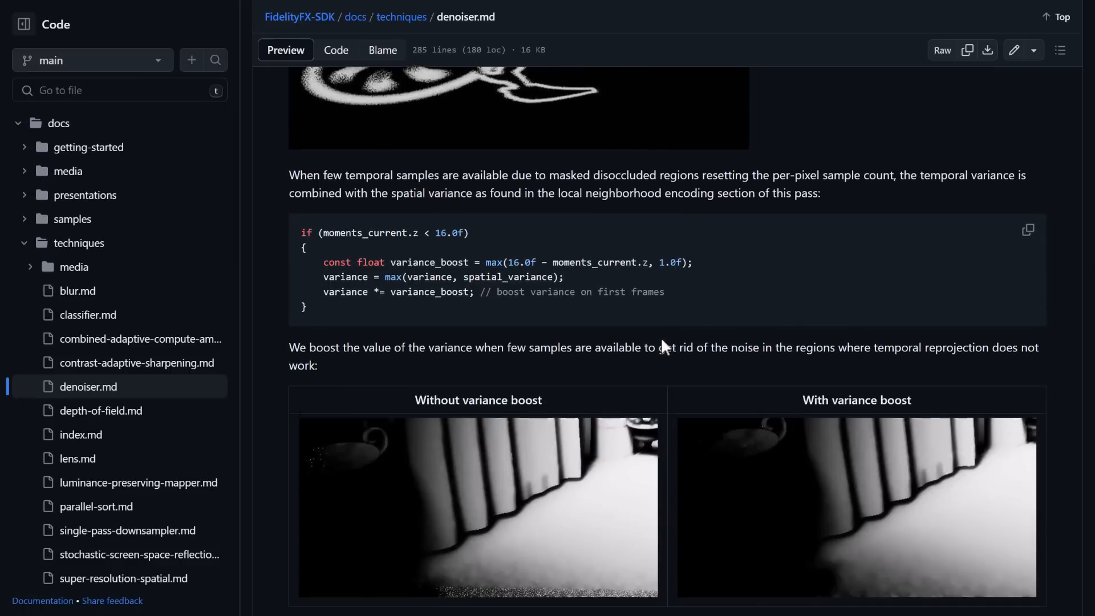
pyautogui.scroll(-3)
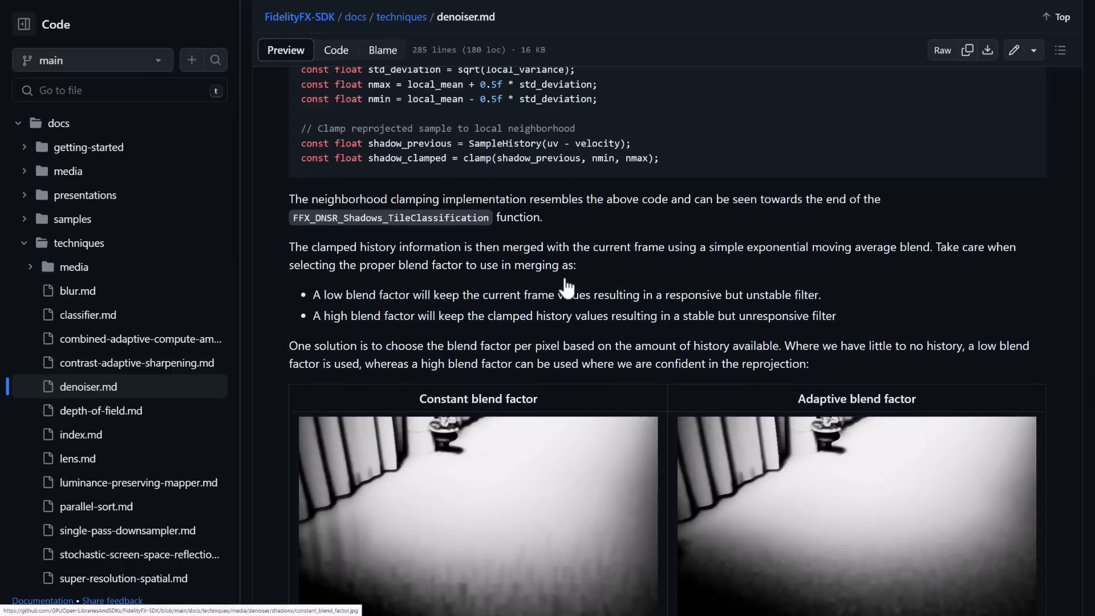
pyautogui.scroll(-3)
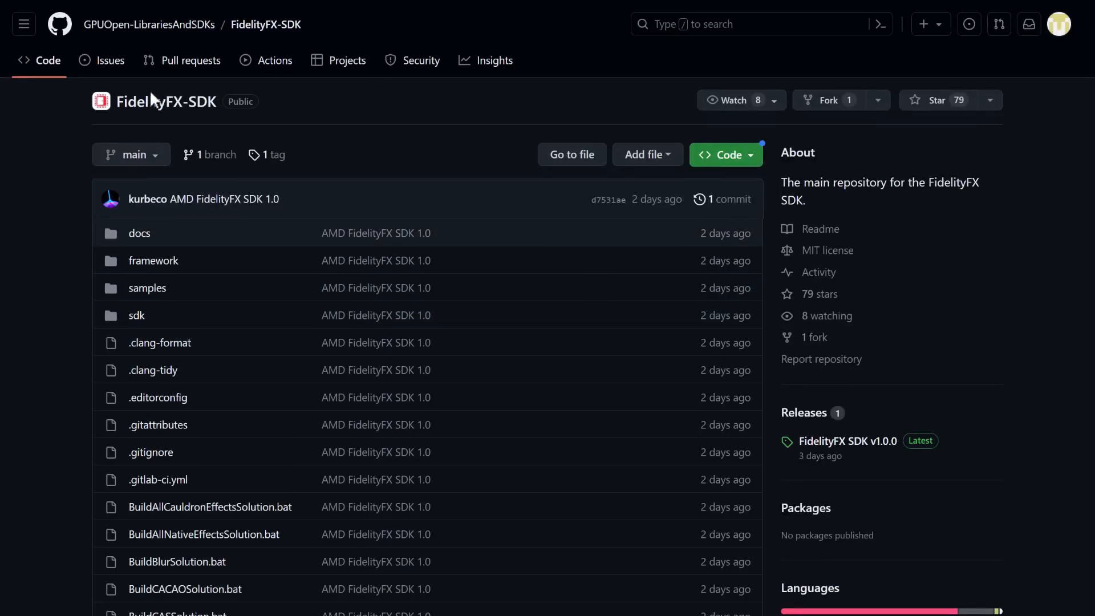
pyautogui.moveTo(837, 435)
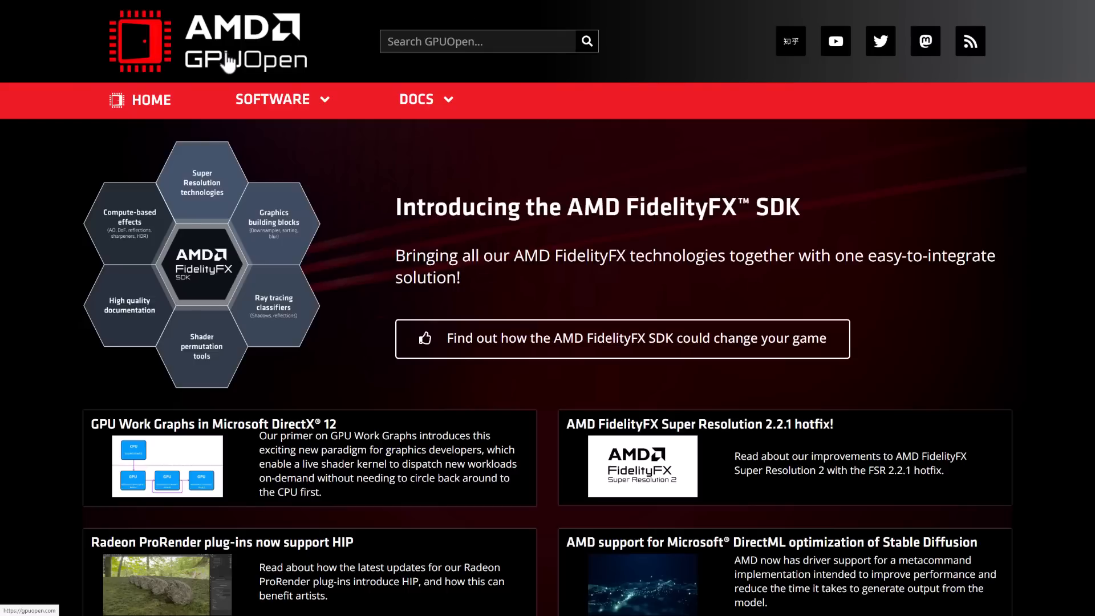
pyautogui.moveTo(931, 529)
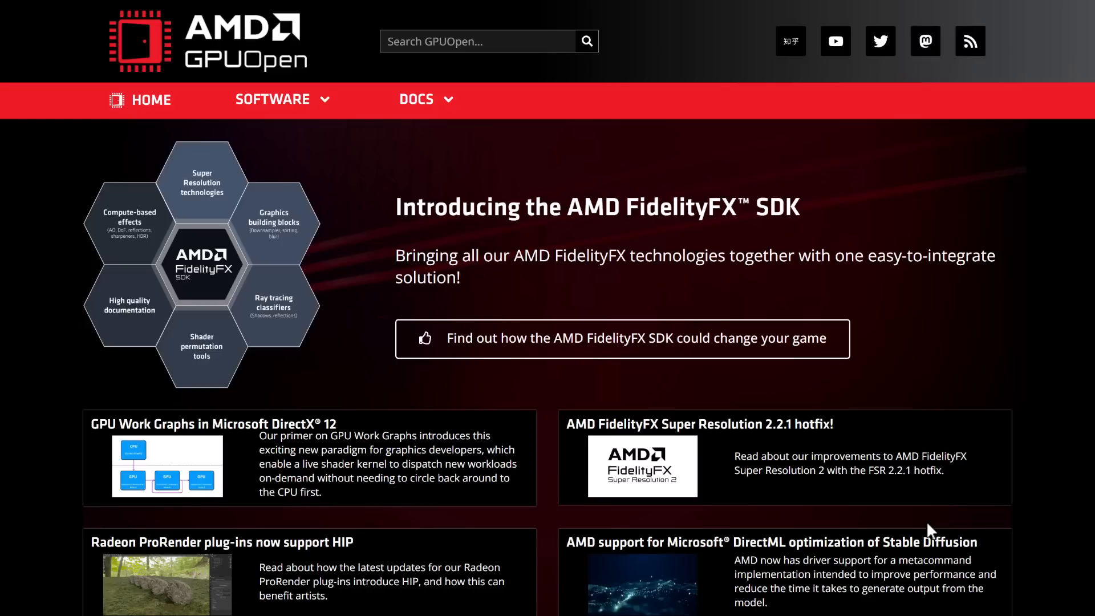
pyautogui.scroll(-3)
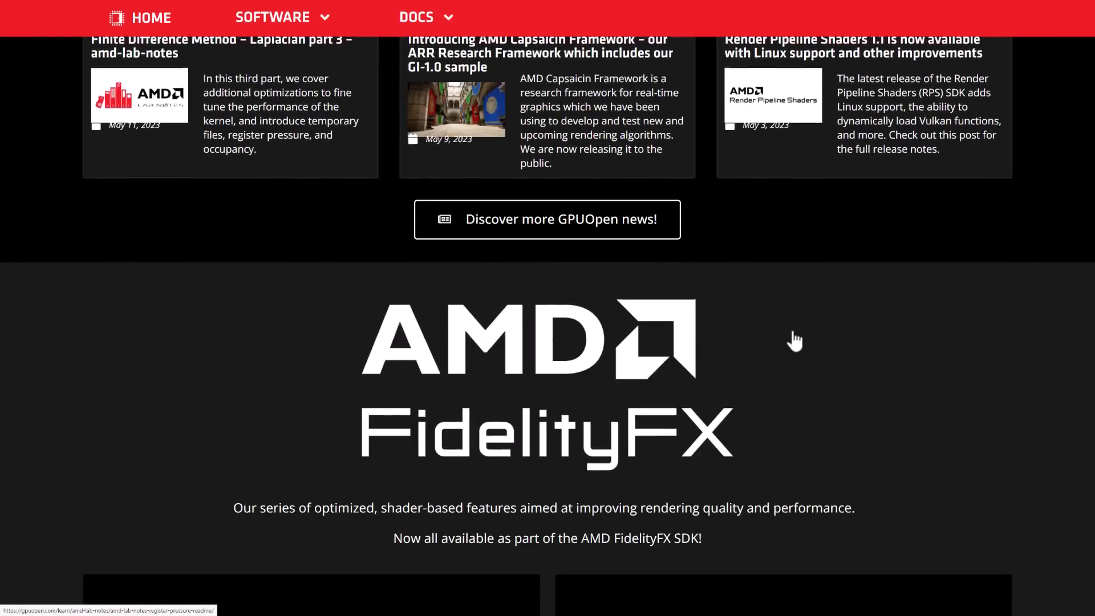
pyautogui.scroll(-3)
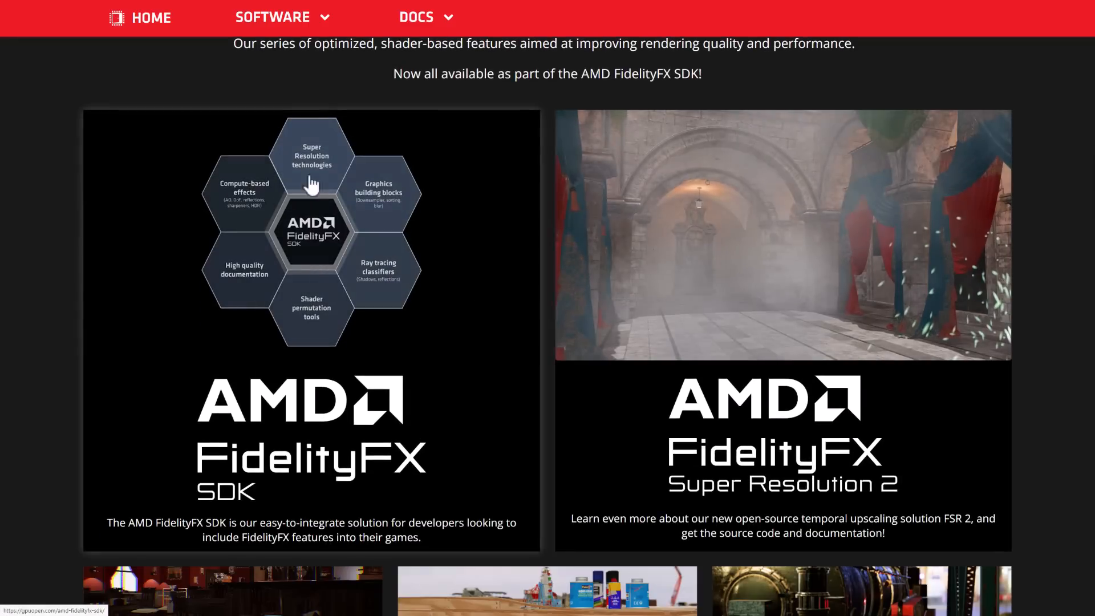
pyautogui.moveTo(823, 411)
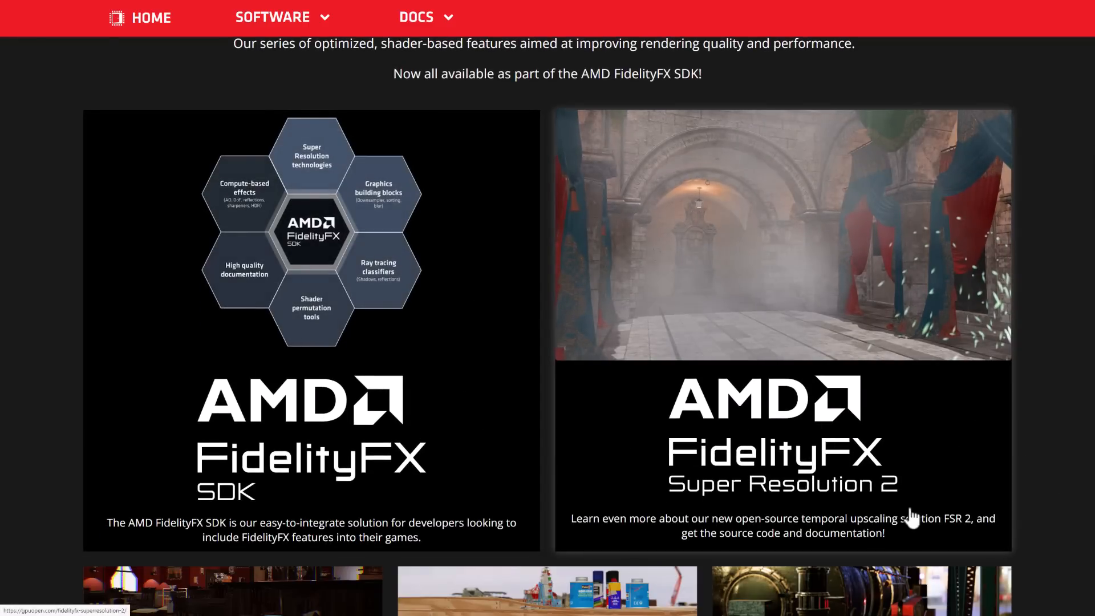
pyautogui.scroll(-3)
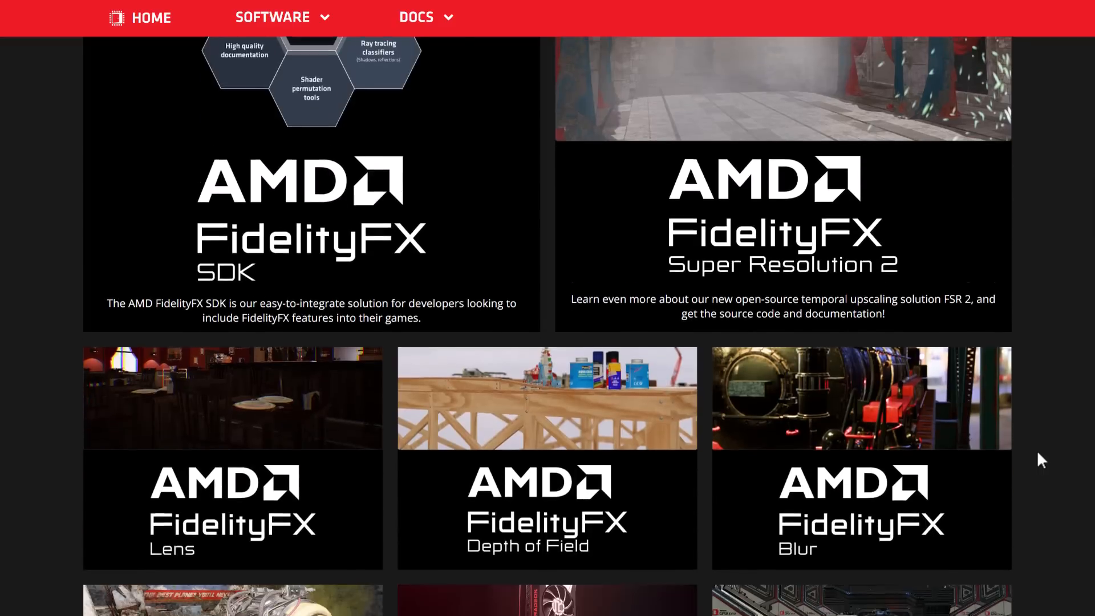
pyautogui.scroll(-3)
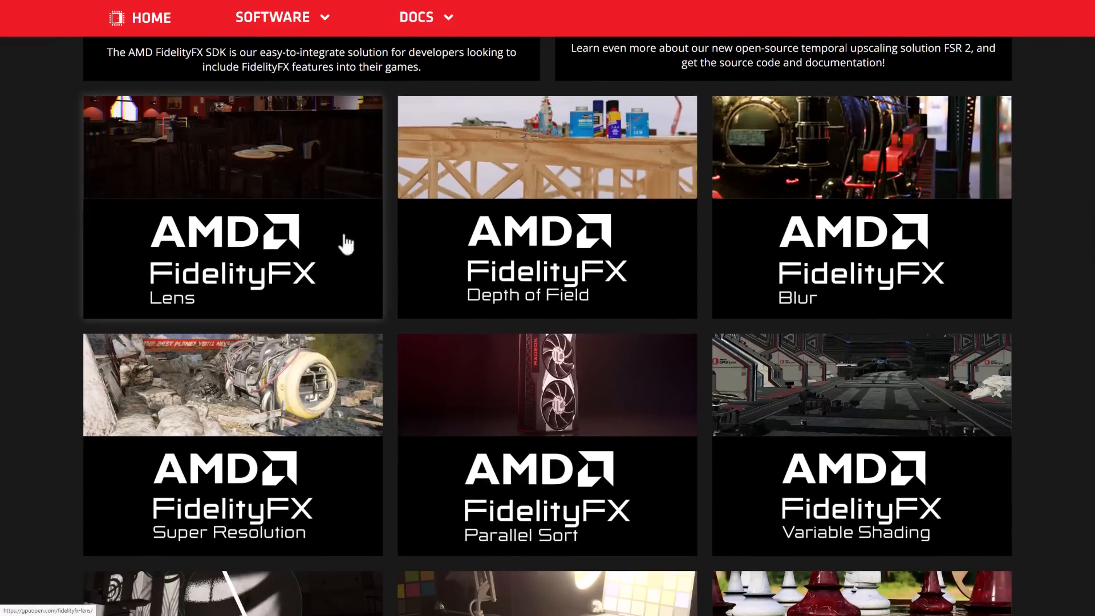
pyautogui.scroll(-3)
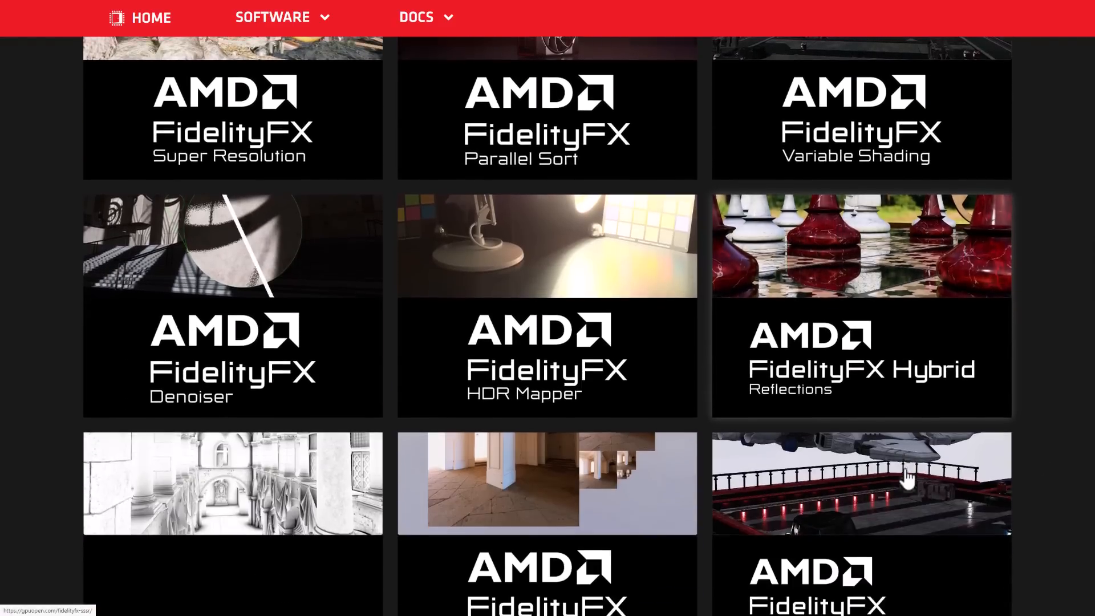
pyautogui.scroll(-3)
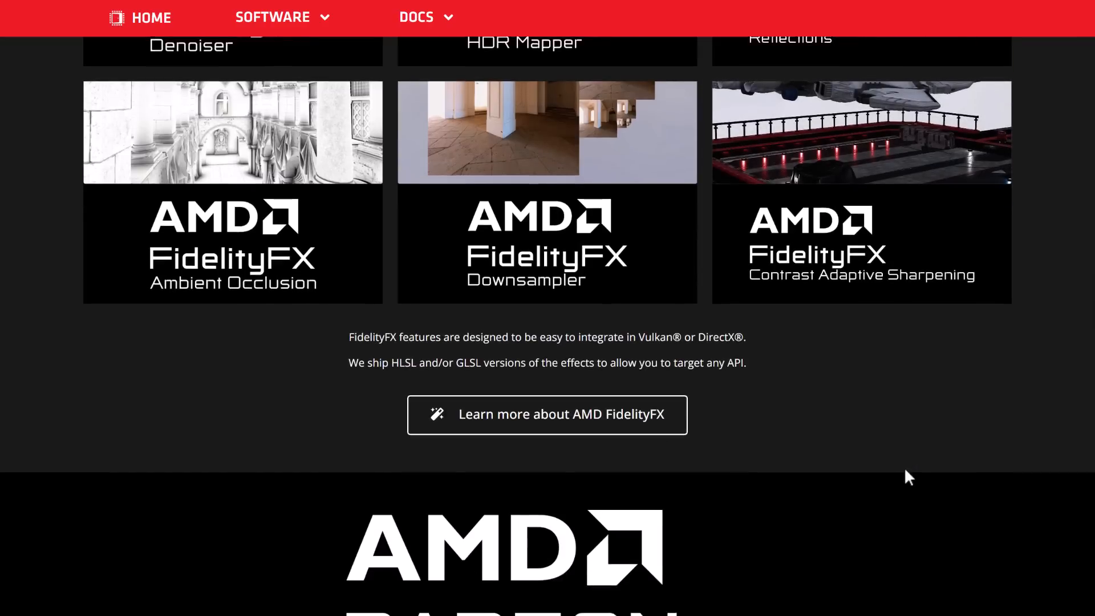
pyautogui.scroll(-3)
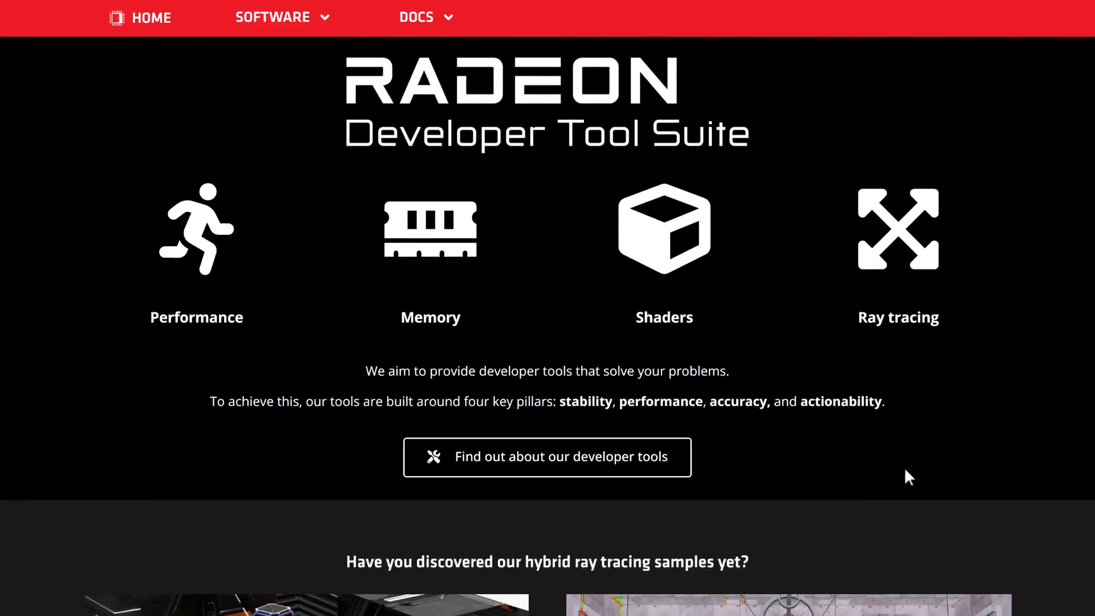
pyautogui.scroll(-3)
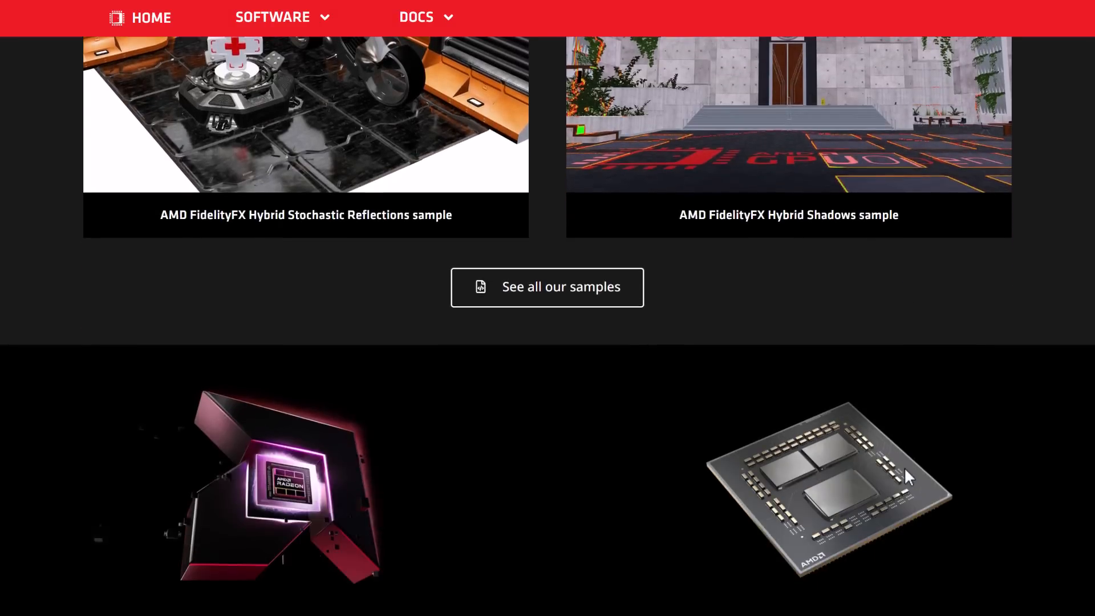
pyautogui.scroll(-3)
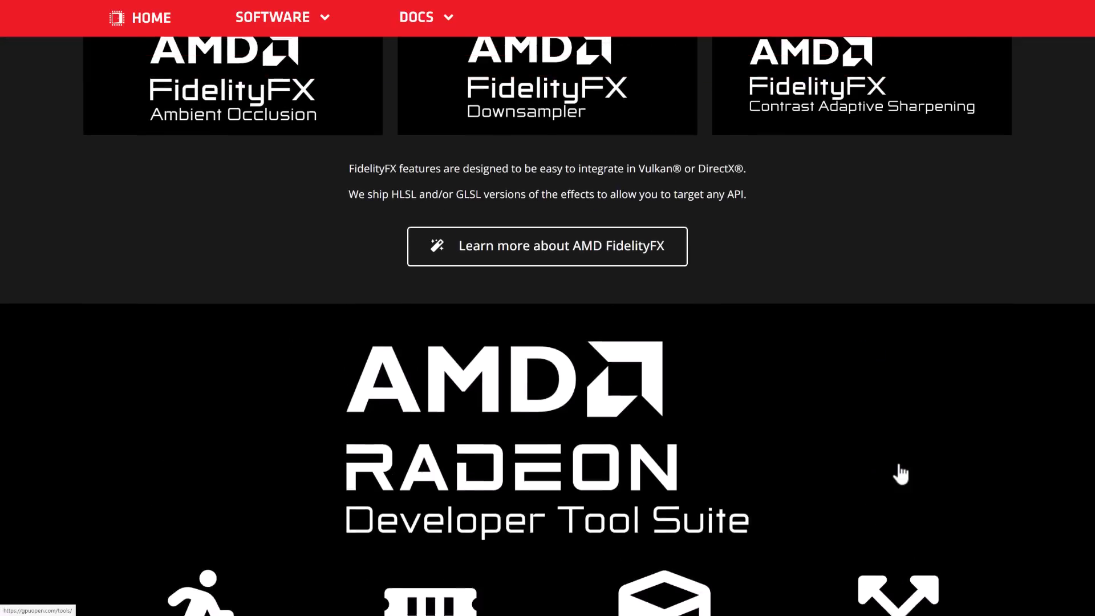
pyautogui.scroll(3)
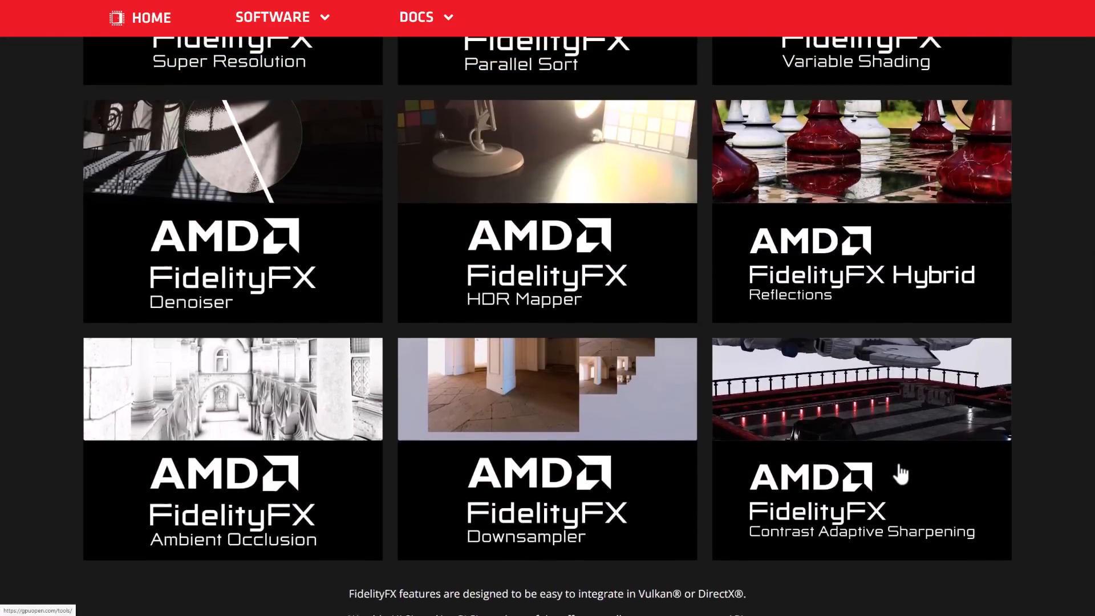
pyautogui.scroll(-3)
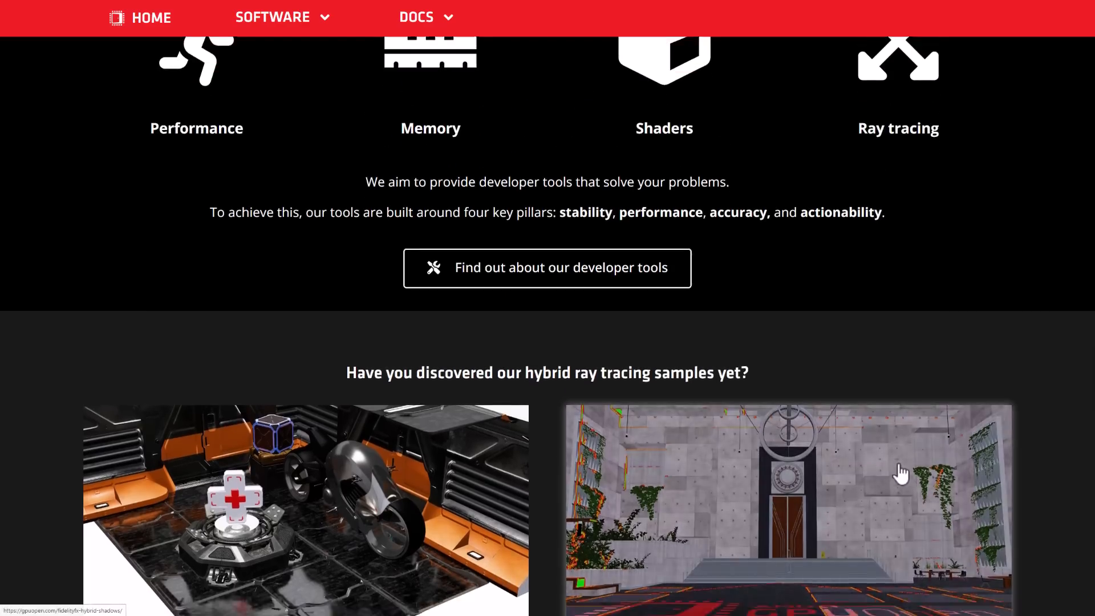
pyautogui.scroll(-3)
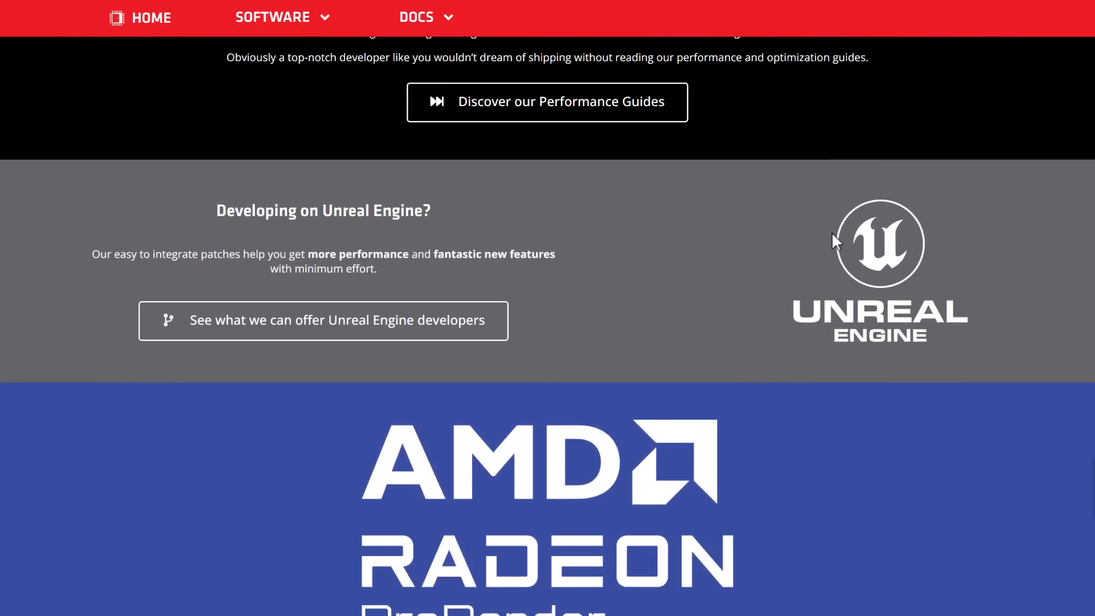
pyautogui.scroll(-3)
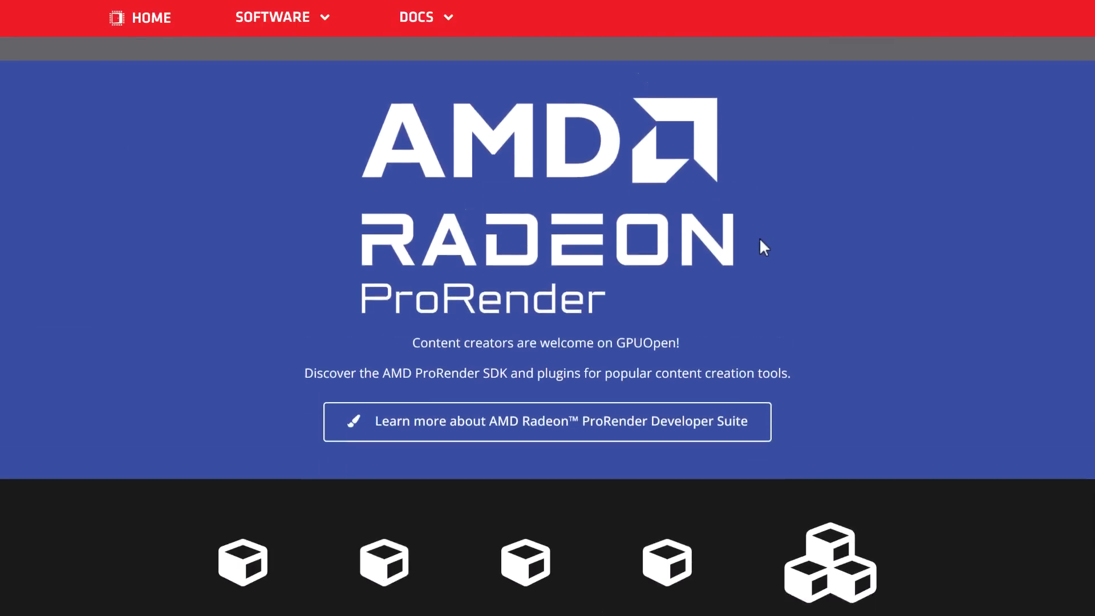
pyautogui.scroll(-3)
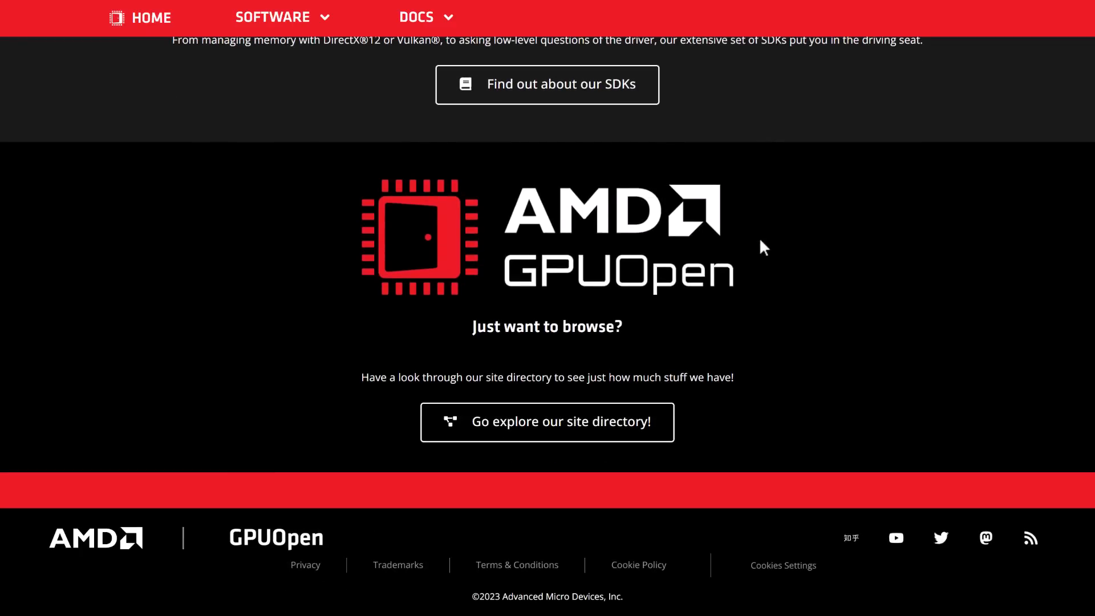
pyautogui.scroll(3)
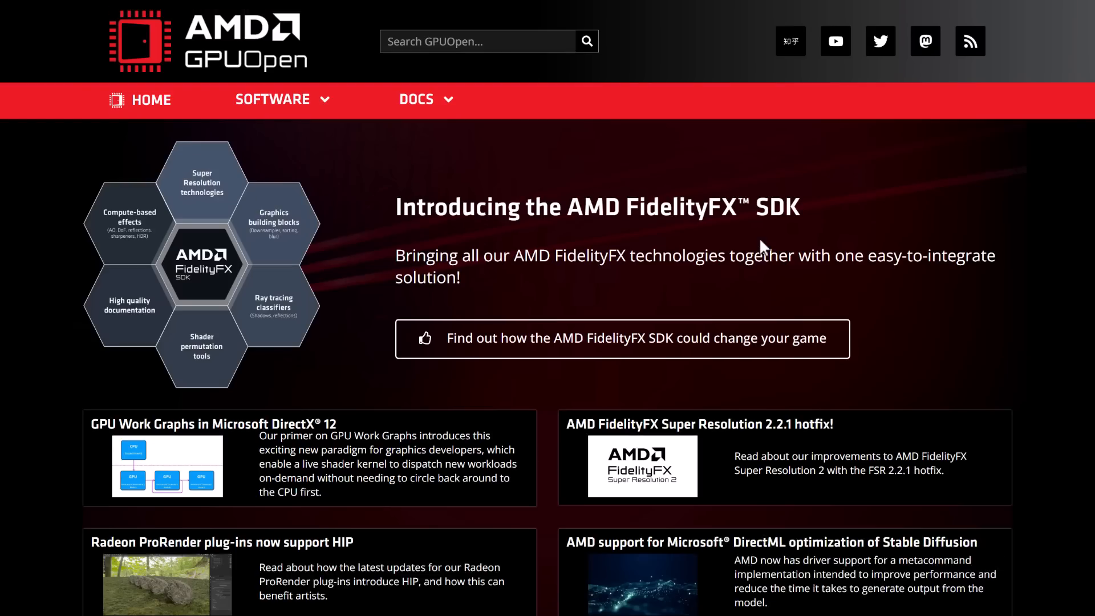